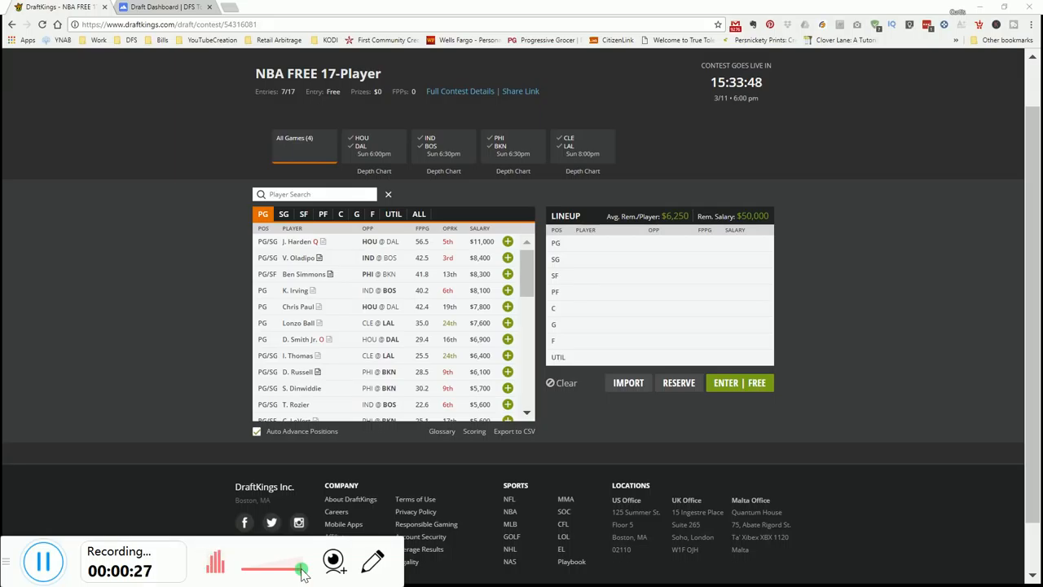
- Scroll the NBA FREE 17-Player draft page to browse the UTIL-eligible player pool
scroll("down", 3)
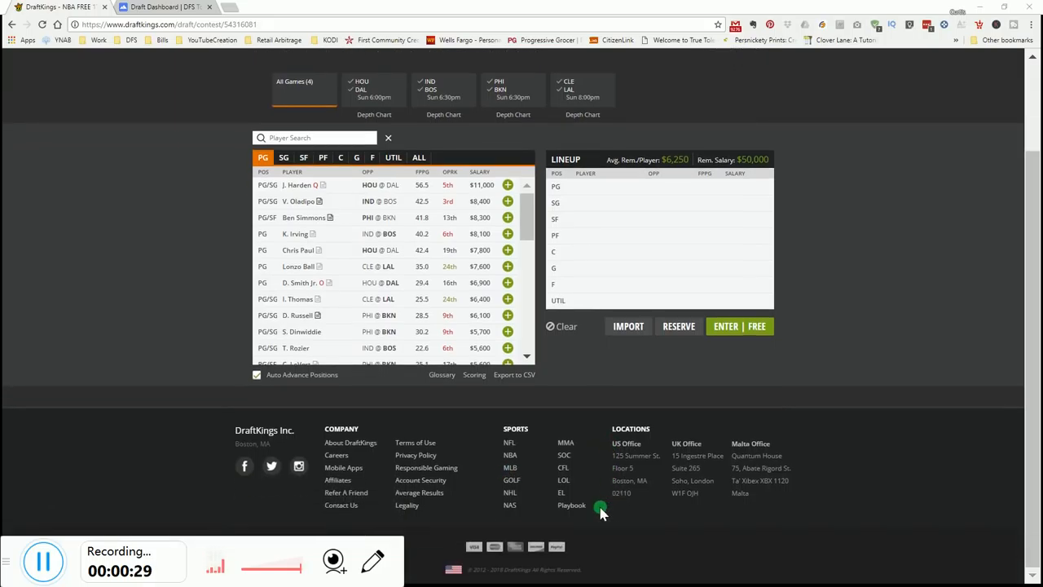
scroll("up", 3)
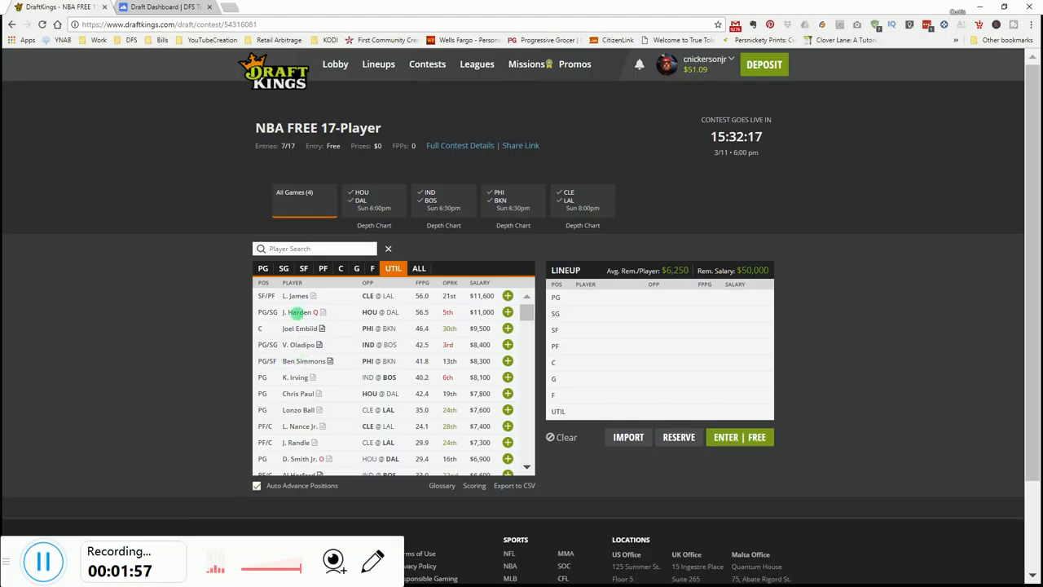
- Review LeBron James's 10-game log and splits, then draft him at UTIL
left_click(293, 295)
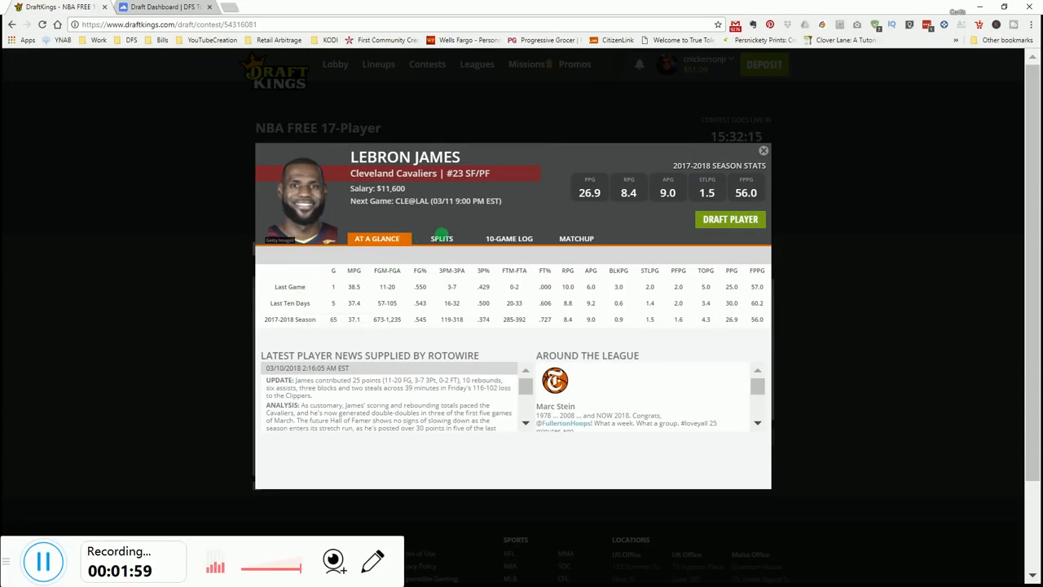
left_click(512, 238)
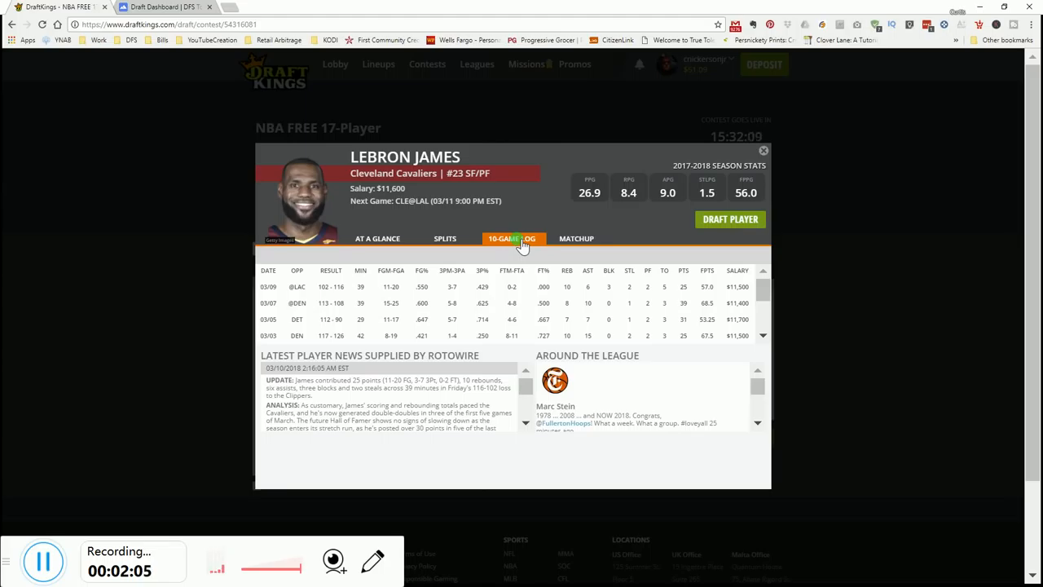
mouse_move(445, 238)
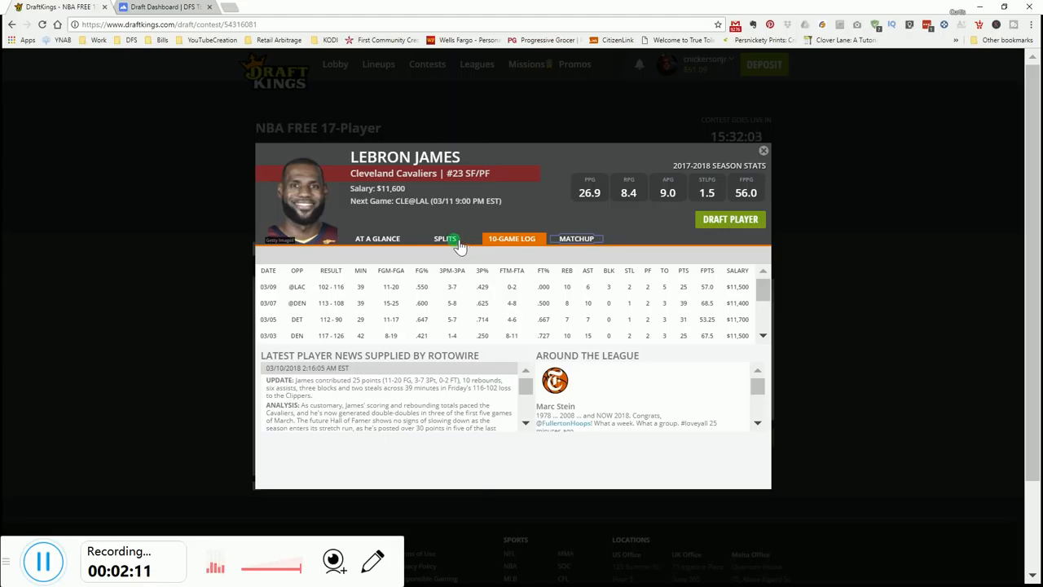
left_click(444, 238)
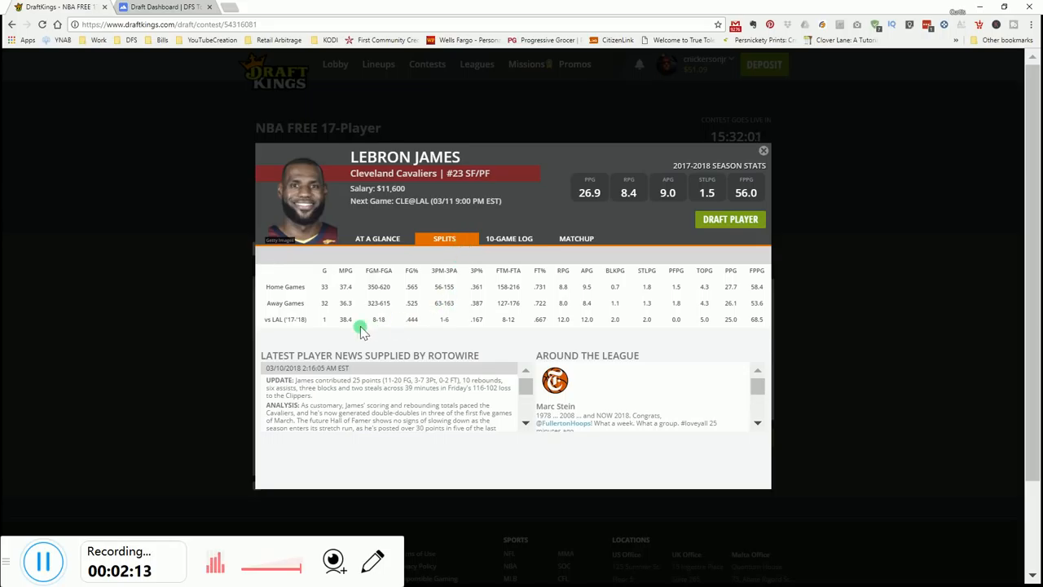
mouse_move(394, 322)
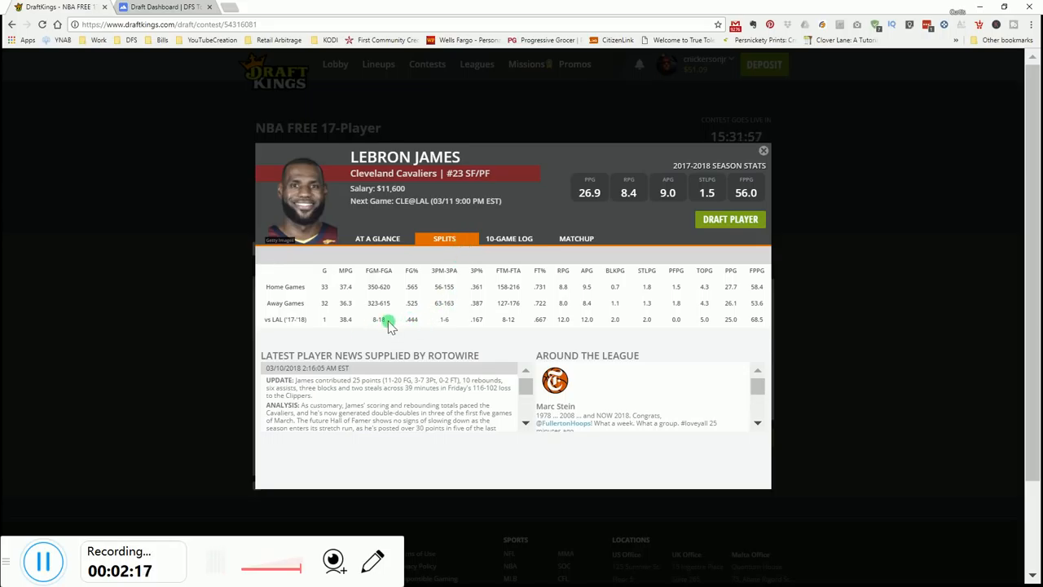
mouse_move(389, 322)
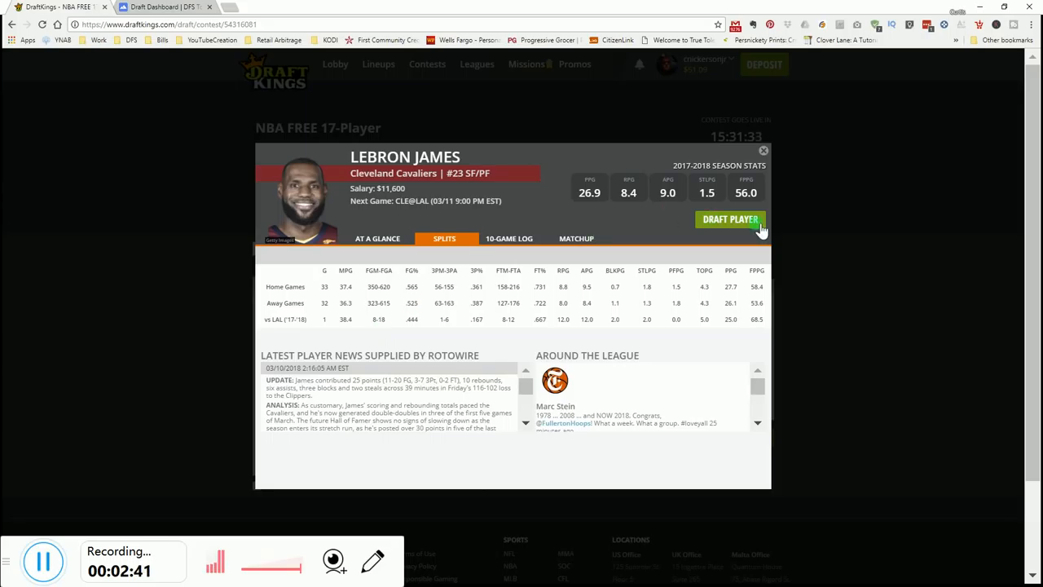
left_click(730, 220)
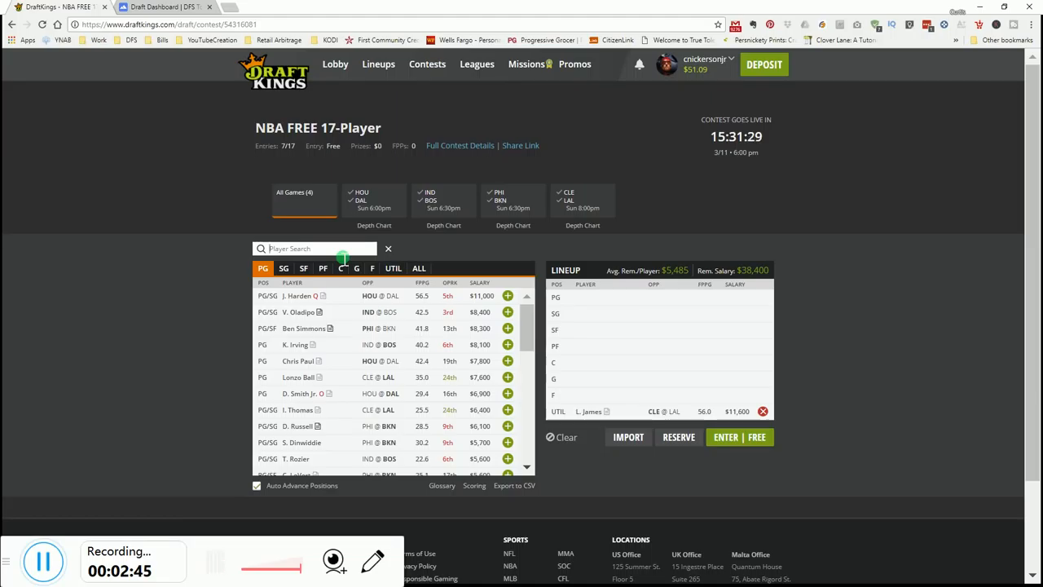
- Search 'Lope' and compare Brook Lopez's splits with his ten-game log
type("Lope")
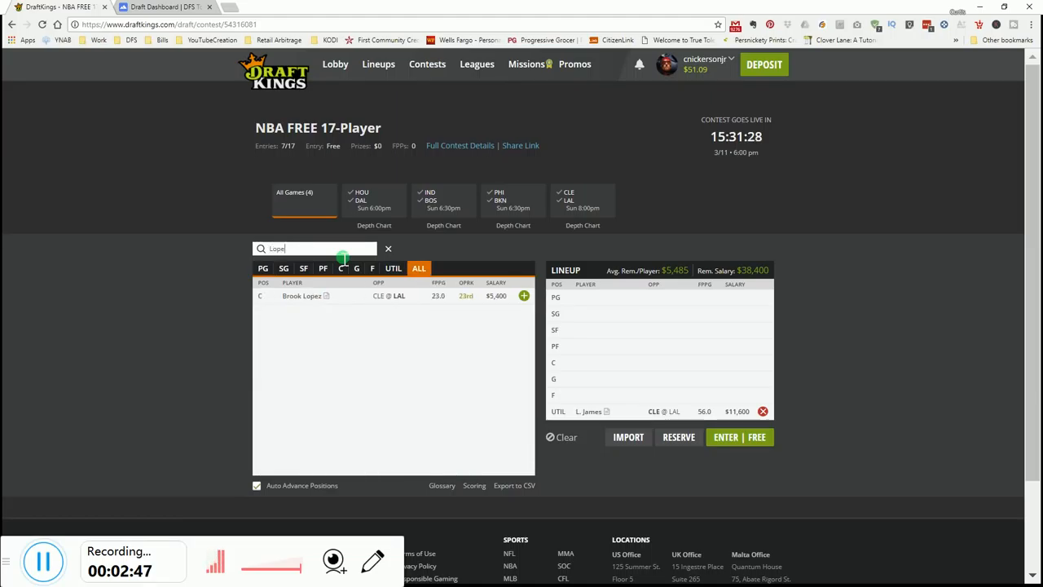
left_click(302, 295)
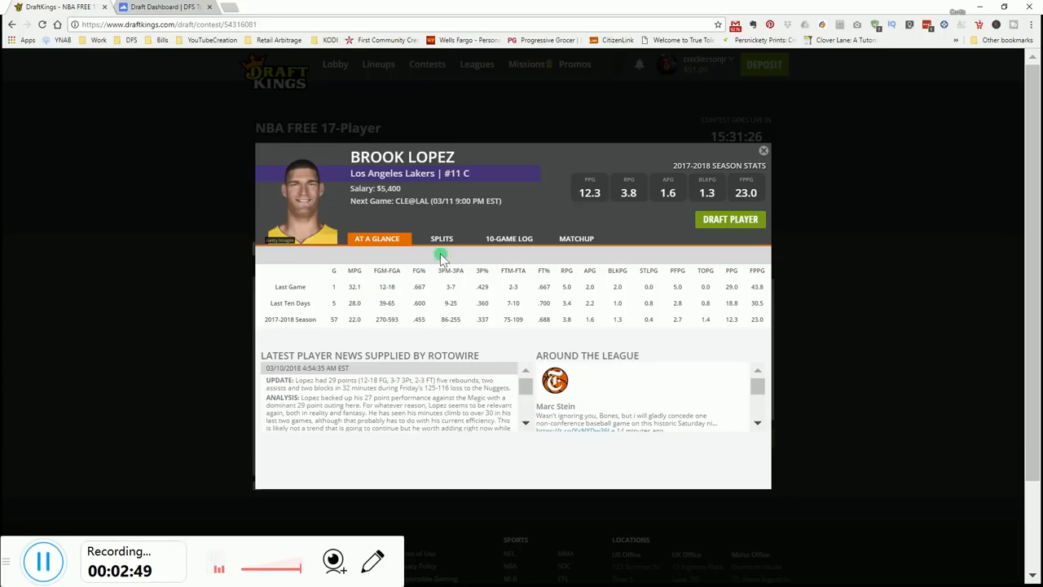
left_click(445, 238)
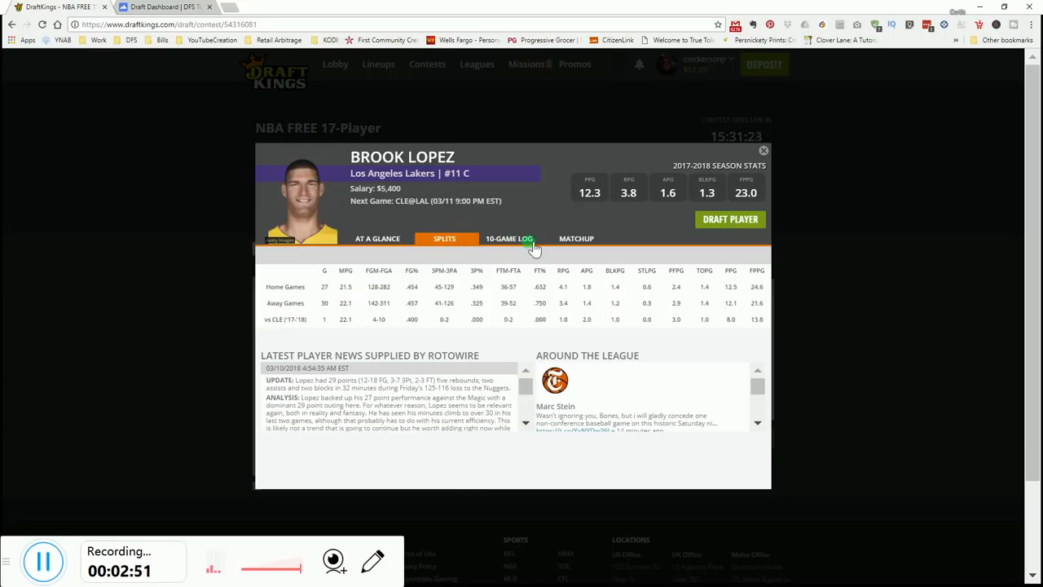
left_click(509, 238)
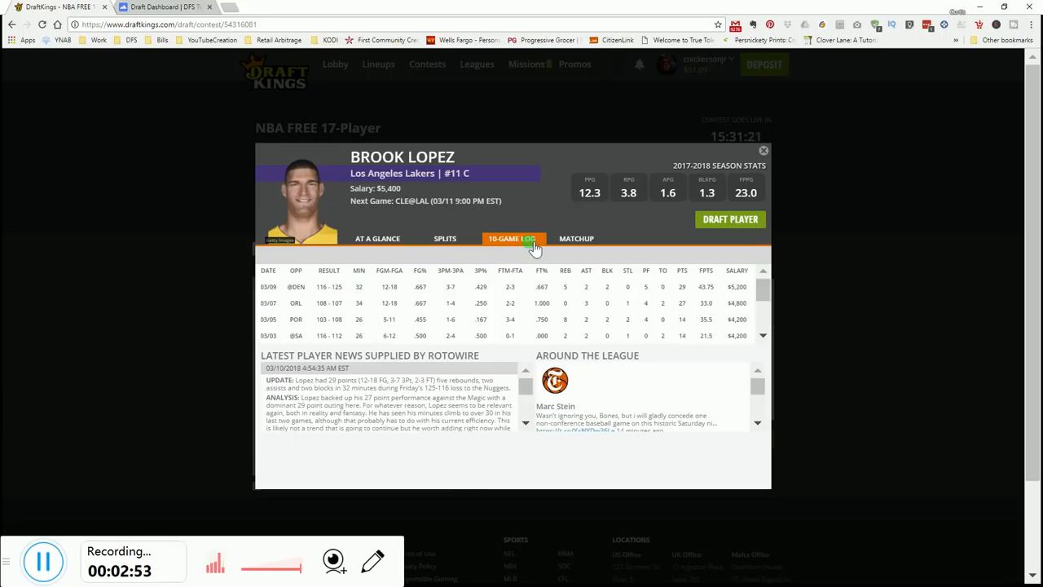
left_click(444, 238)
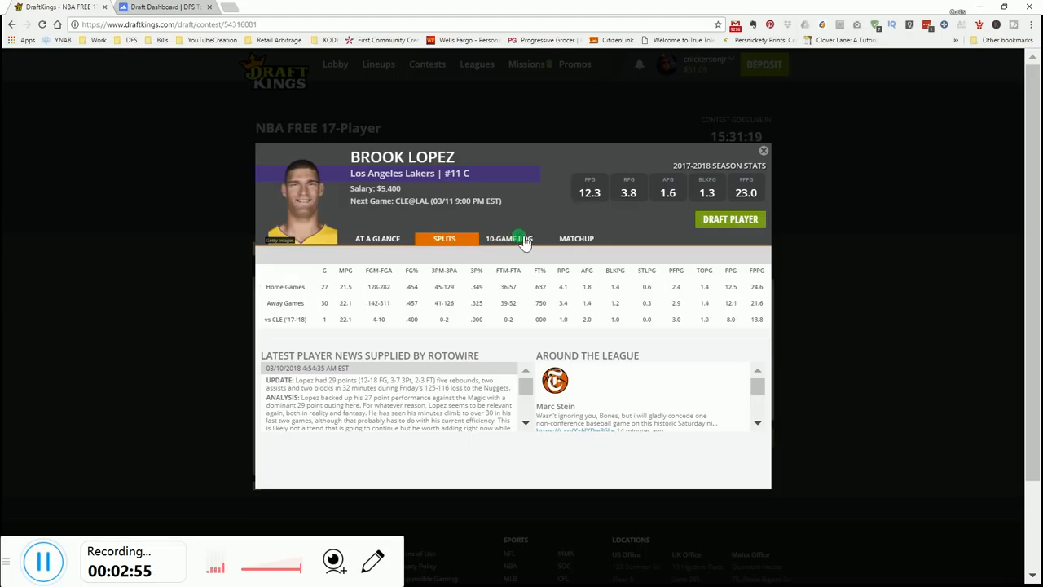
left_click(511, 238)
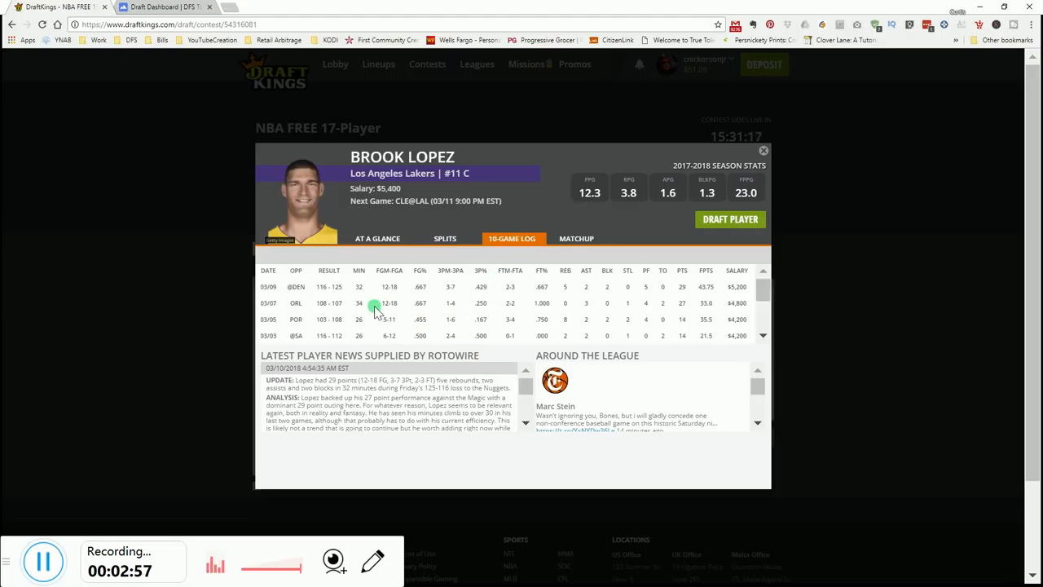
mouse_move(397, 295)
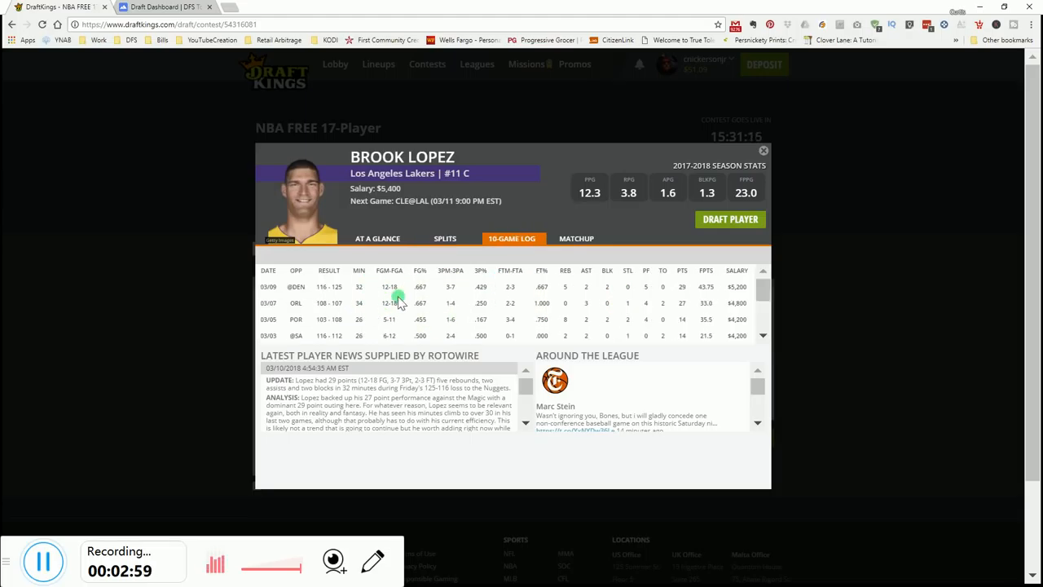
mouse_move(372, 307)
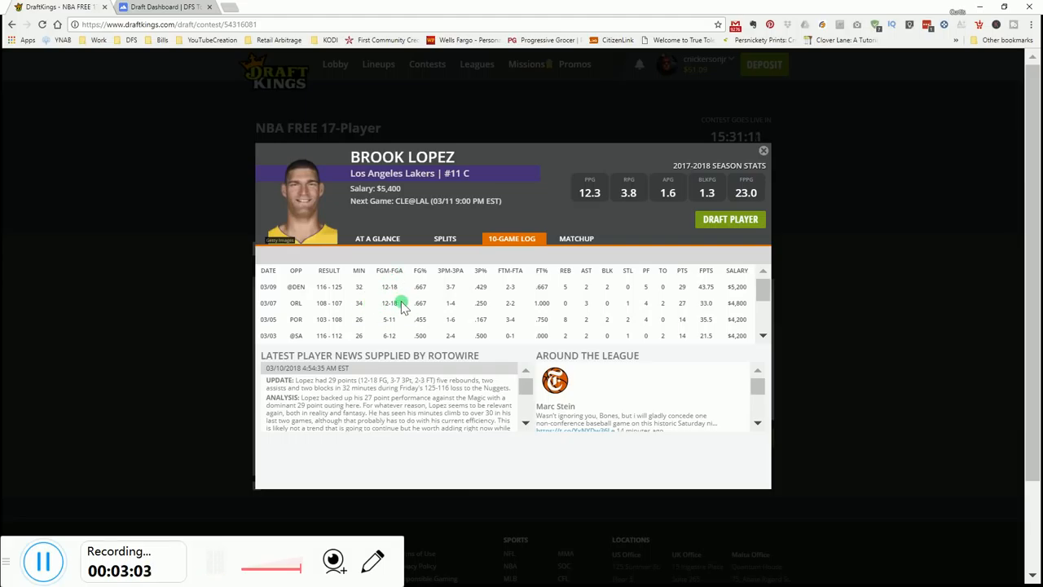
mouse_move(357, 316)
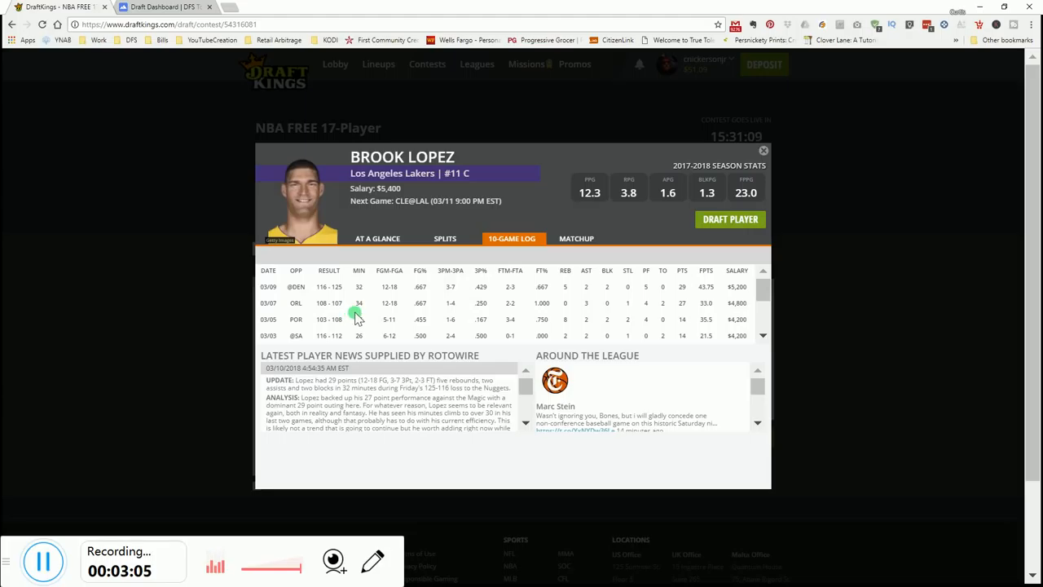
mouse_move(371, 314)
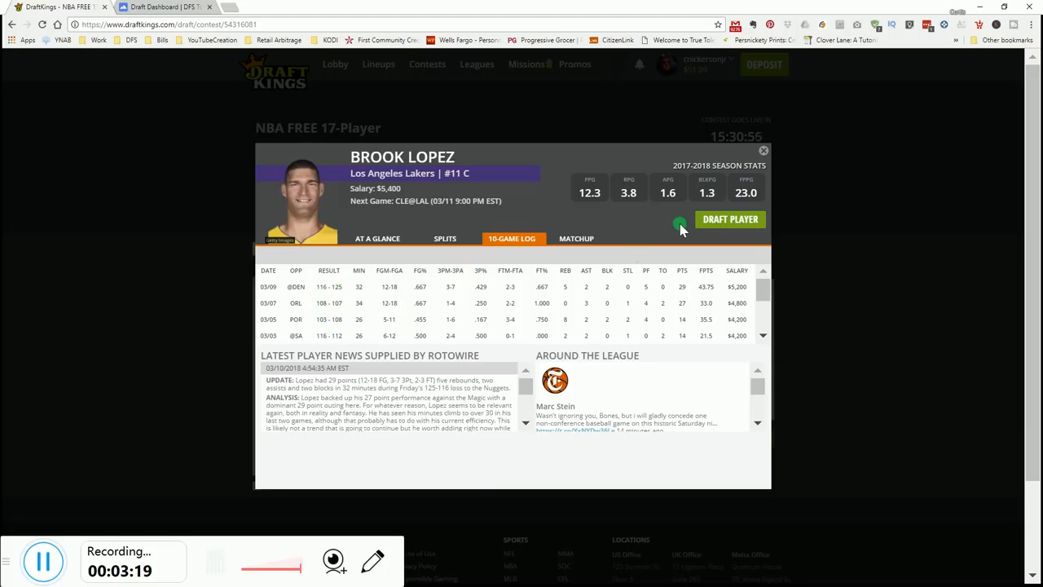
mouse_move(652, 383)
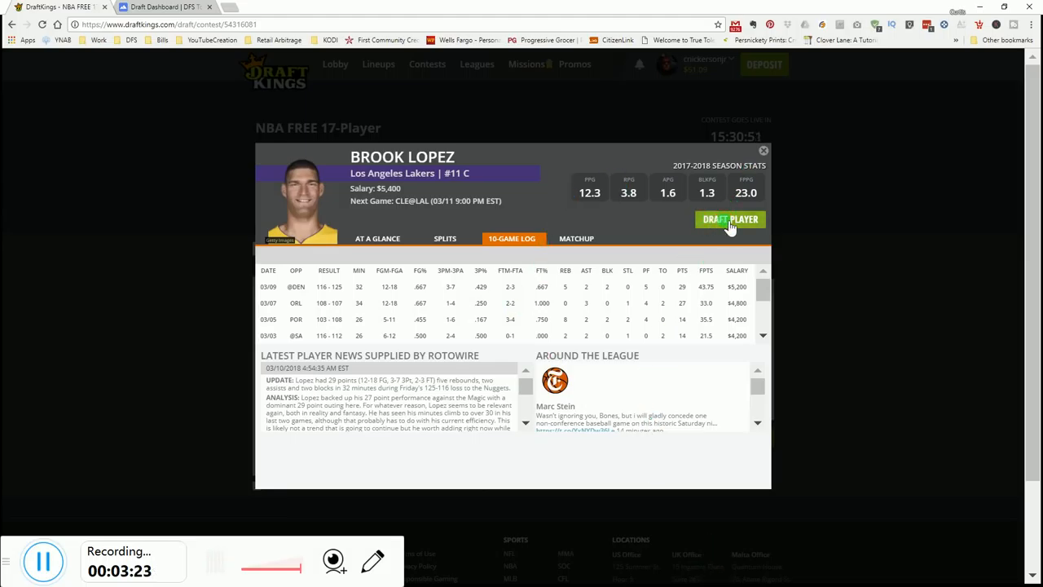
- Draft Brook Lopez at C, then recheck his ten-game log from the lineup
left_click(730, 219)
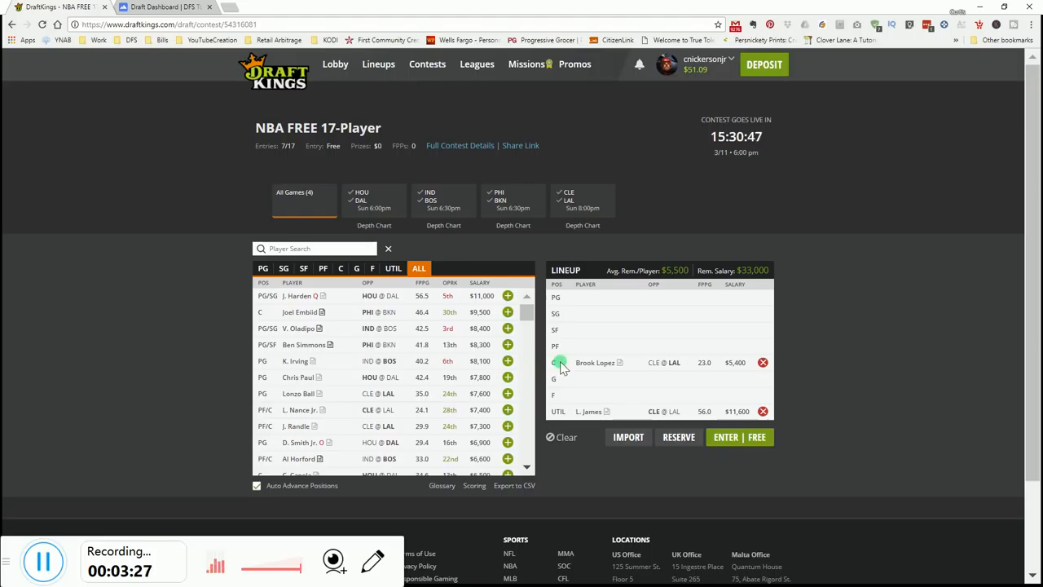
left_click(595, 362)
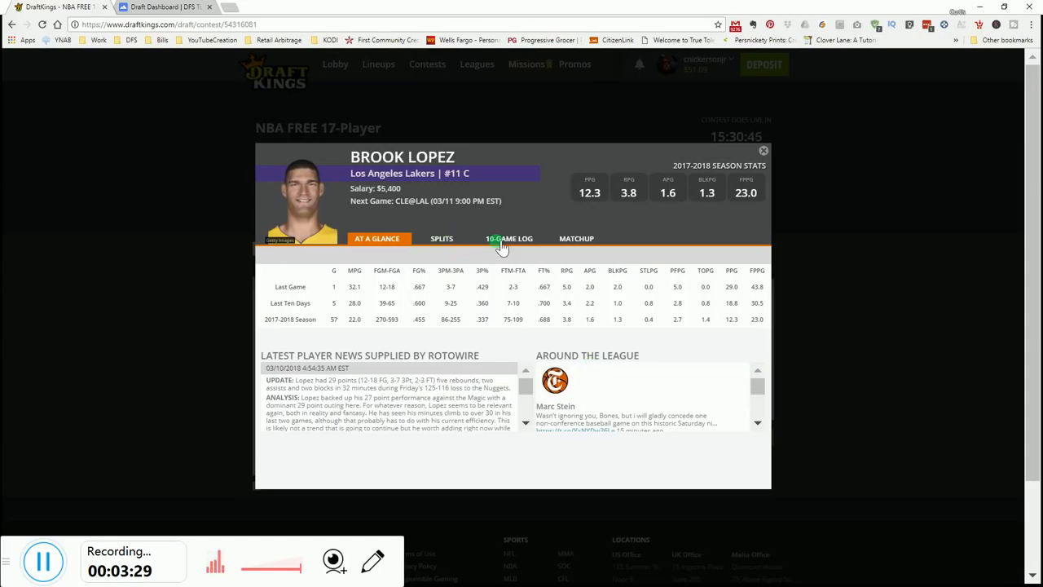
left_click(510, 238)
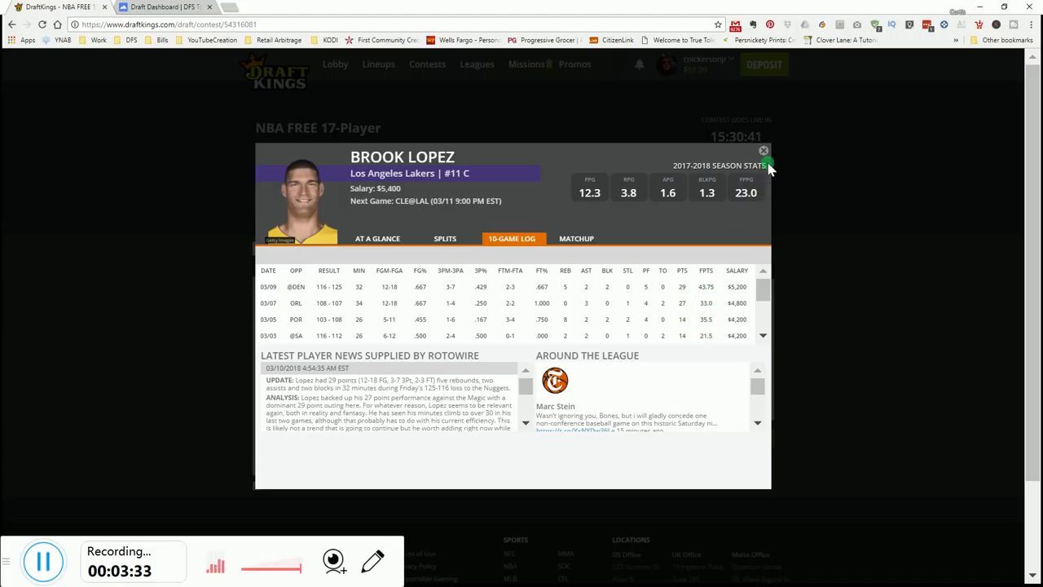
left_click(764, 152)
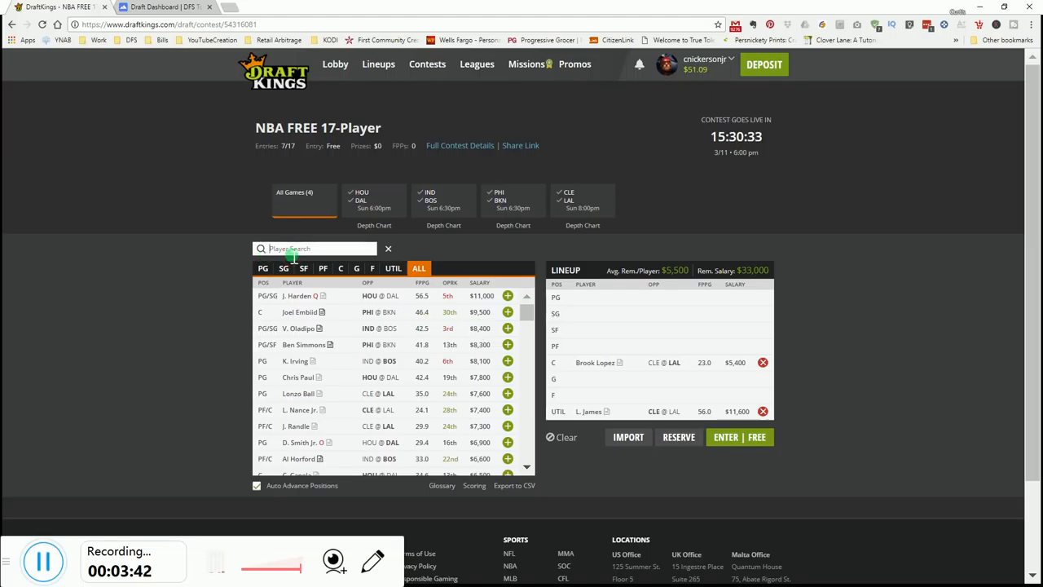
- Search 'red', compare JJ Redick's splits and ten-game log, and draft him at SG
type("red")
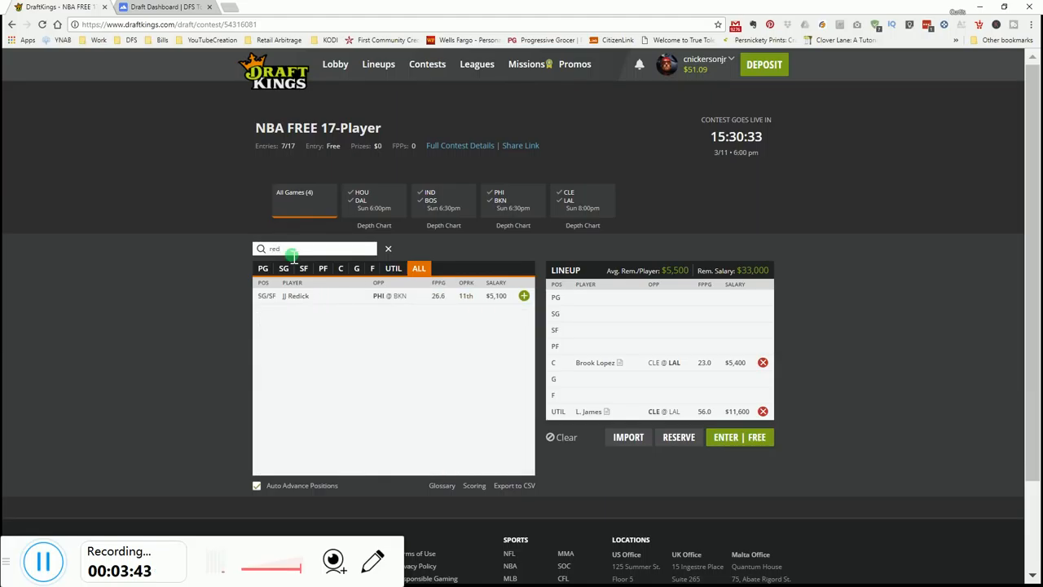
left_click(298, 295)
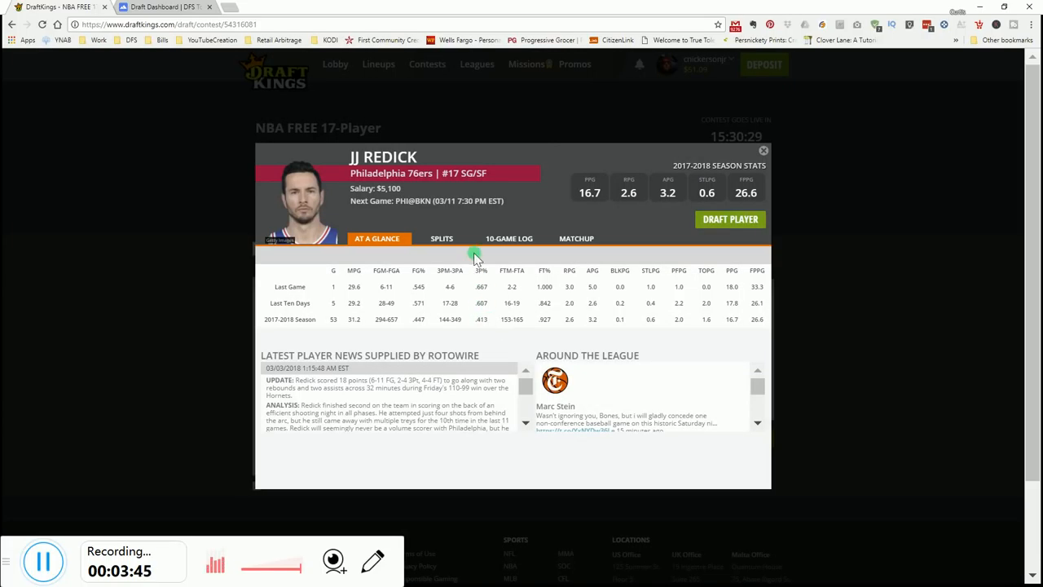
left_click(441, 238)
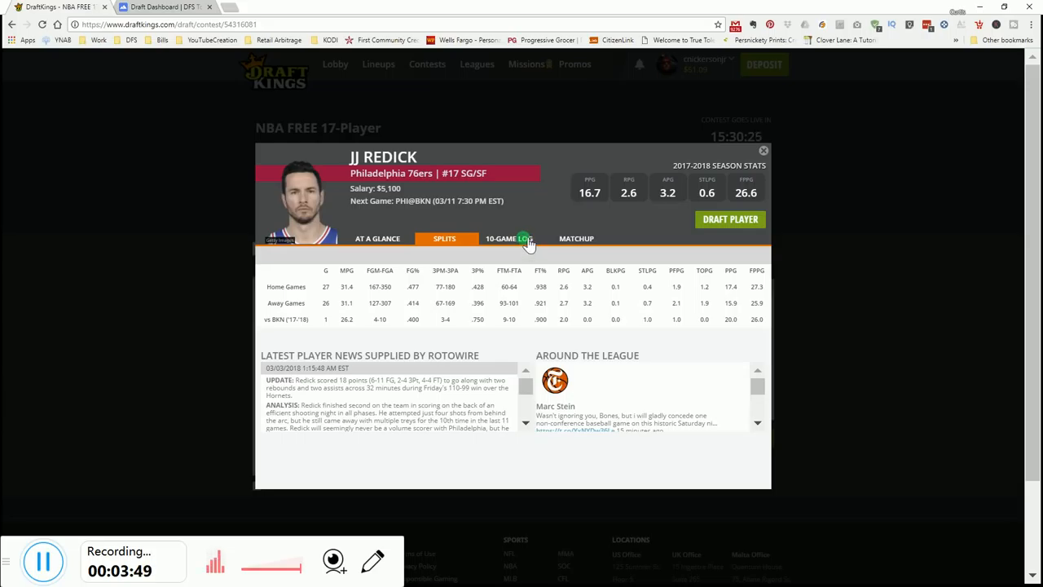
left_click(508, 238)
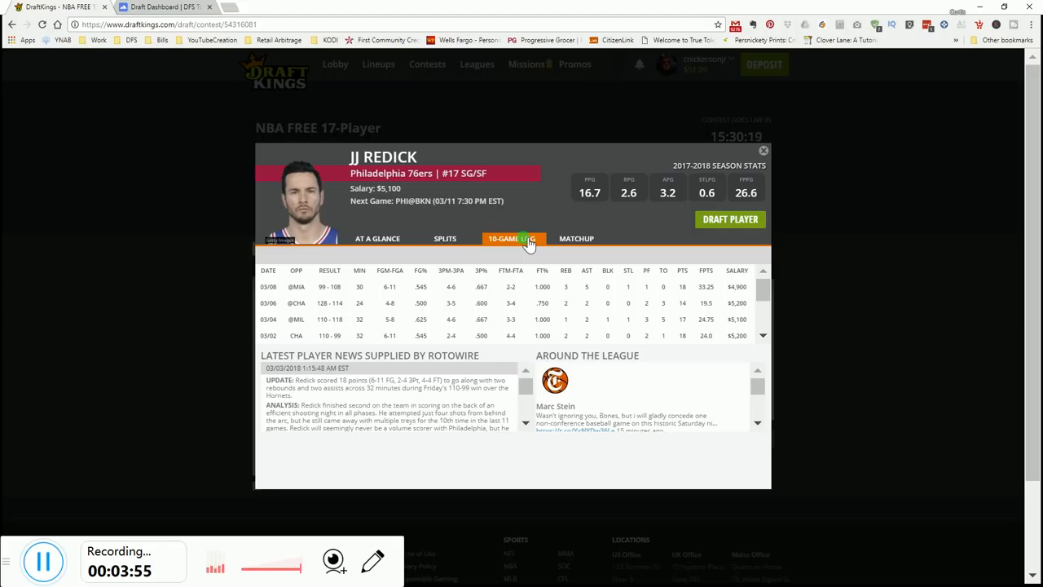
scroll("down", 3)
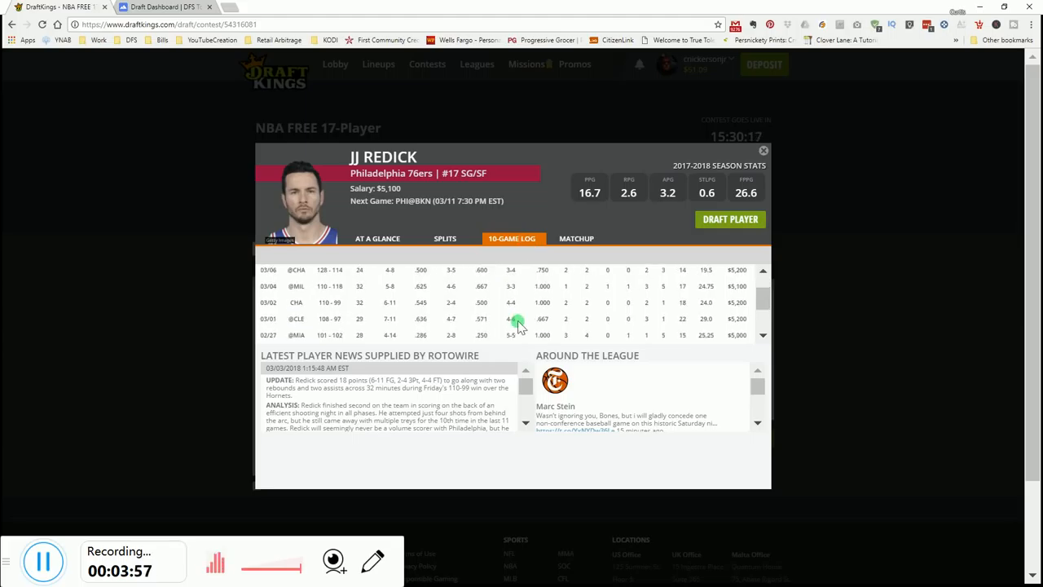
scroll("up", 3)
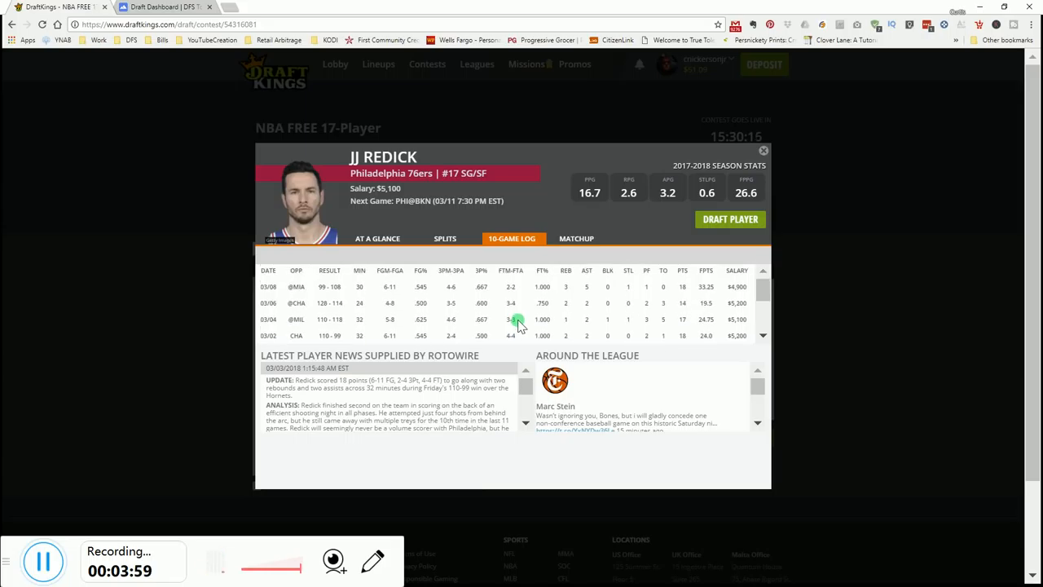
mouse_move(493, 300)
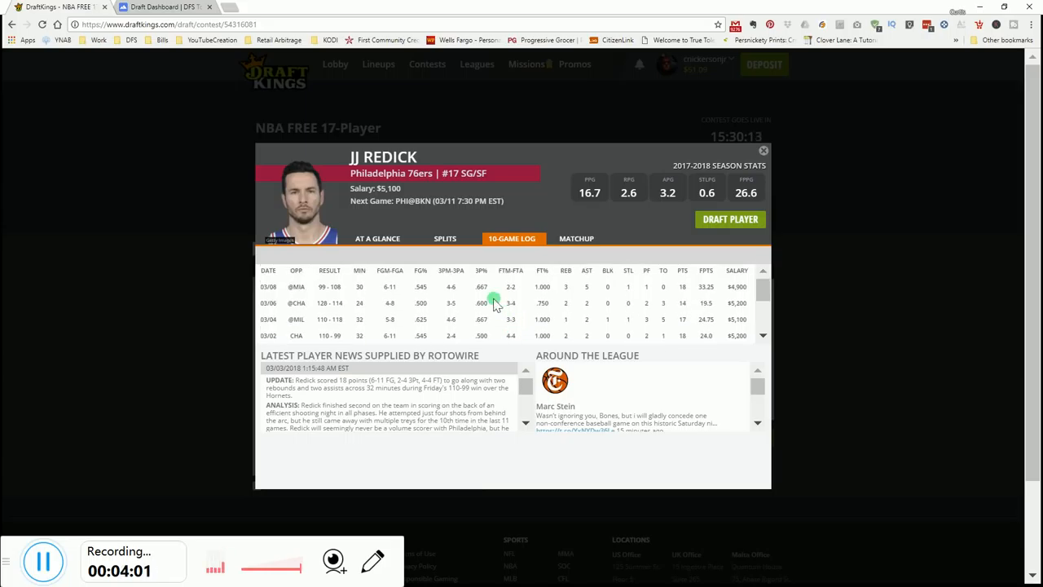
left_click(445, 238)
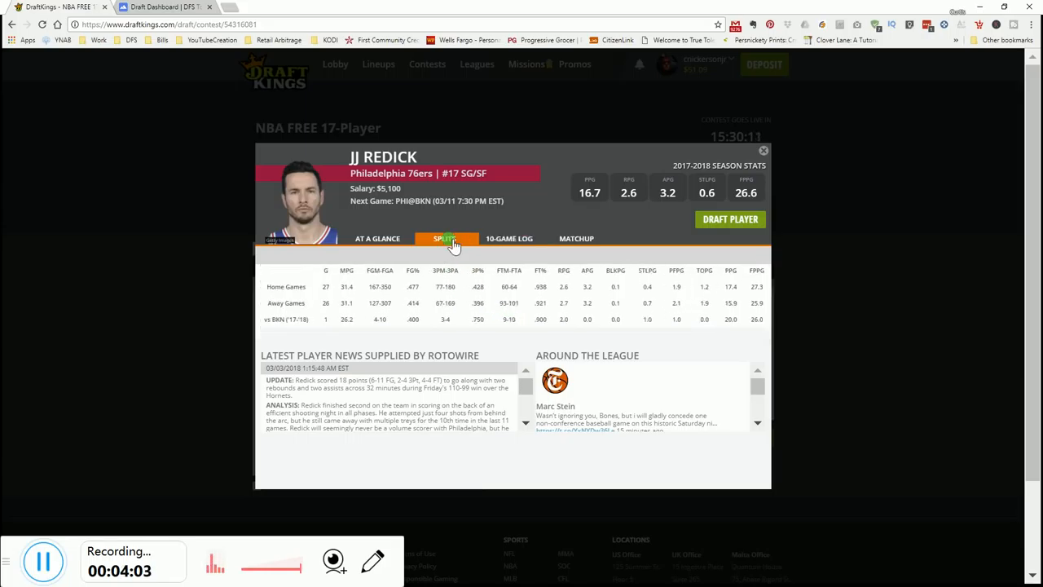
left_click(511, 238)
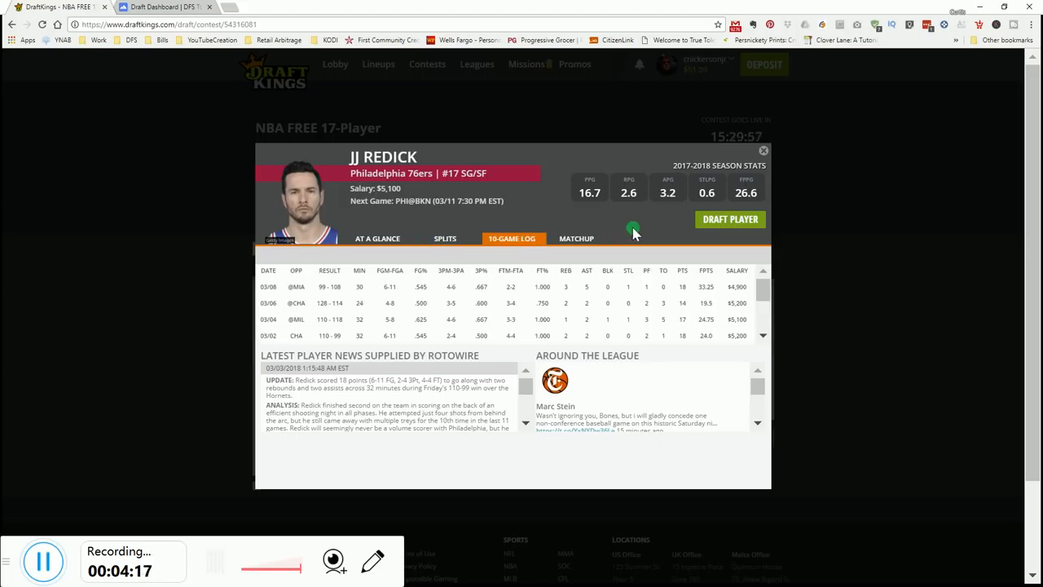
left_click(763, 151)
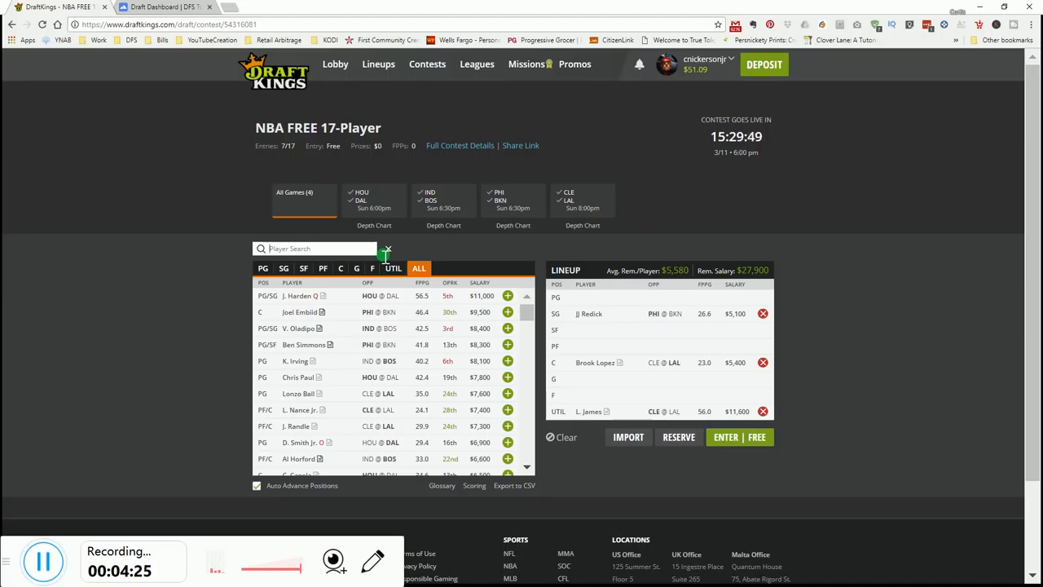
- Search 'ball', check Lonzo Ball's splits and ten-game log, and draft him at PG
type("ball")
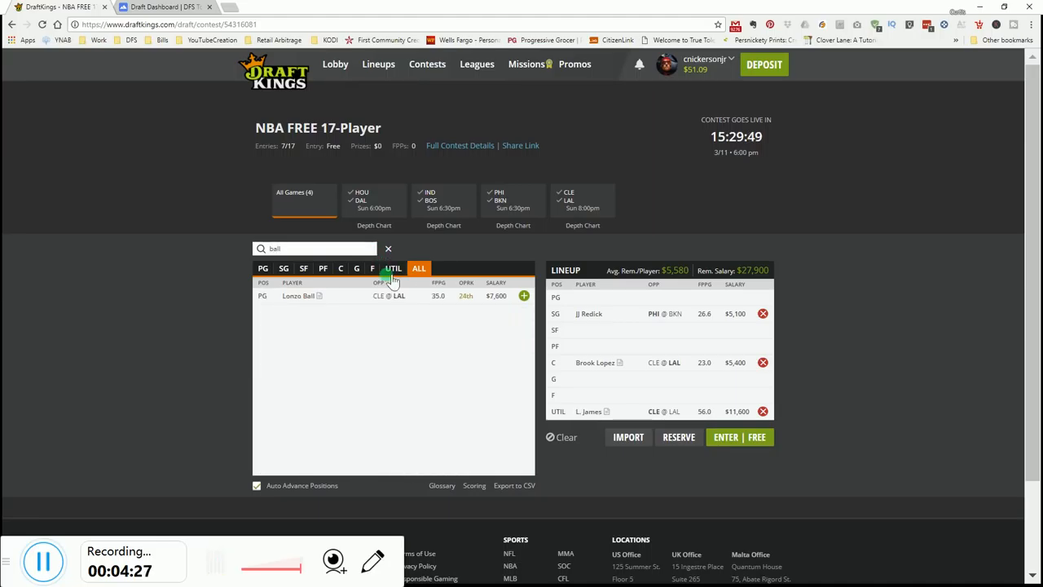
left_click(298, 295)
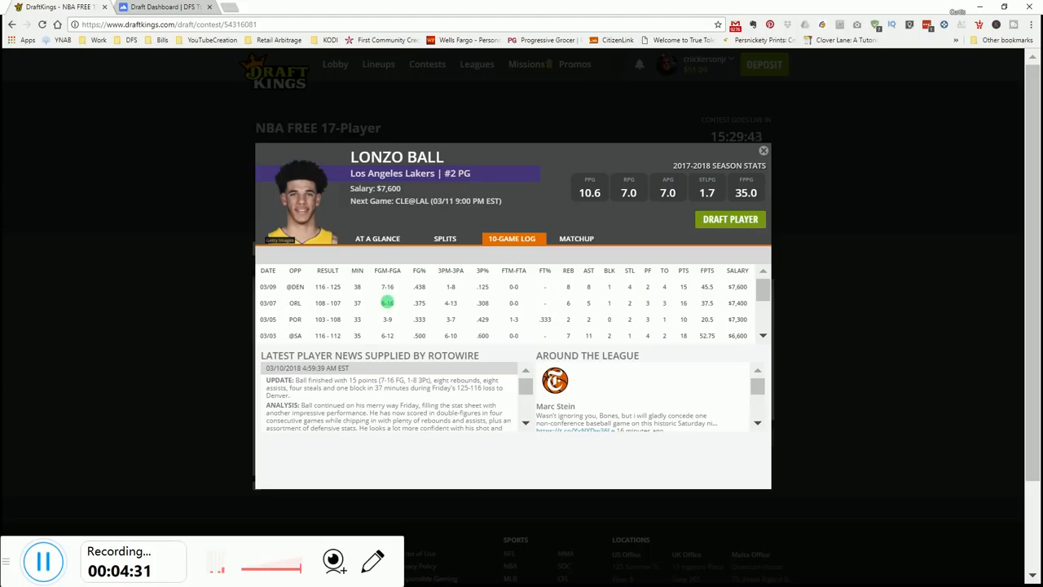
mouse_move(456, 290)
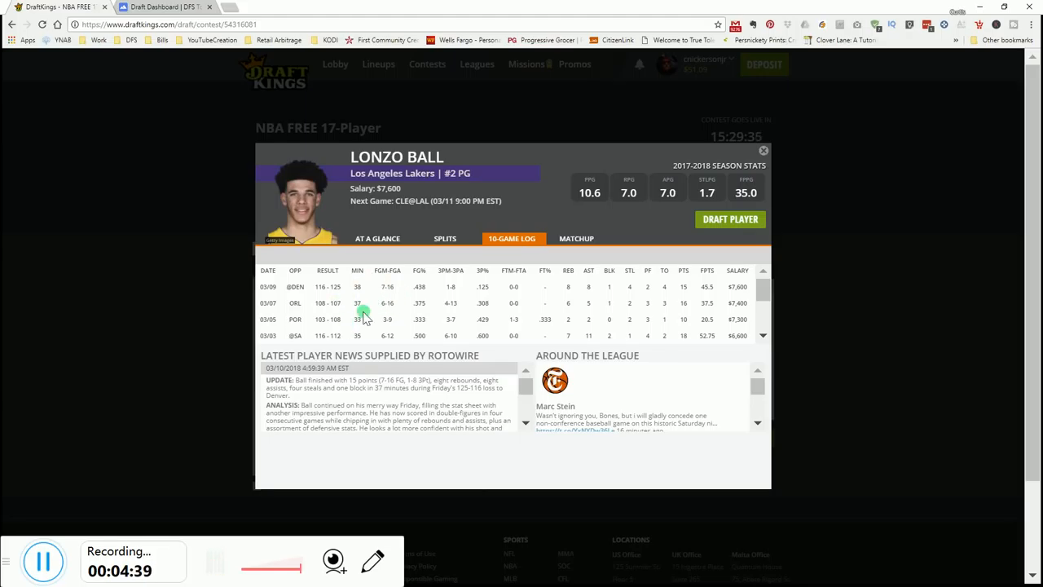
mouse_move(348, 320)
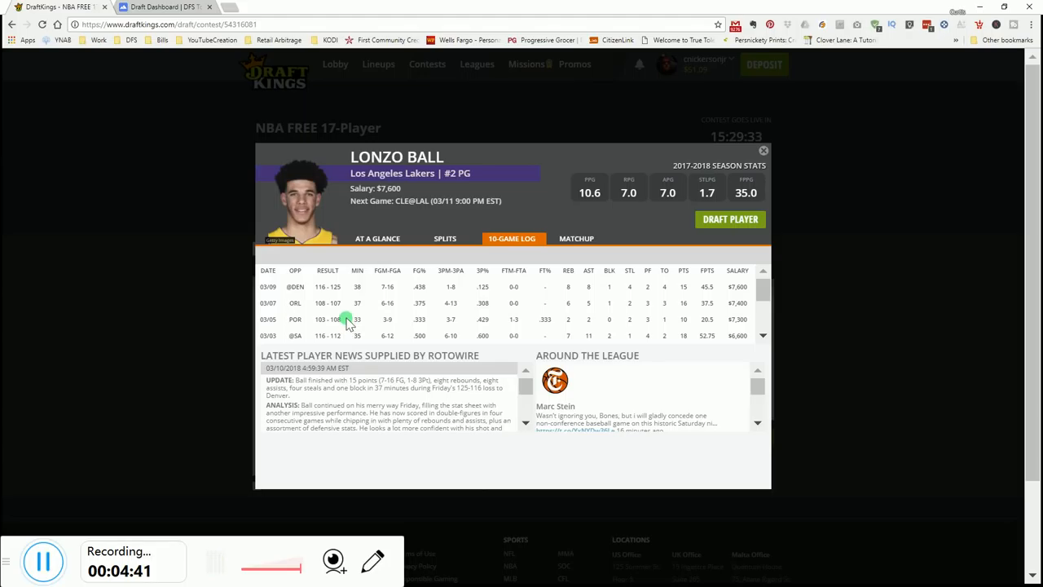
left_click(445, 238)
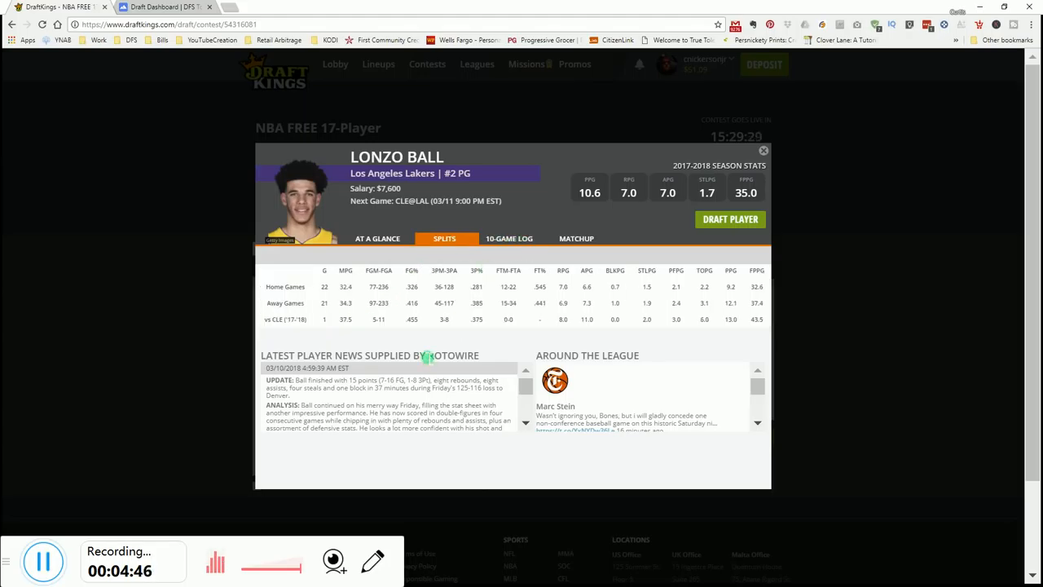
mouse_move(762, 328)
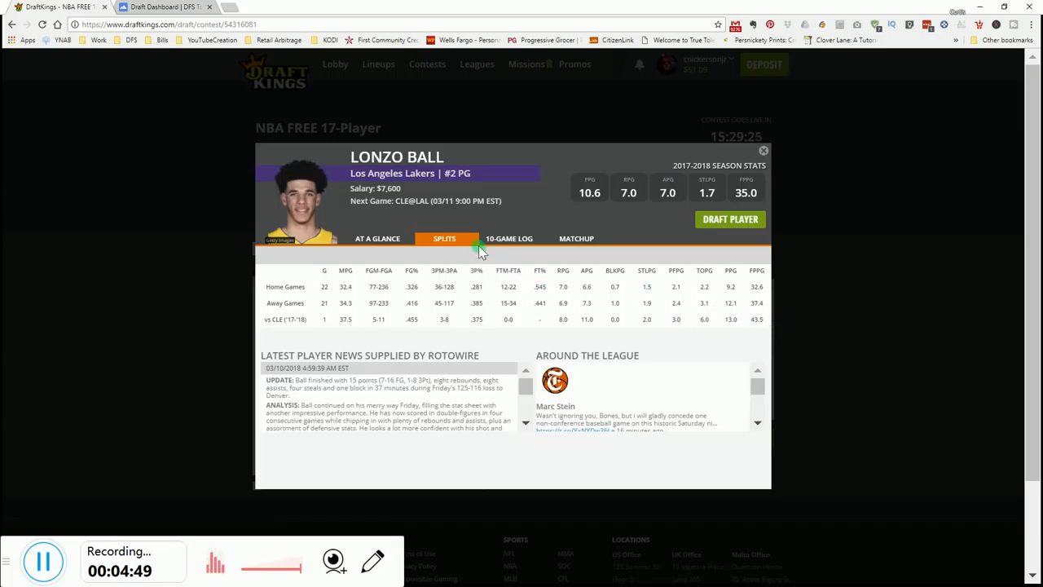
mouse_move(715, 327)
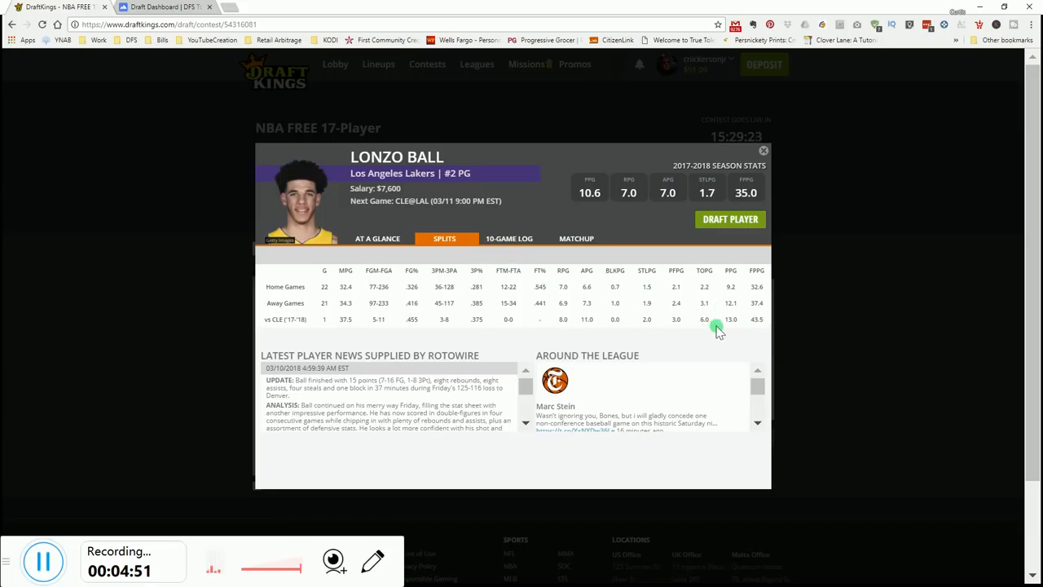
mouse_move(635, 327)
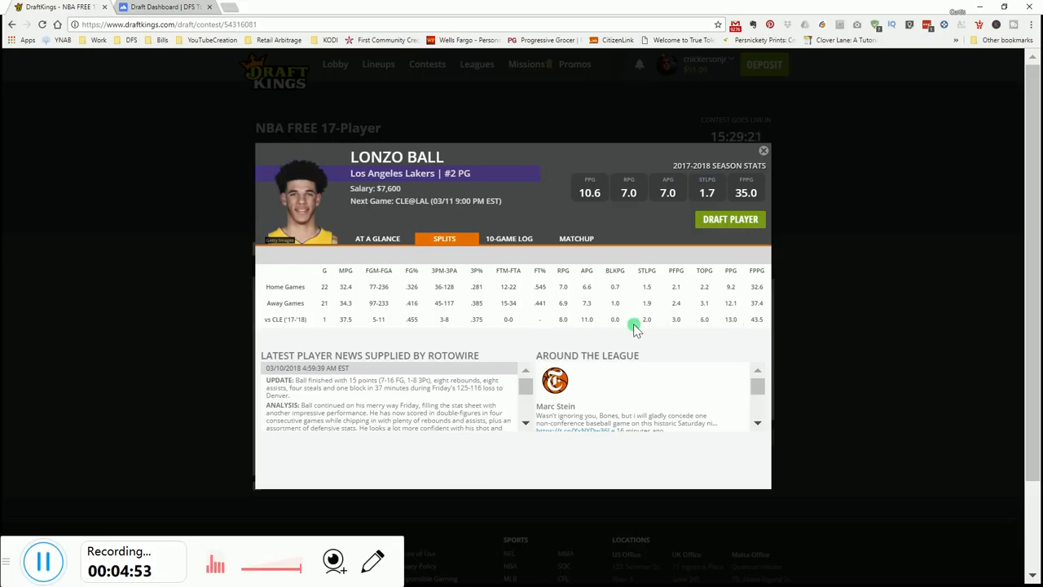
mouse_move(529, 319)
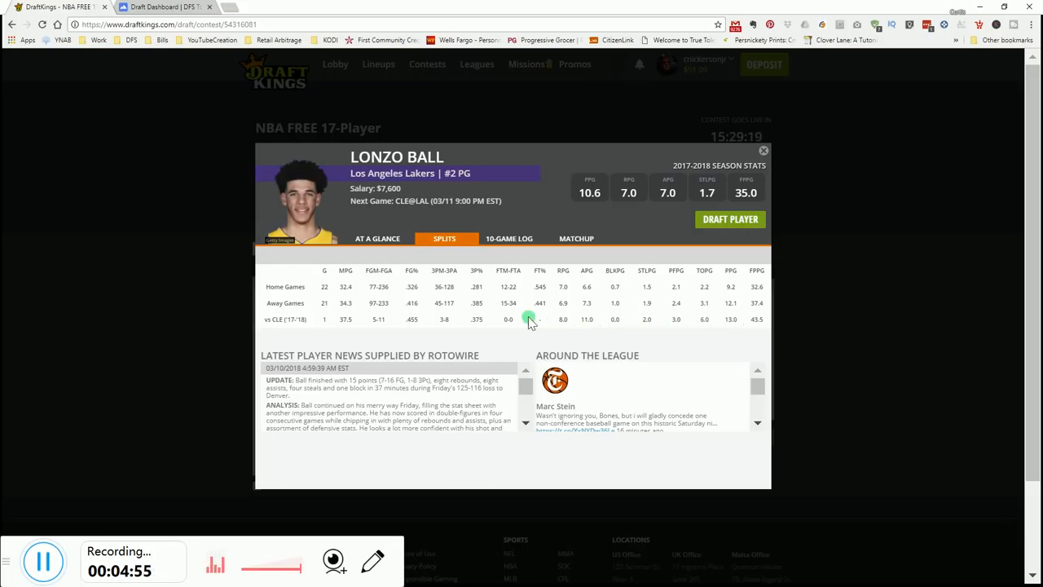
left_click(512, 238)
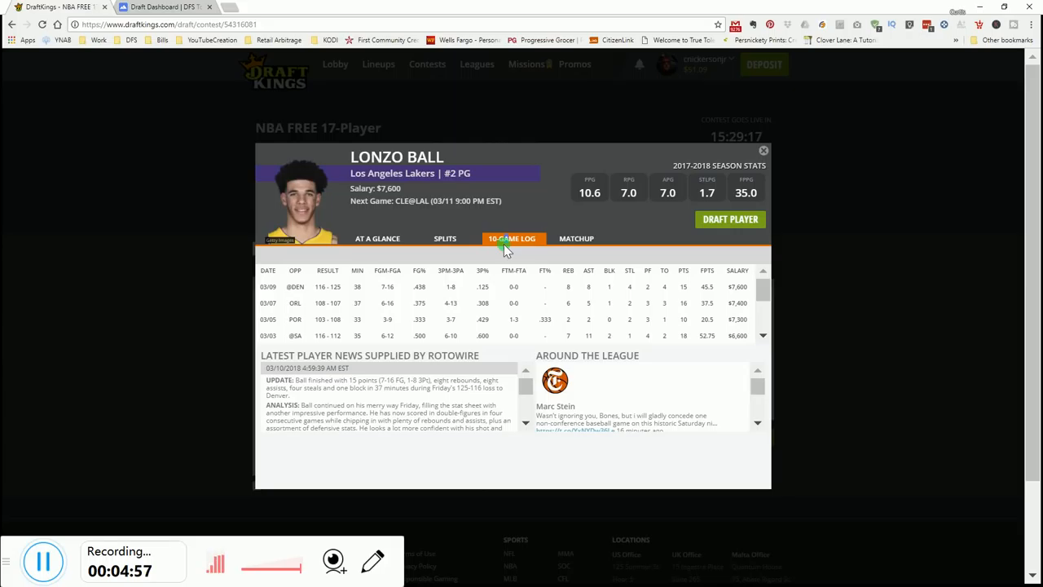
left_click(444, 238)
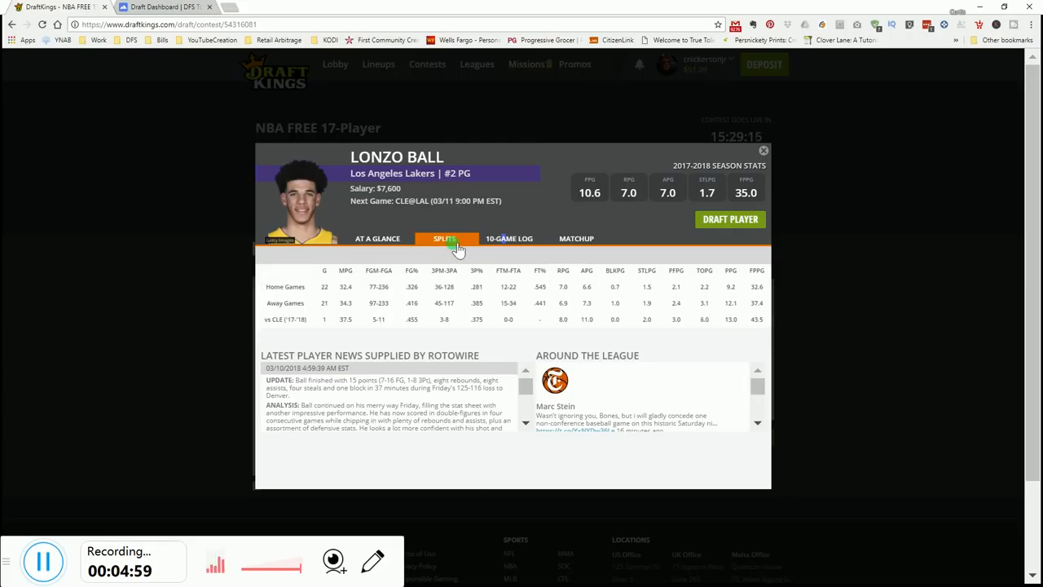
left_click(764, 150)
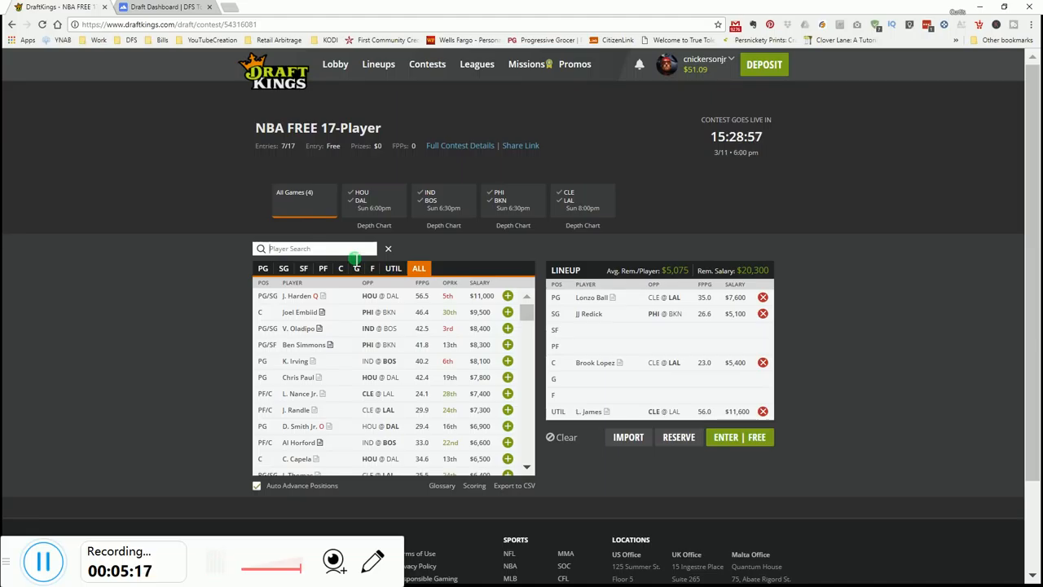
- Search 'ari', review Trevor Ariza's splits and ten-game log, and draft him at SF
type("ari")
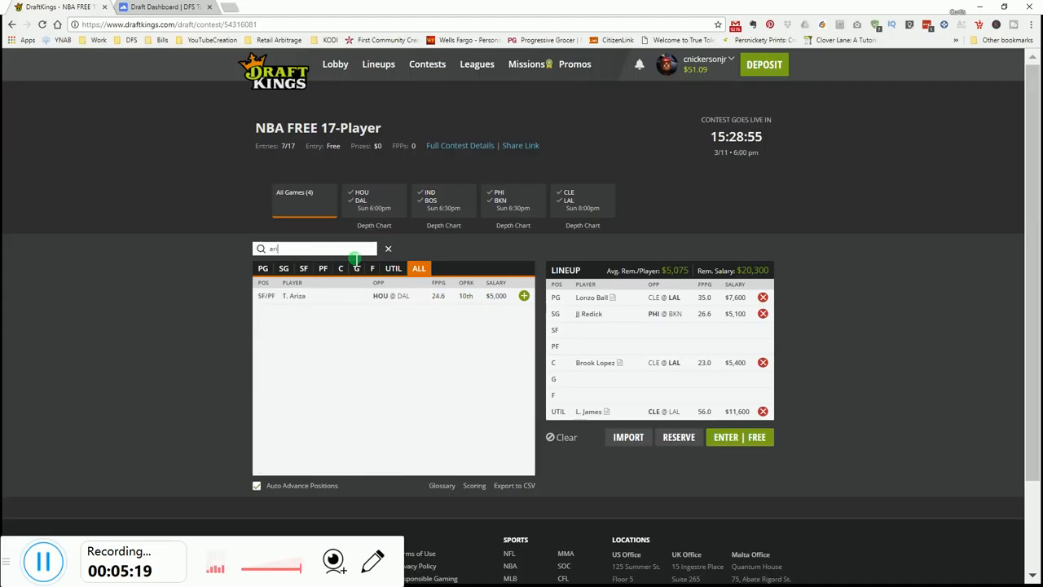
left_click(294, 295)
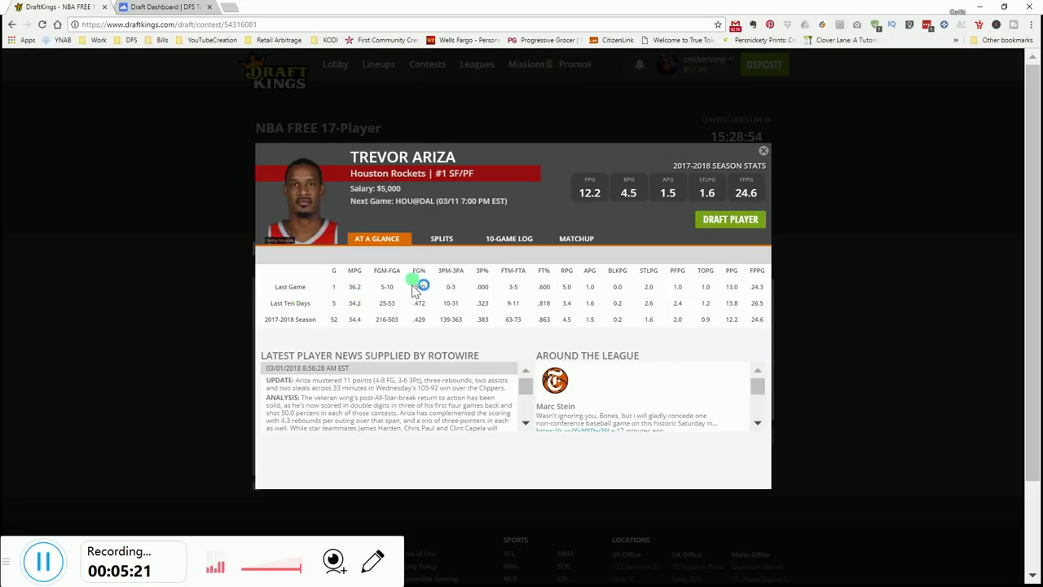
left_click(442, 238)
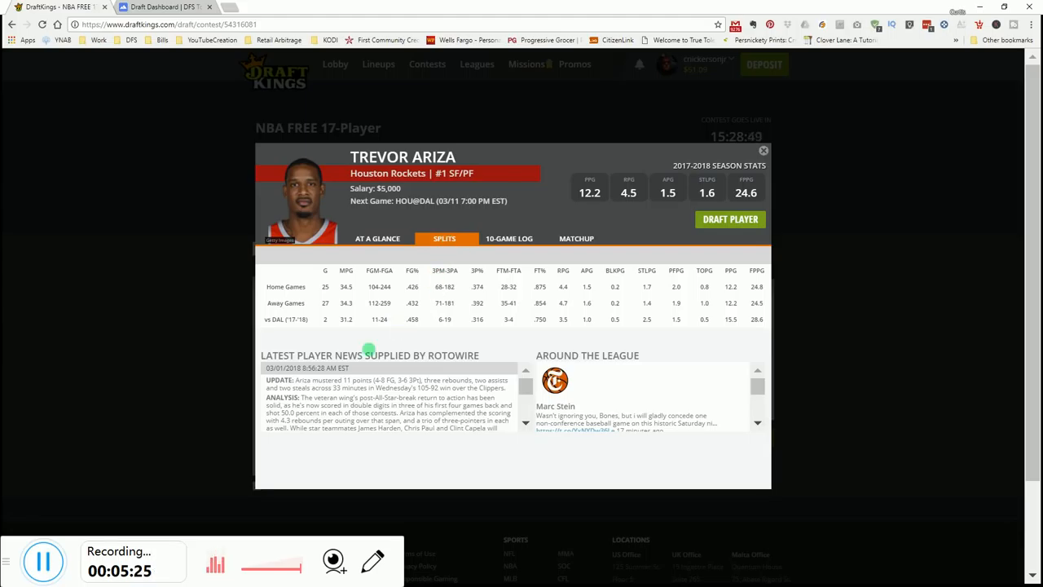
mouse_move(724, 321)
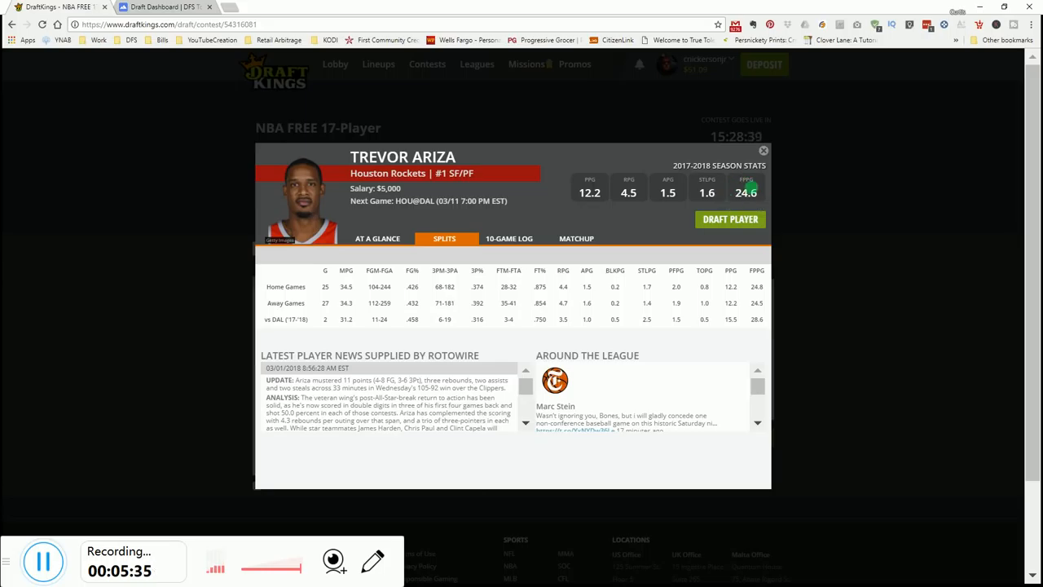
mouse_move(536, 339)
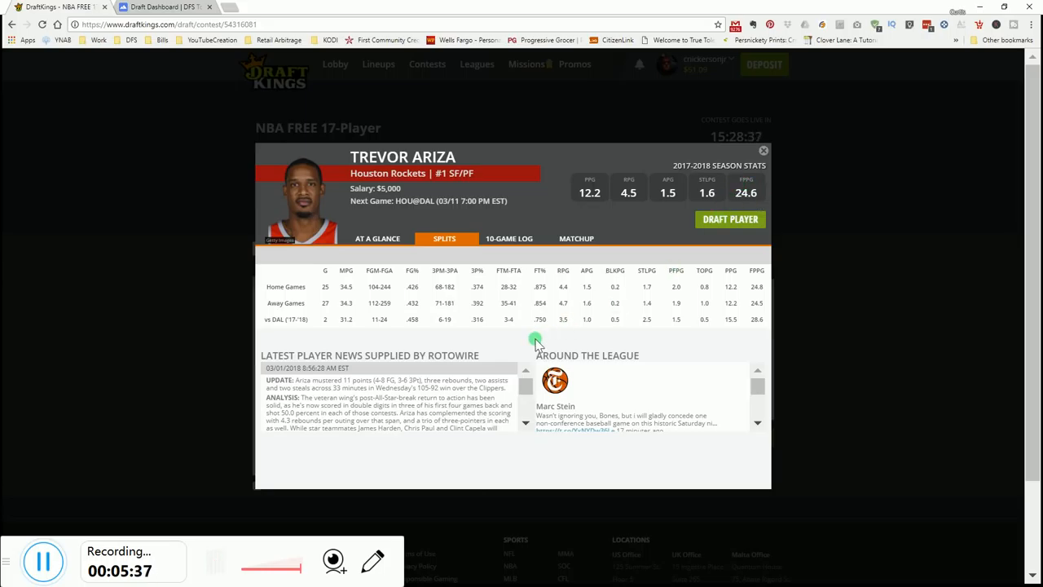
mouse_move(766, 330)
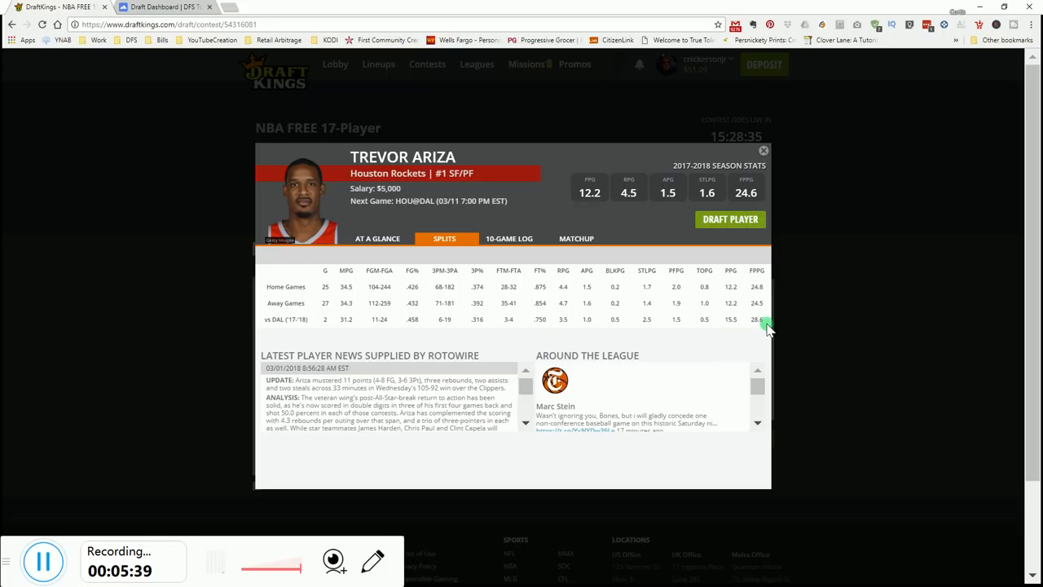
left_click(510, 238)
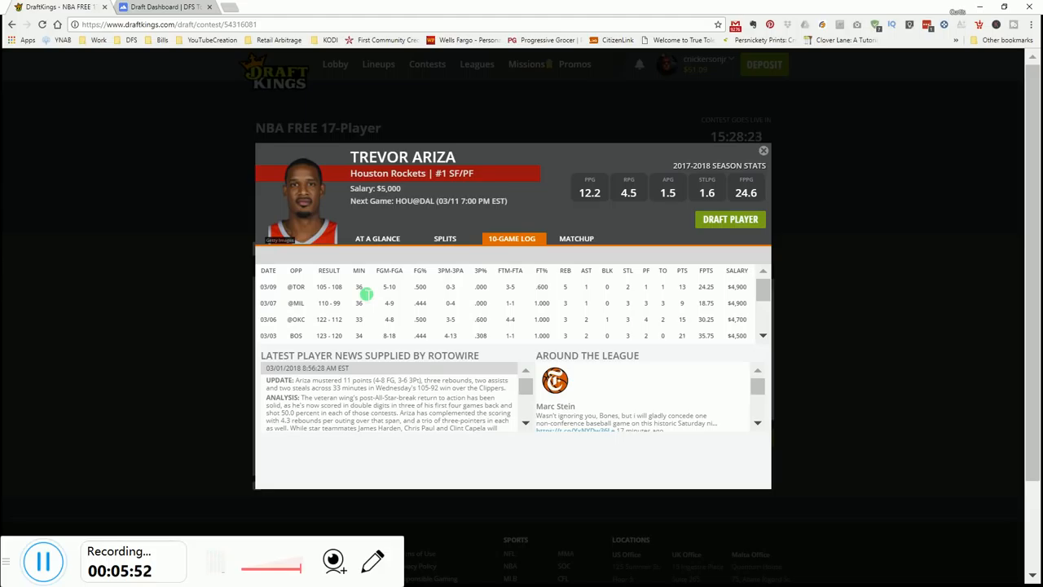
mouse_move(361, 295)
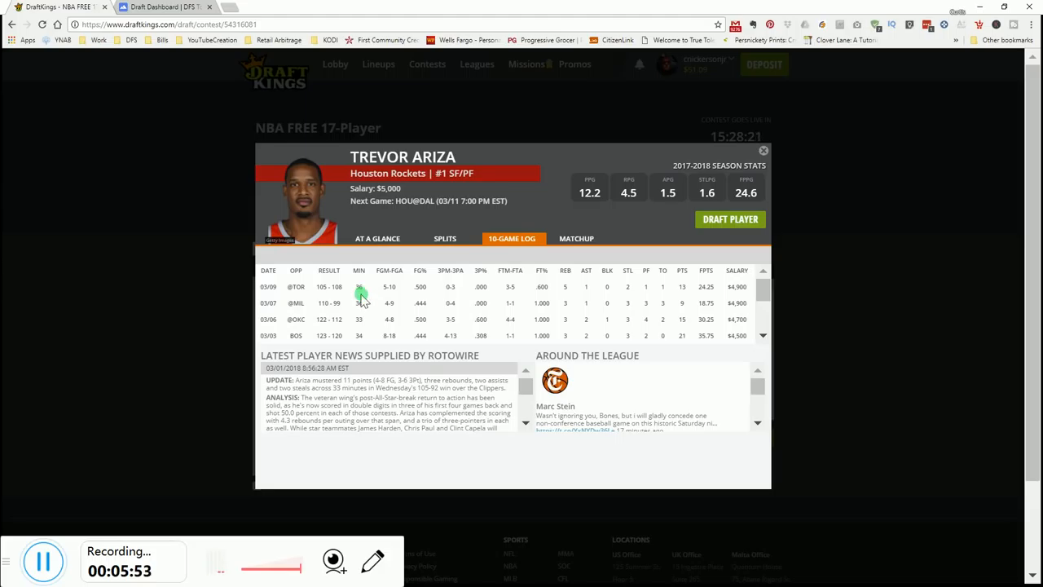
mouse_move(361, 310)
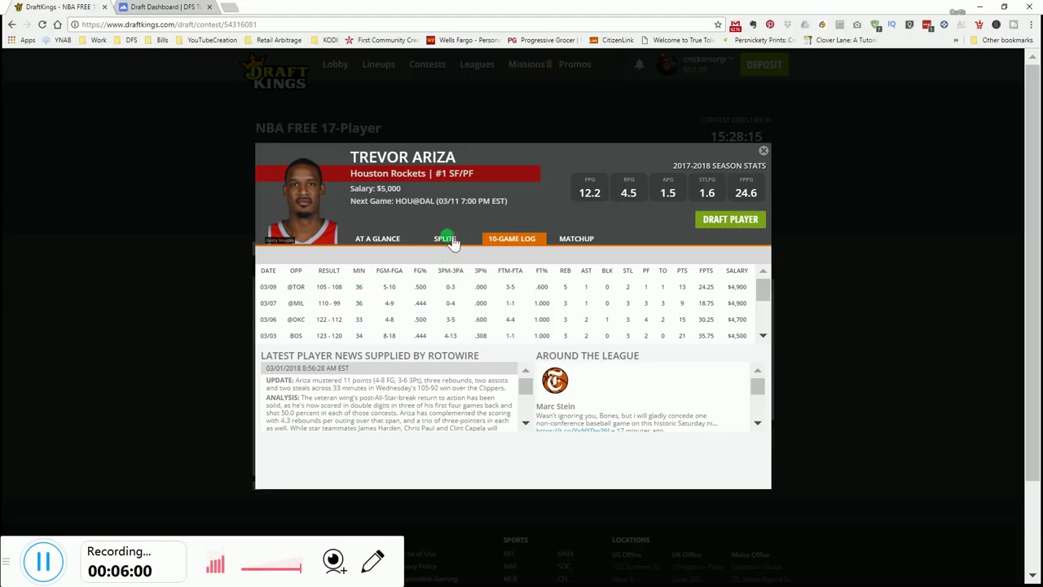
left_click(445, 238)
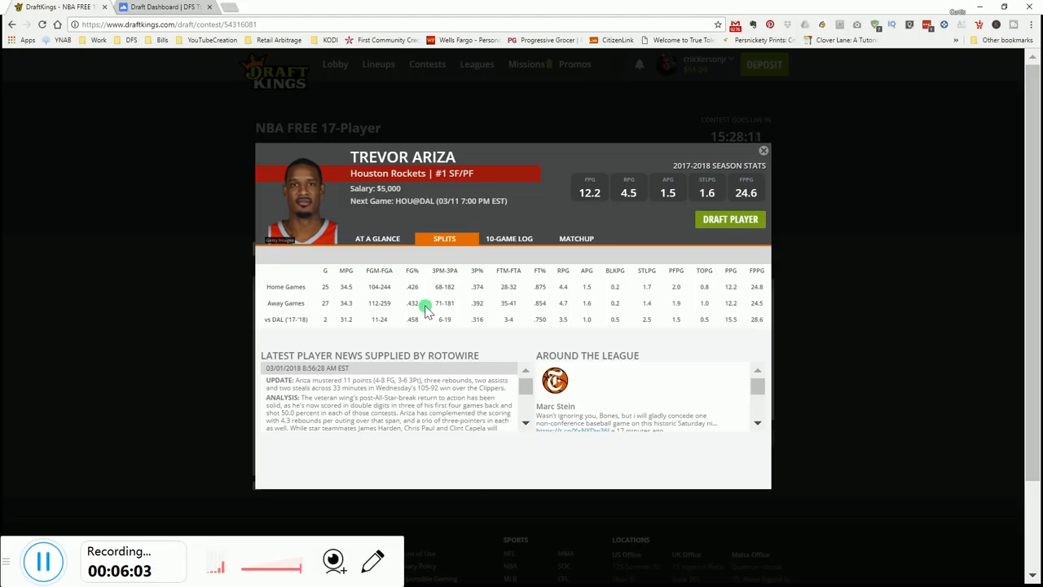
mouse_move(765, 191)
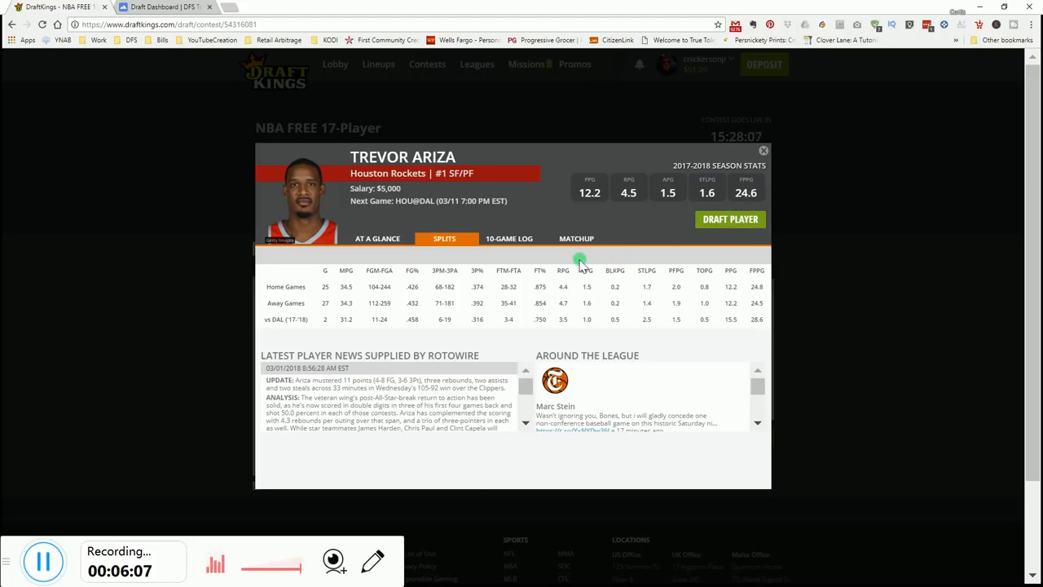
mouse_move(507, 313)
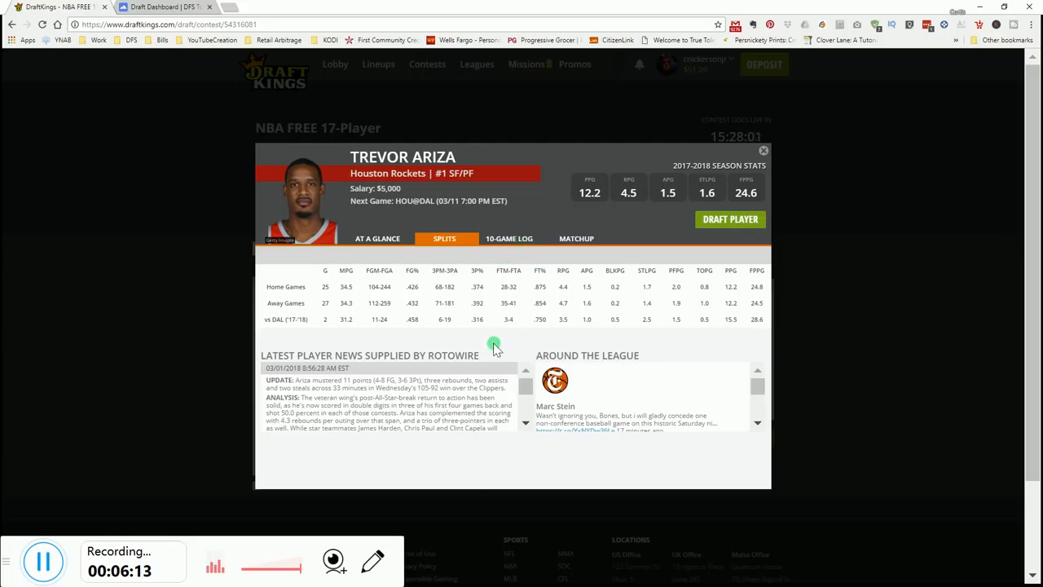
mouse_move(529, 345)
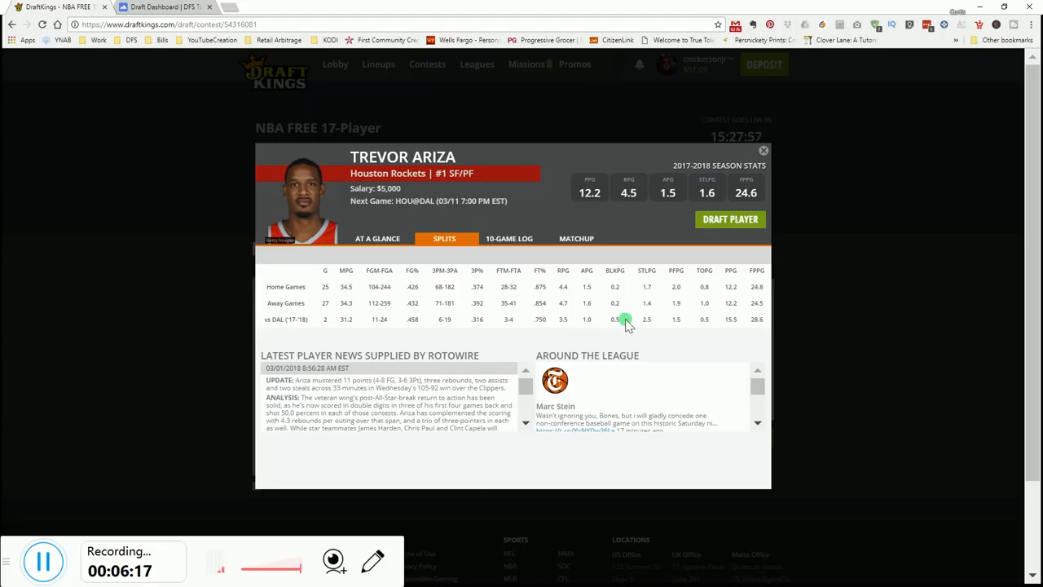
mouse_move(509, 238)
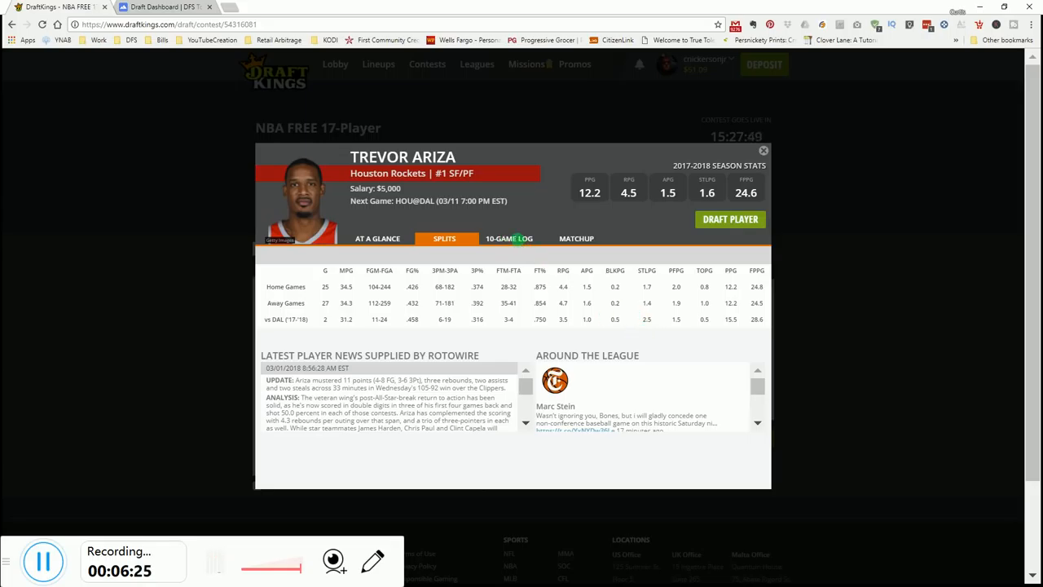
left_click(763, 150)
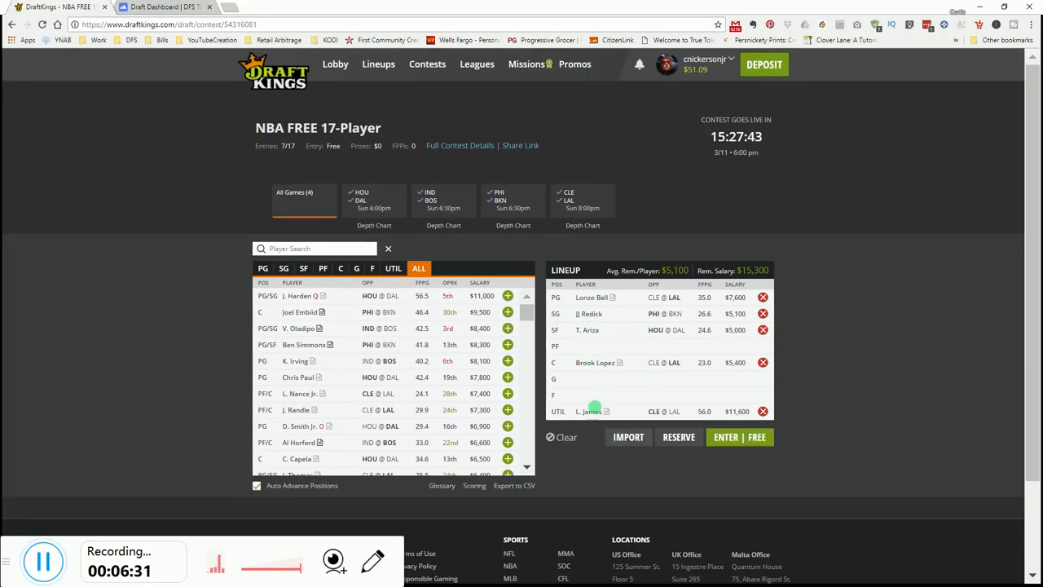
mouse_move(588, 411)
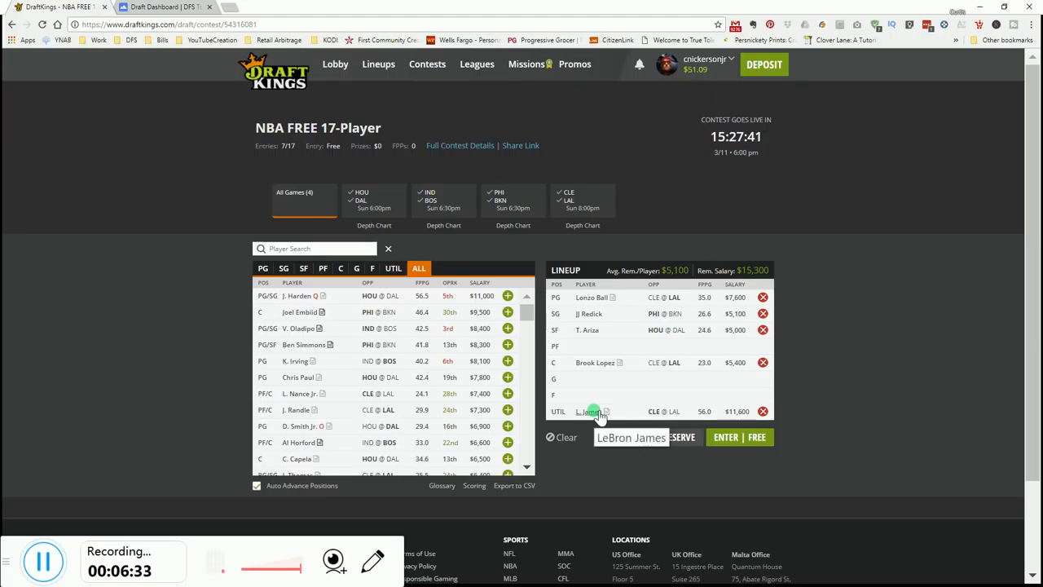
left_click(295, 296)
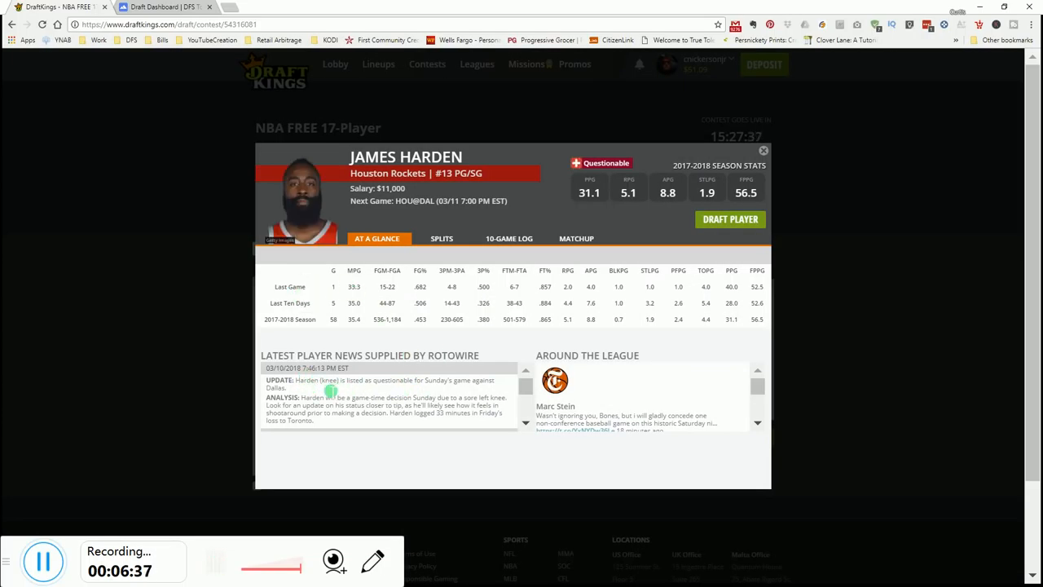
left_click(763, 150)
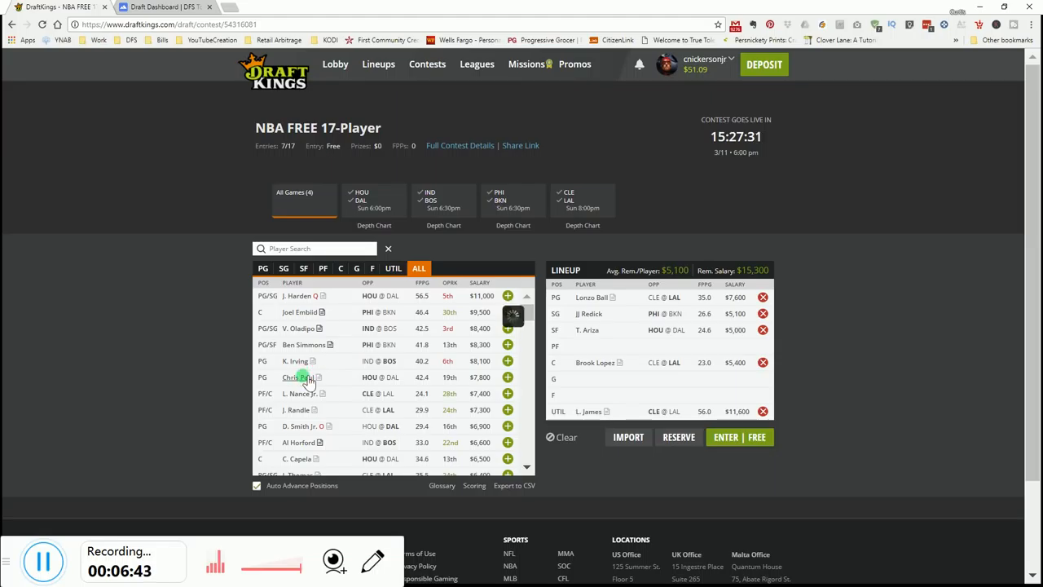
left_click(295, 377)
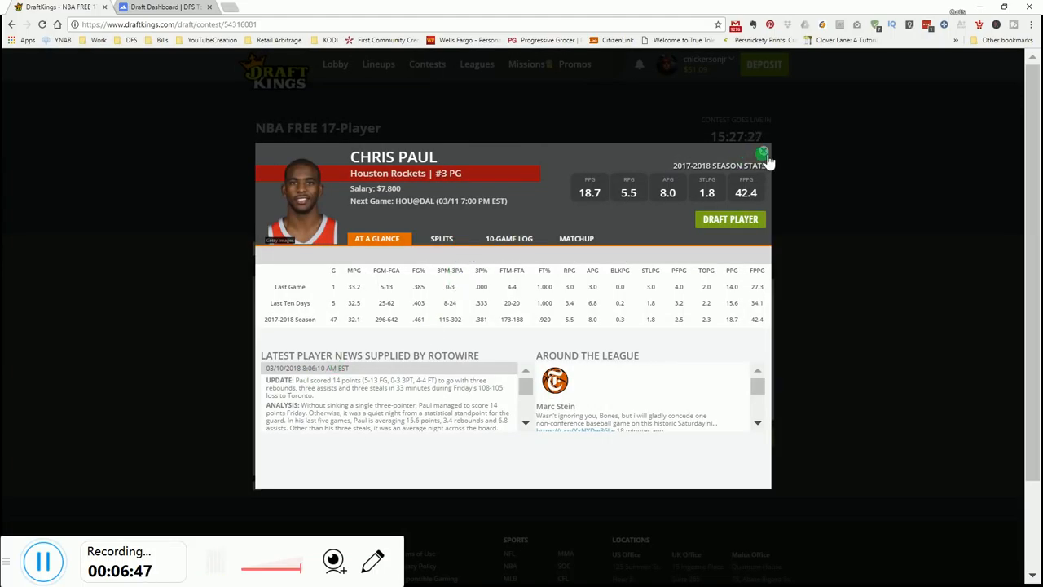
left_click(764, 152)
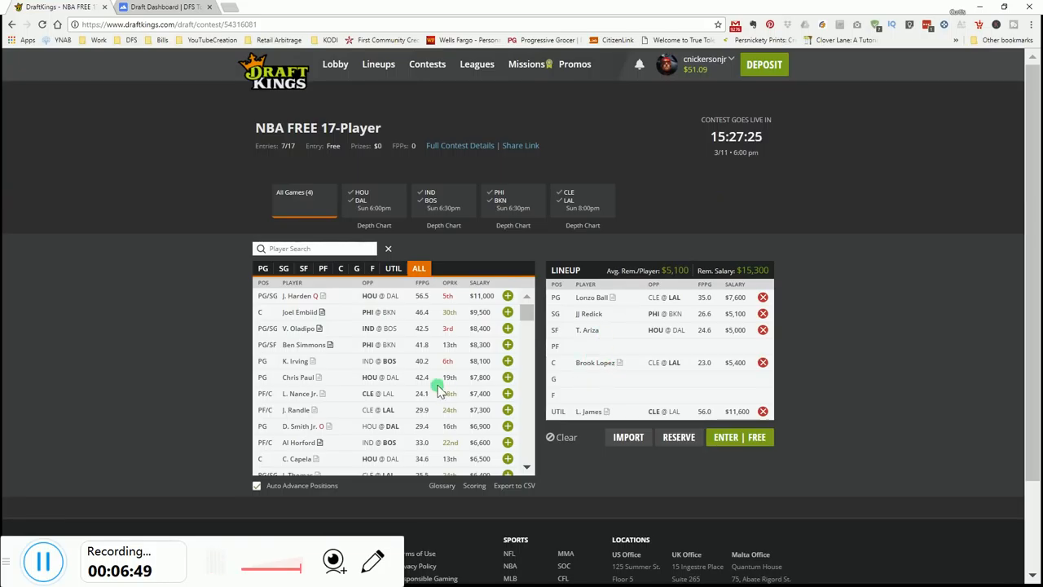
mouse_move(370, 364)
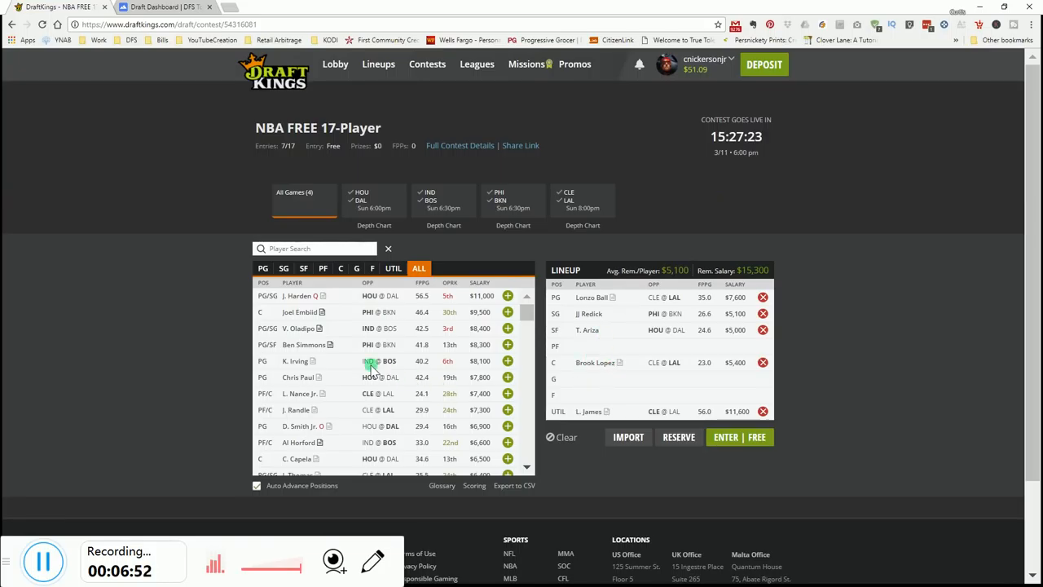
scroll("down", 3)
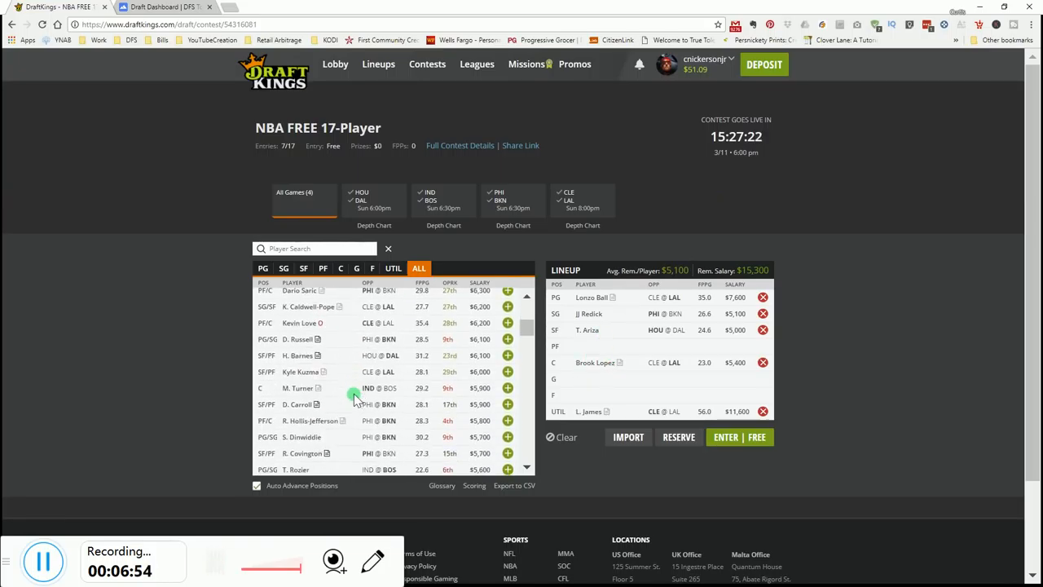
scroll("down", 3)
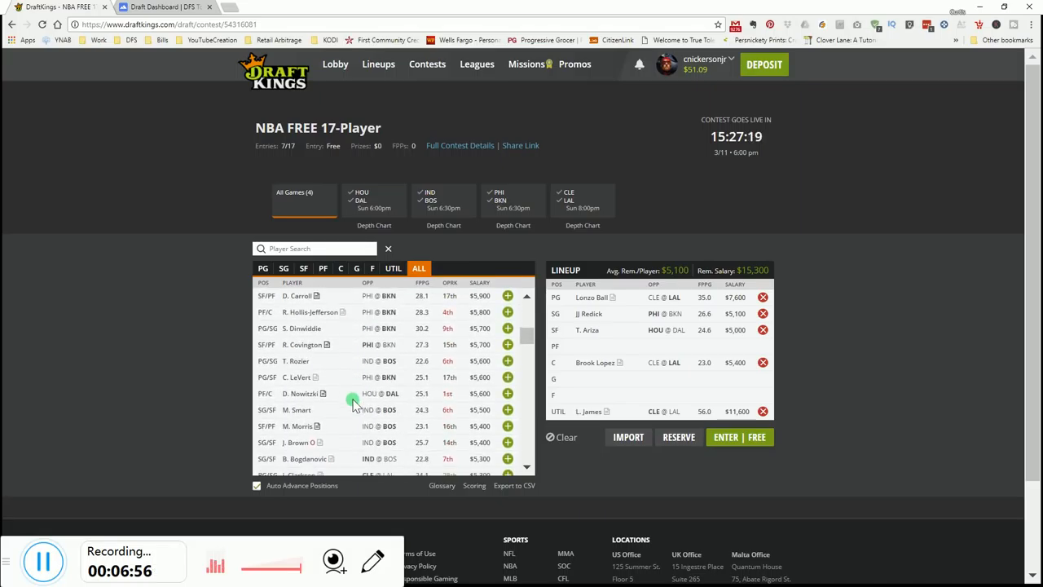
scroll("down", 3)
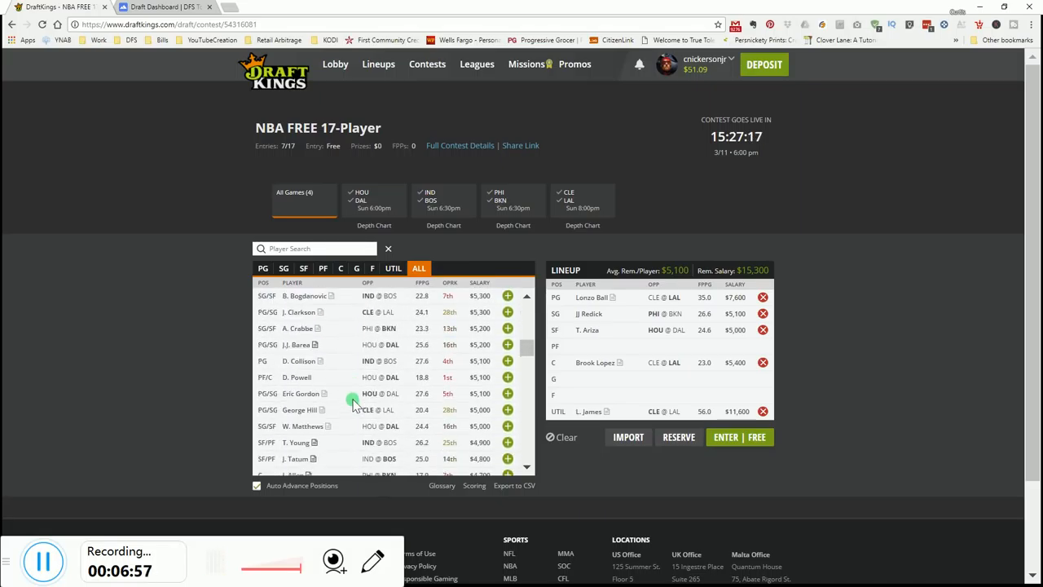
left_click(298, 394)
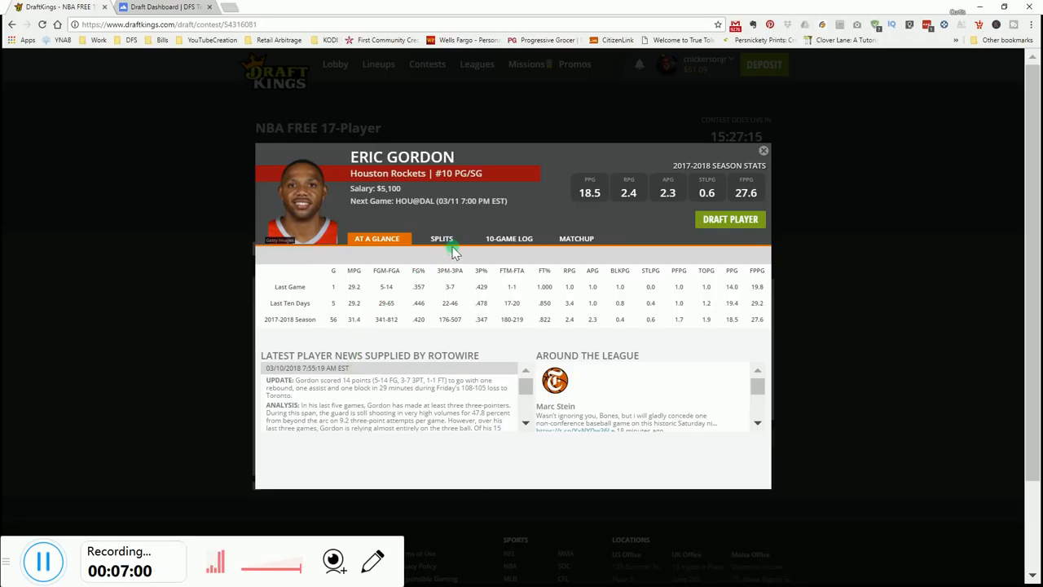
left_click(509, 238)
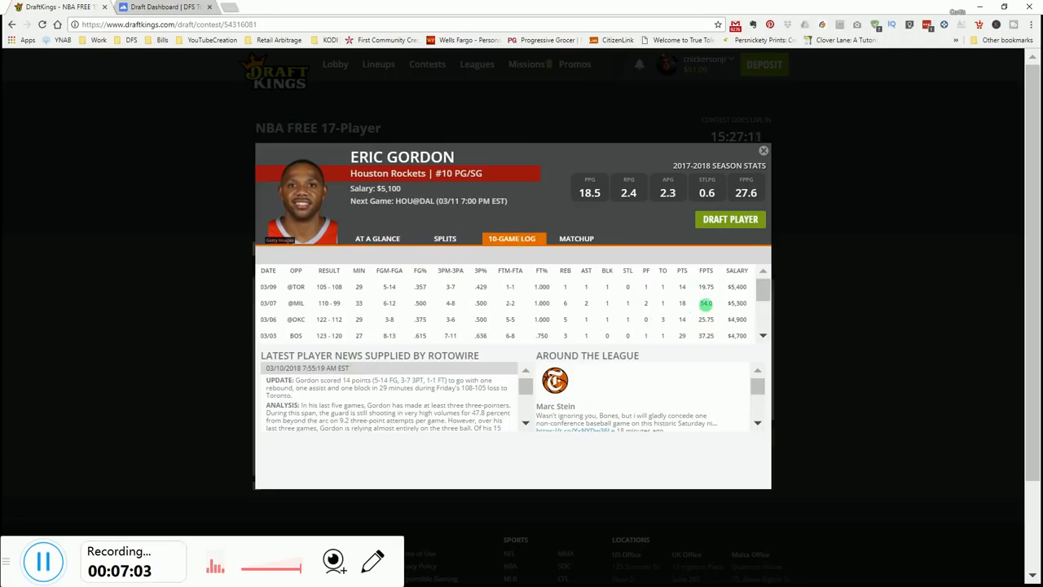
scroll("down", 3)
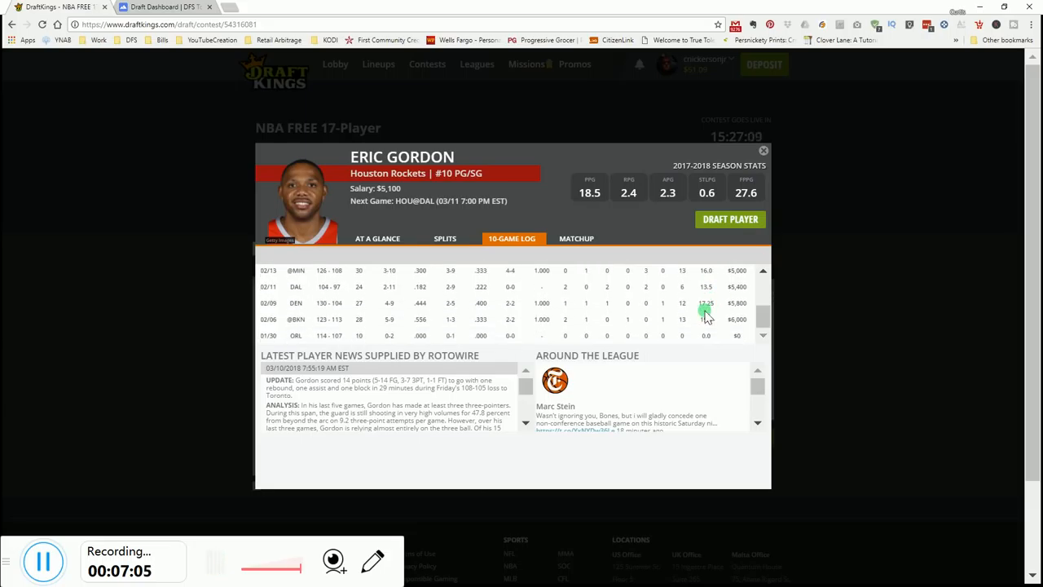
scroll("up", 3)
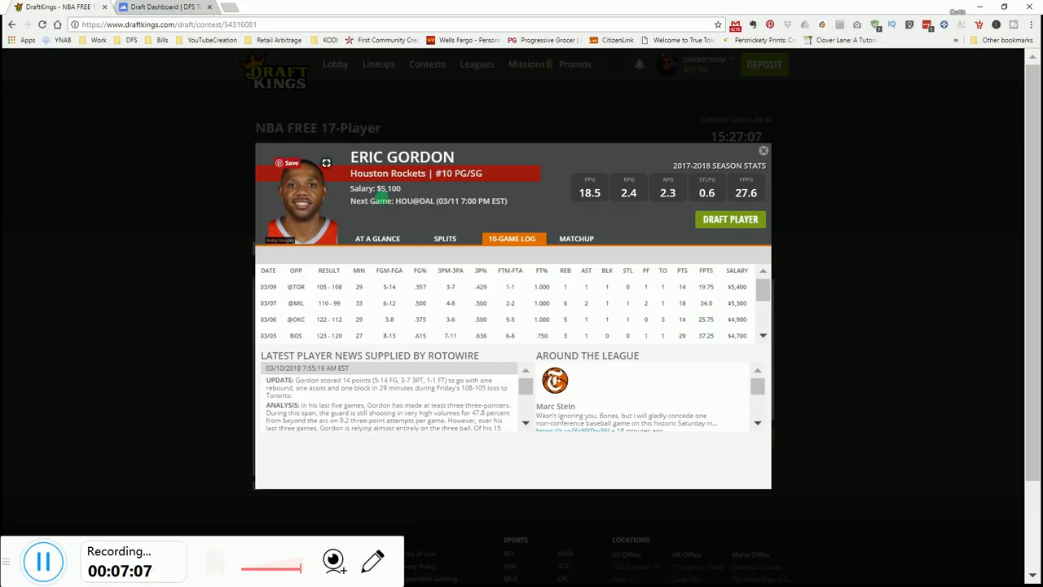
left_click(763, 150)
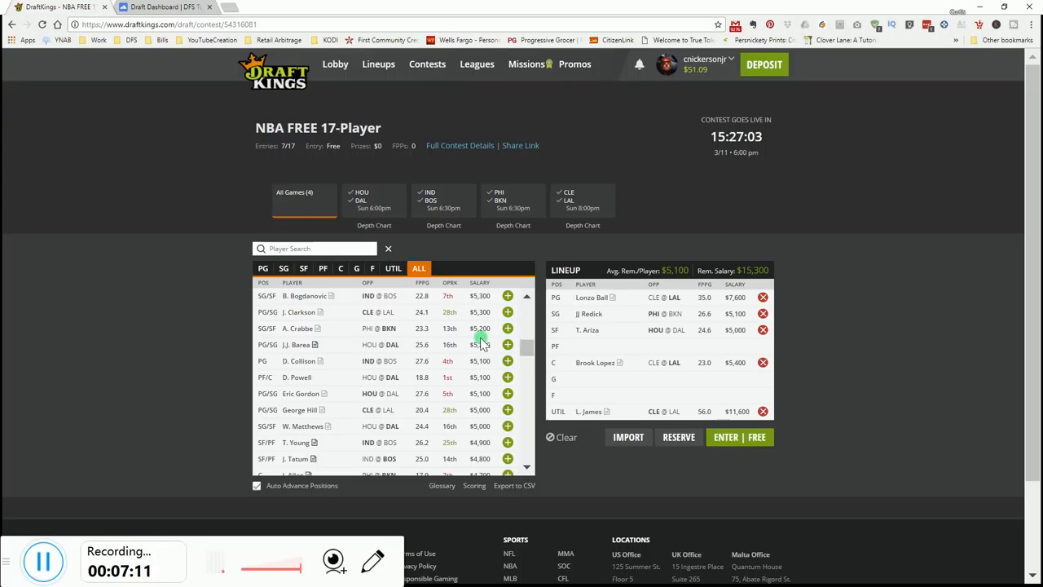
mouse_move(397, 410)
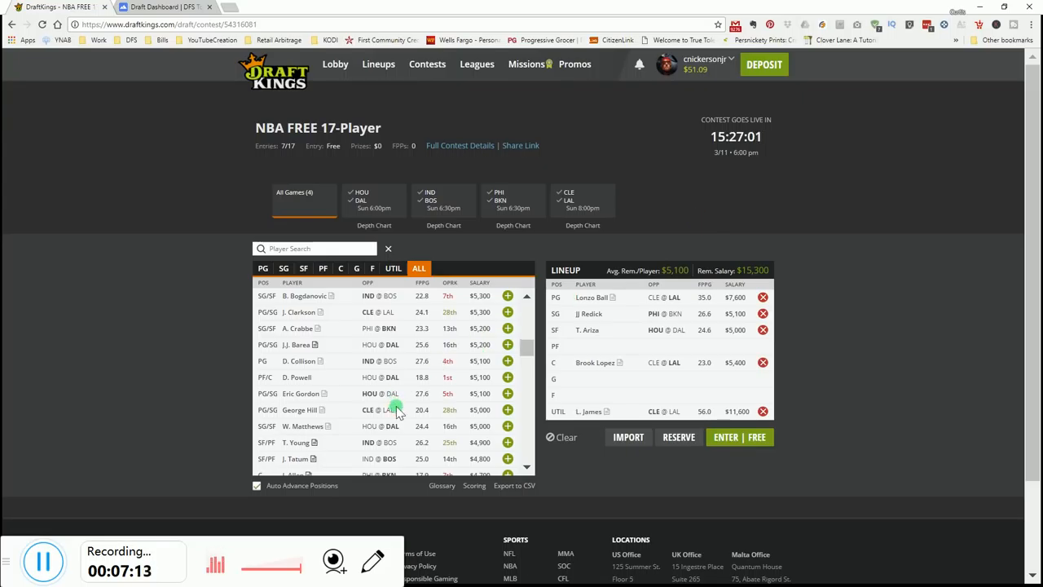
scroll("down", 3)
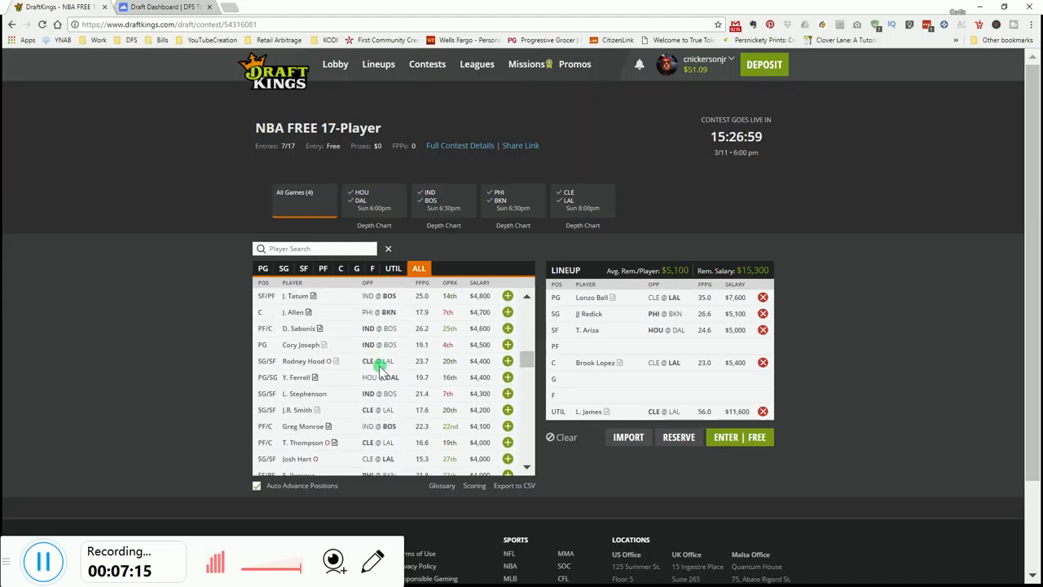
mouse_move(371, 312)
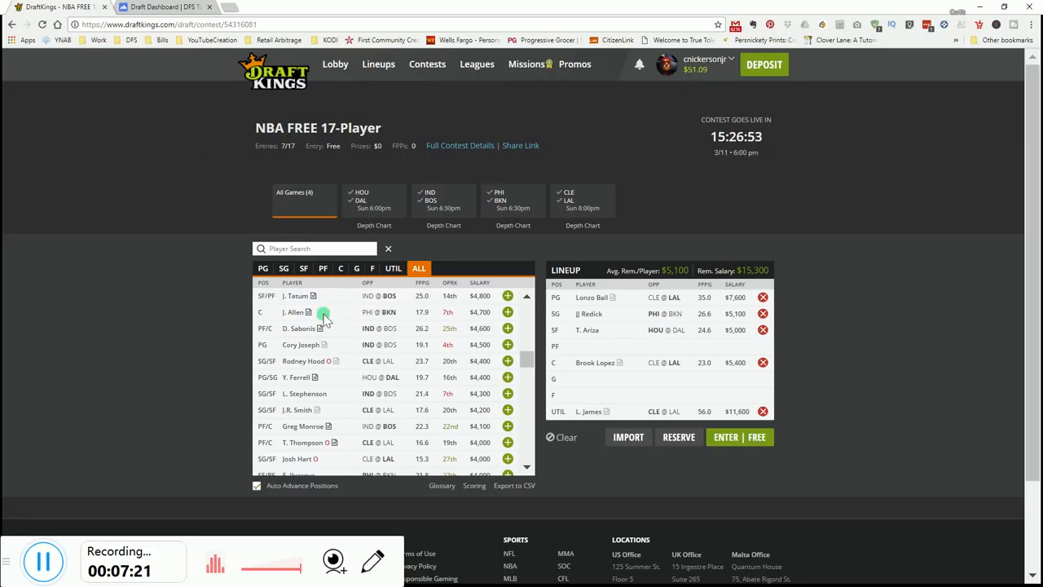
scroll("down", 3)
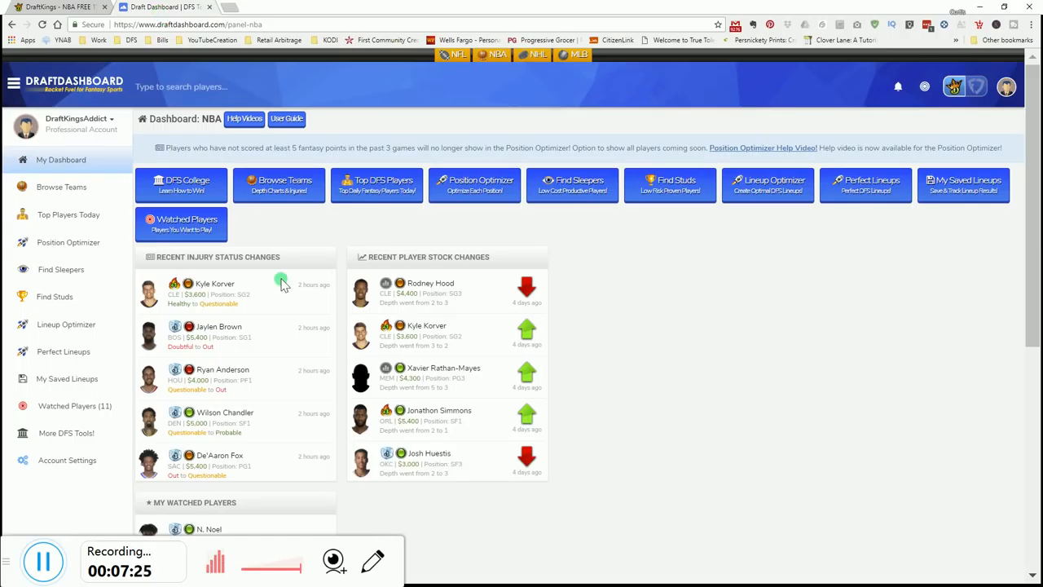
mouse_move(383, 412)
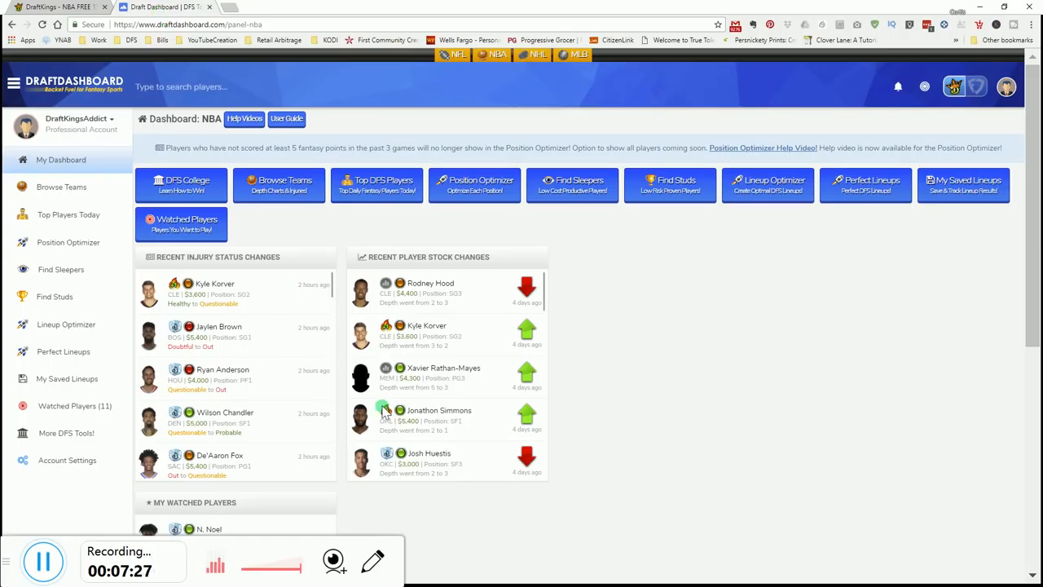
- Open Position Optimizer and browse point guard rankings for the Main 7:00pm slate
left_click(68, 242)
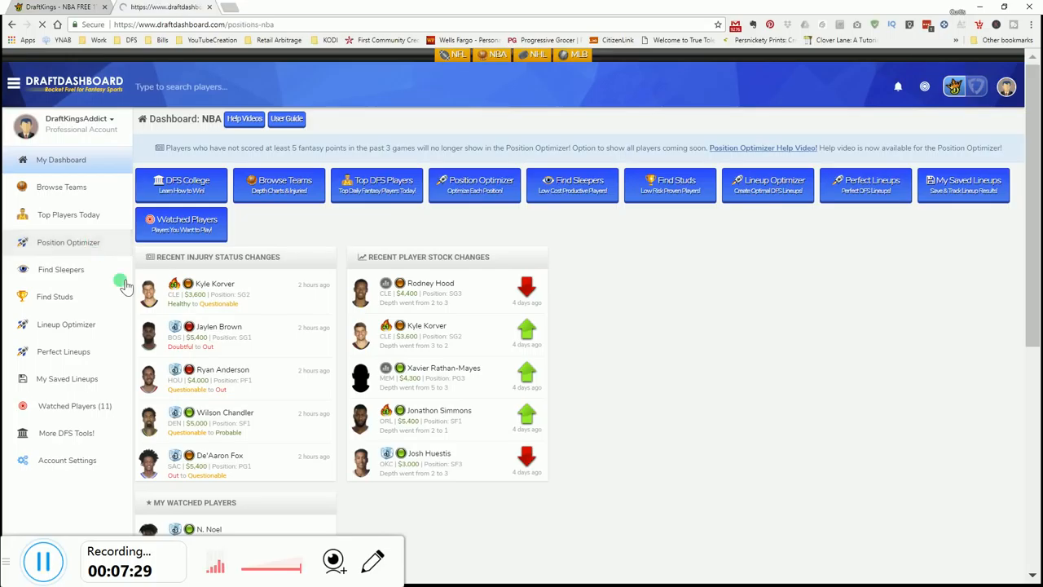
left_click(68, 242)
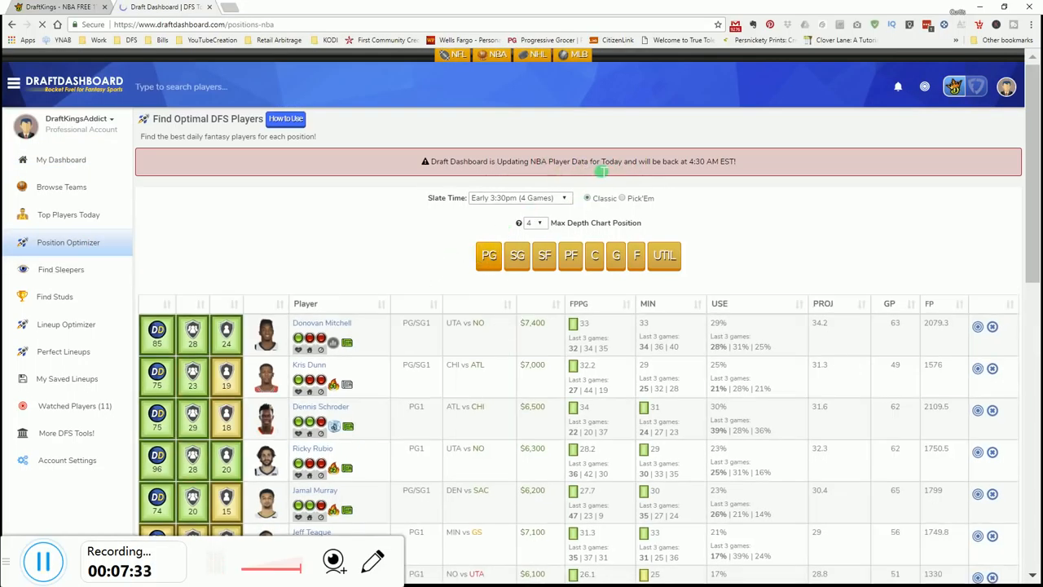
scroll("up", 3)
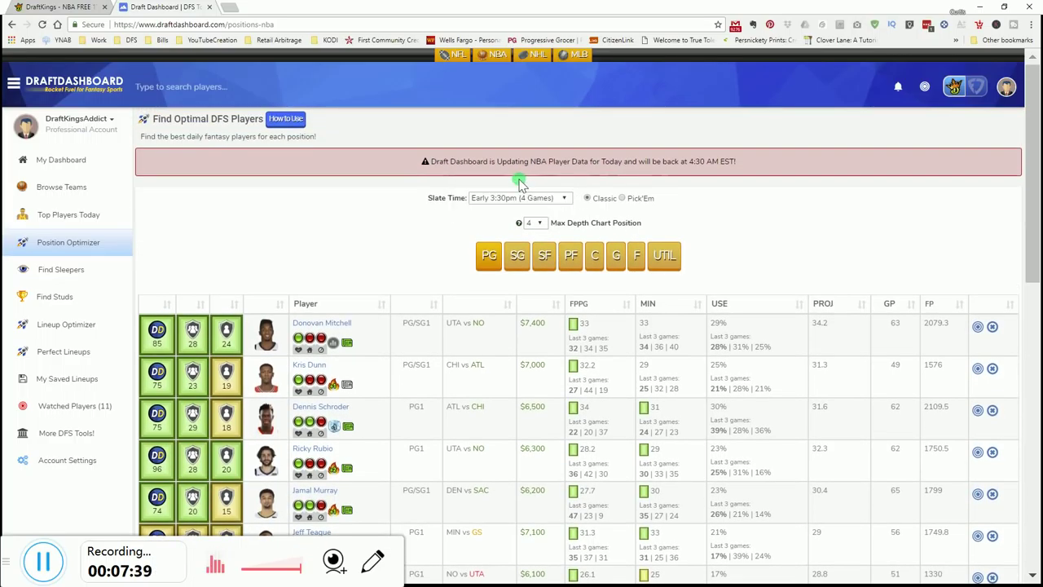
scroll("down", 3)
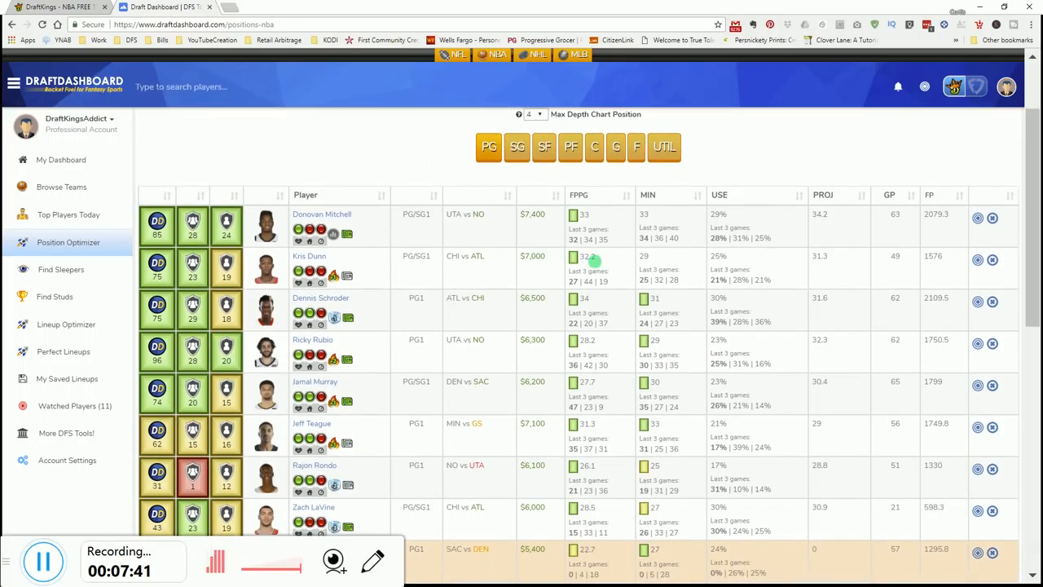
mouse_move(484, 171)
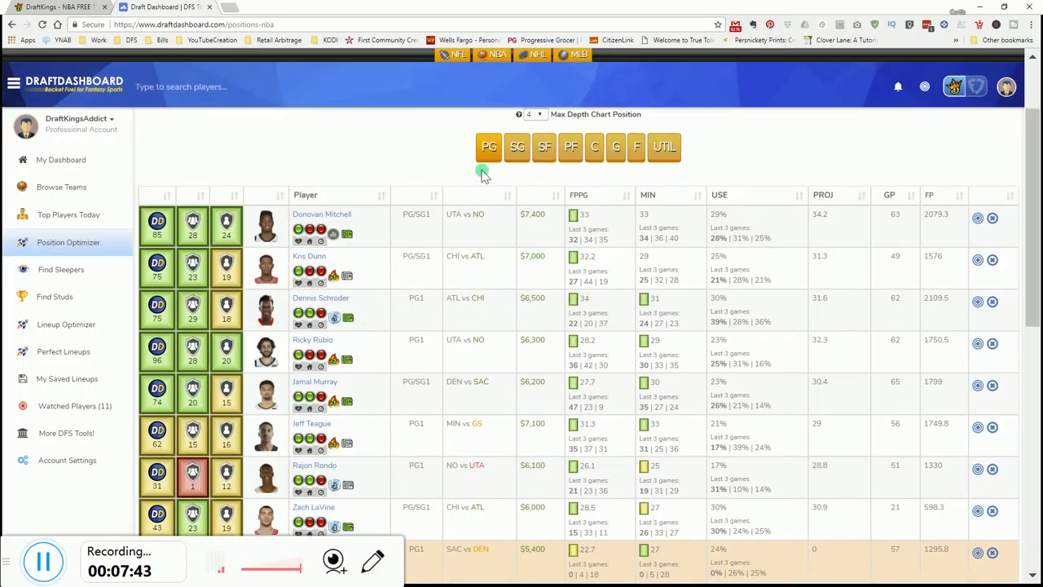
left_click(489, 147)
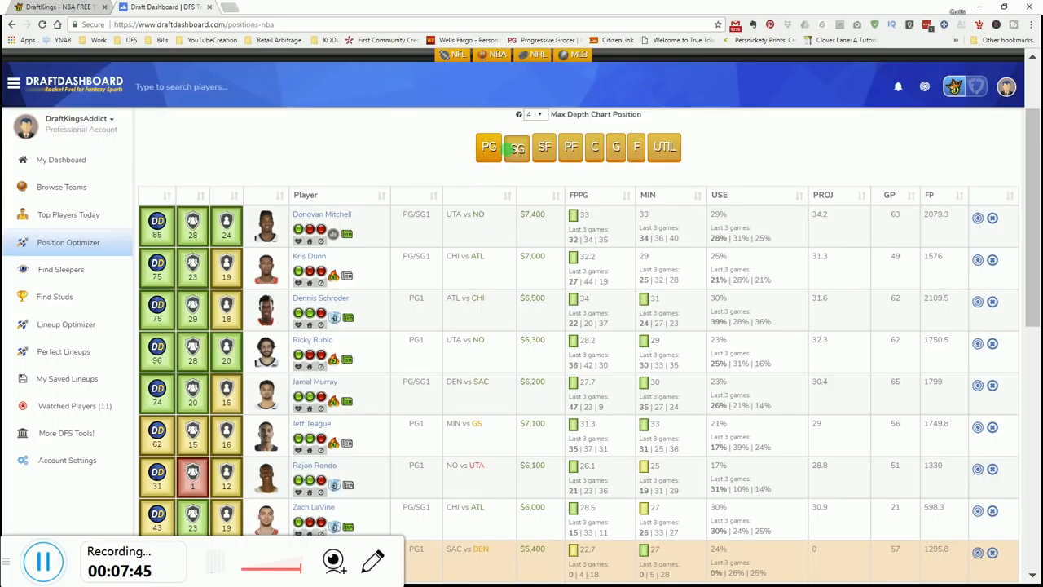
left_click(516, 147)
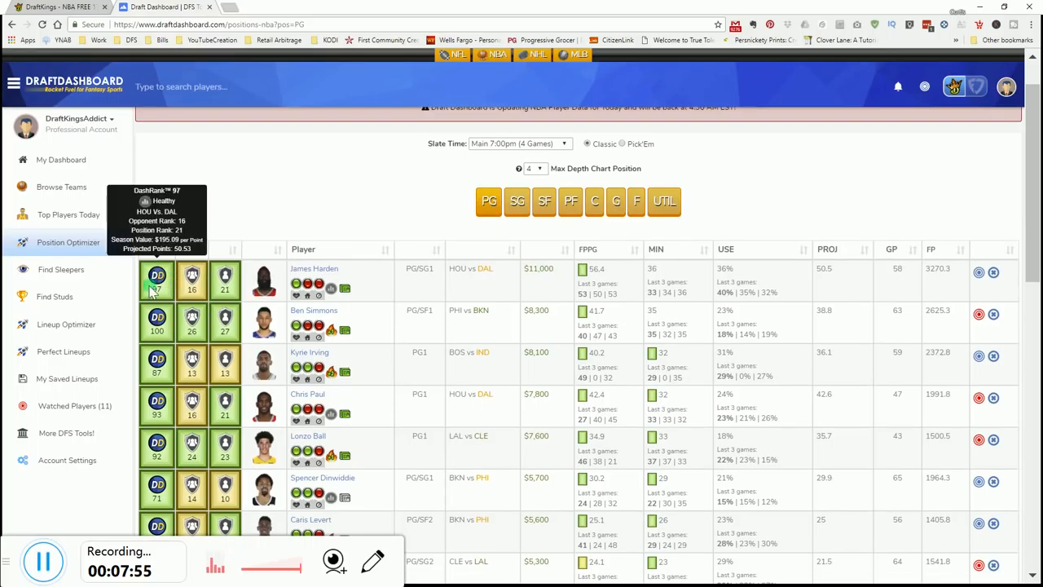
mouse_move(479, 389)
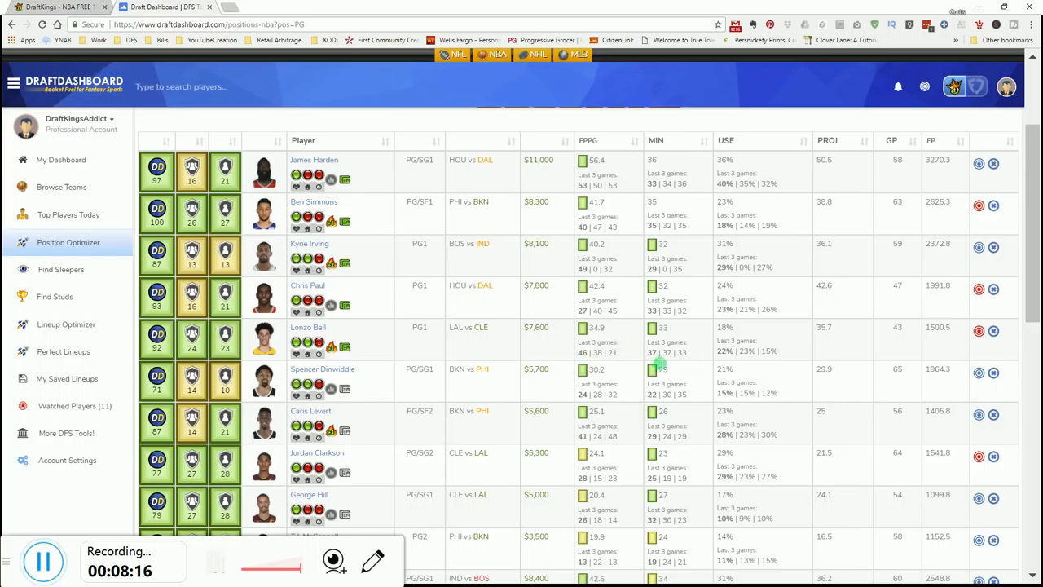
mouse_move(562, 363)
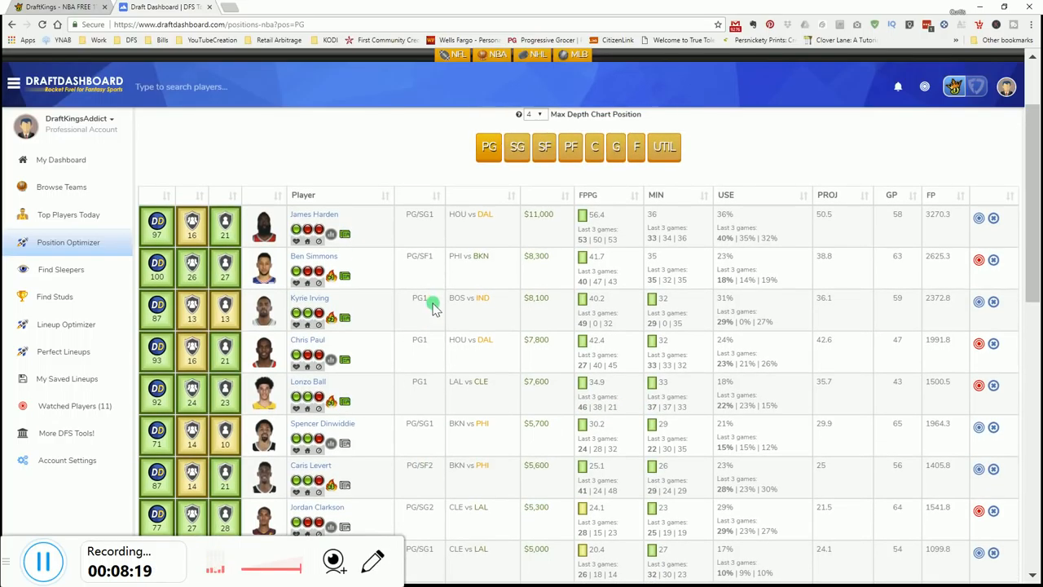
scroll("down", 3)
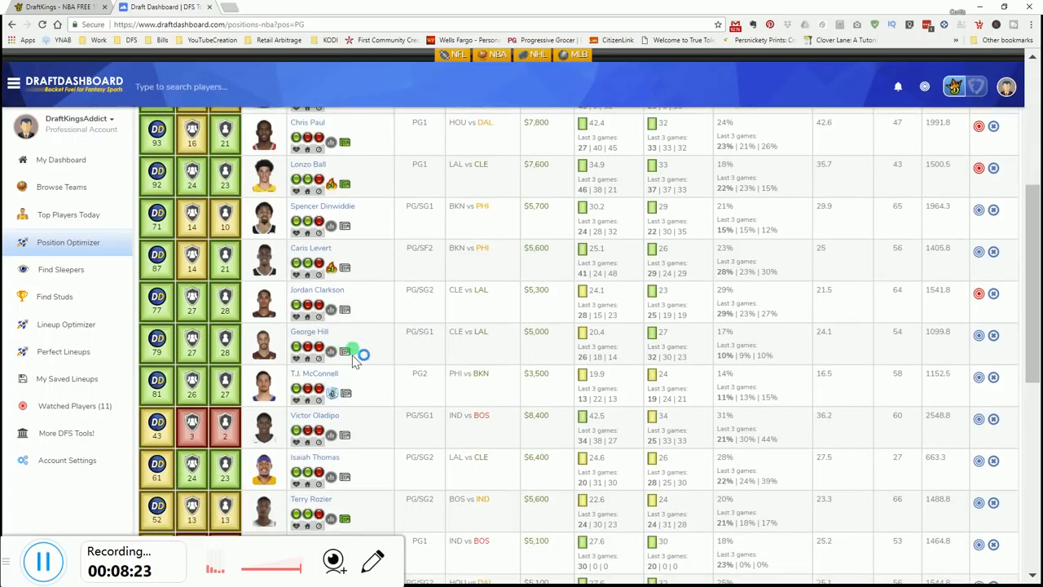
scroll("up", 3)
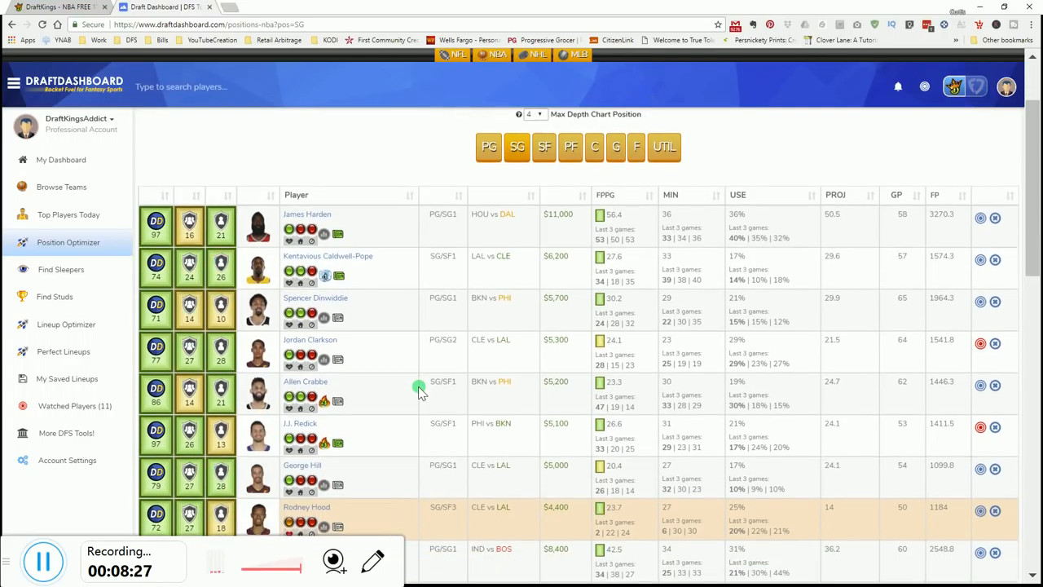
scroll("down", 3)
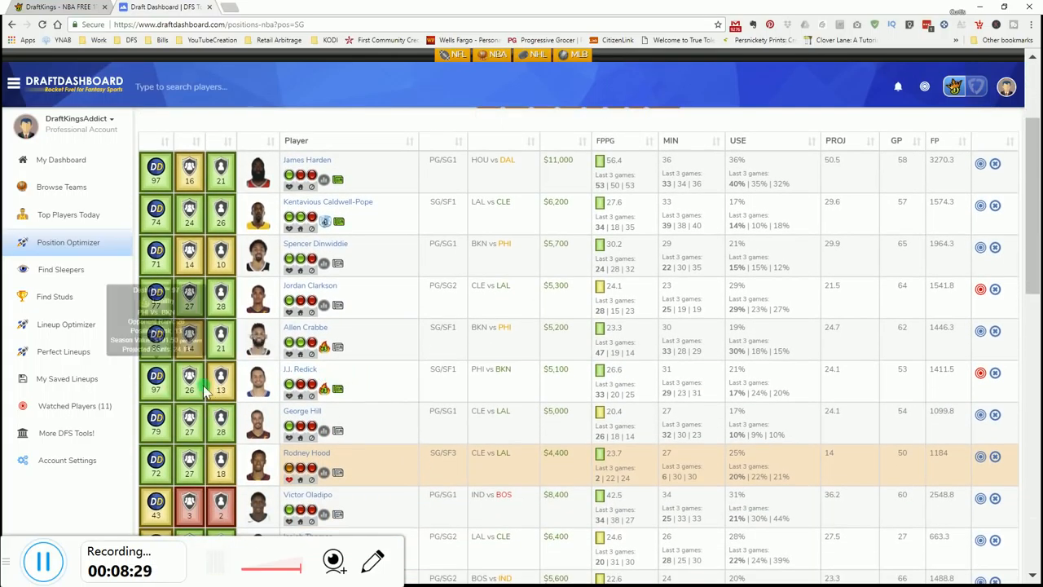
mouse_move(221, 377)
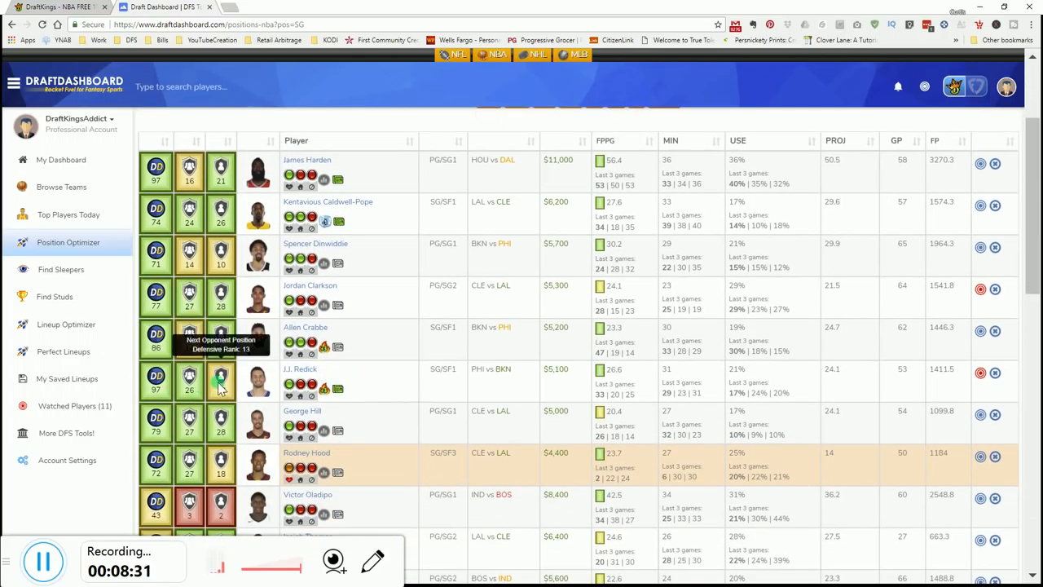
mouse_move(579, 395)
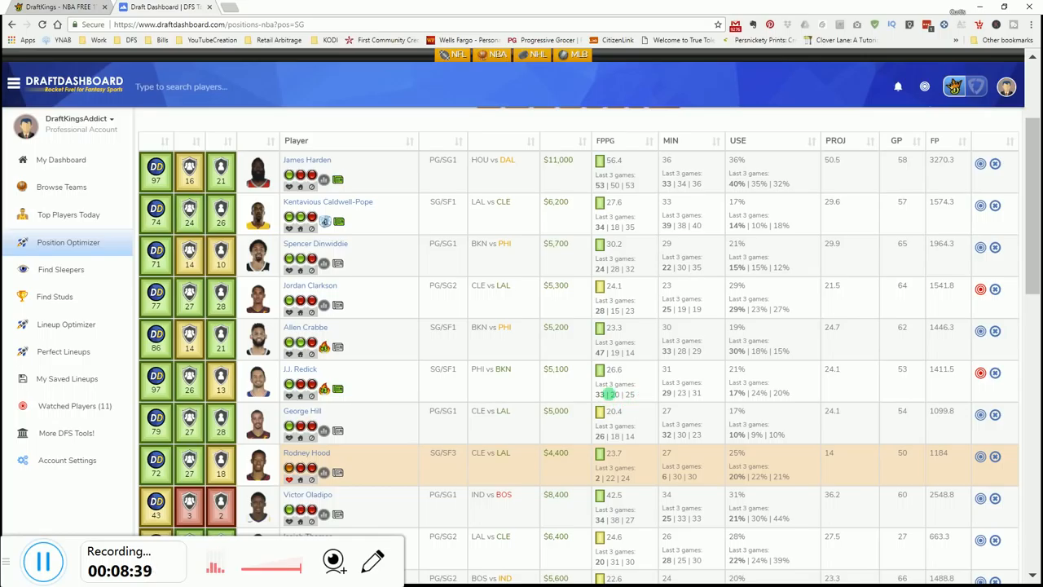
mouse_move(725, 377)
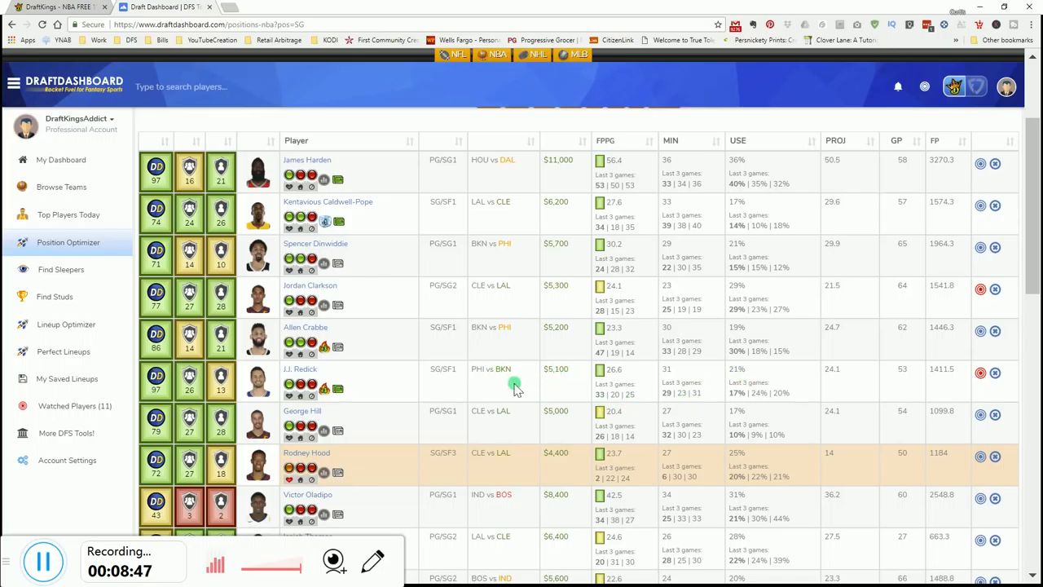
mouse_move(318, 390)
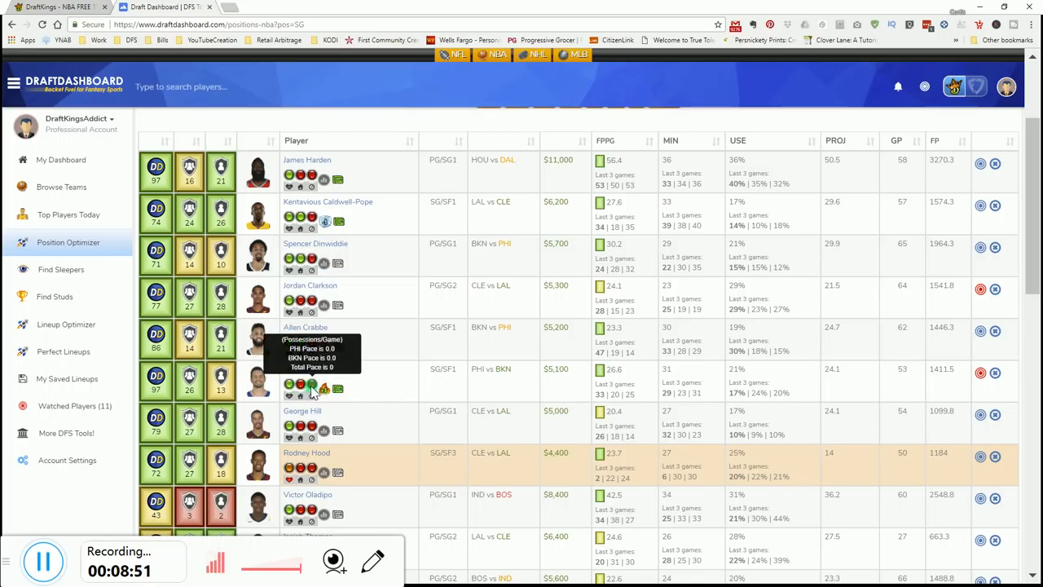
mouse_move(300, 384)
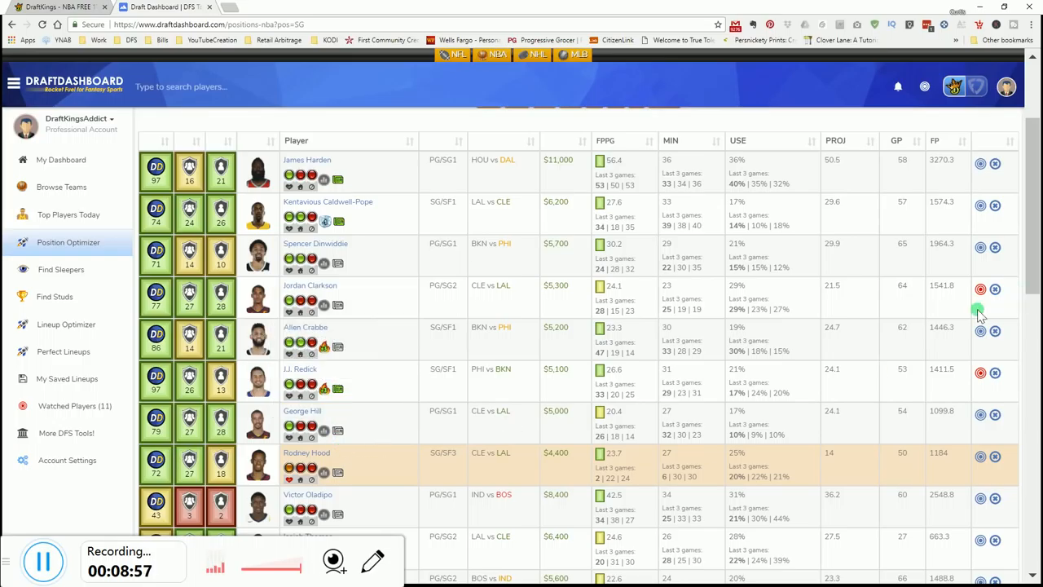
mouse_move(982, 310)
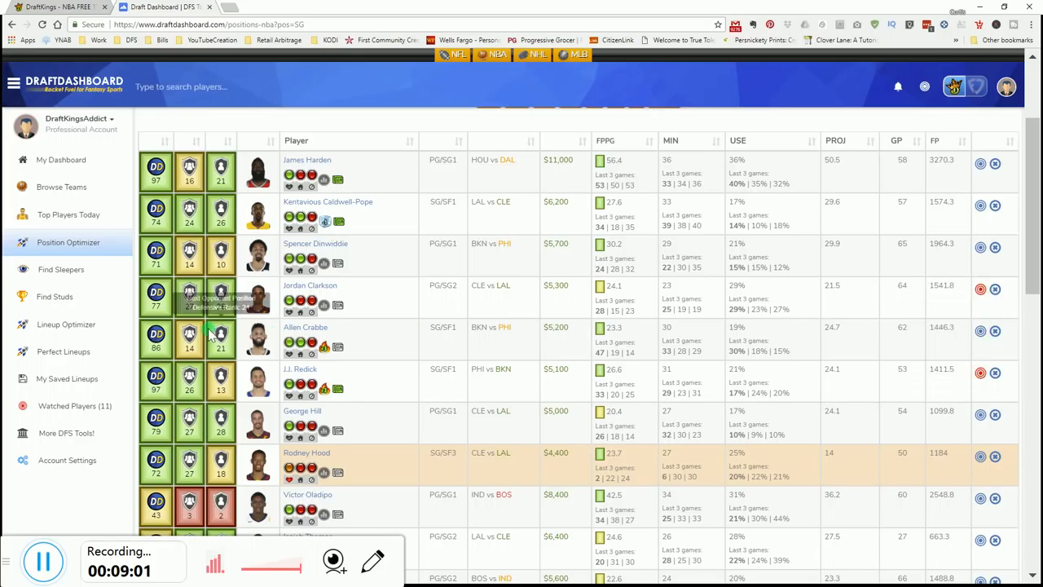
mouse_move(53, 334)
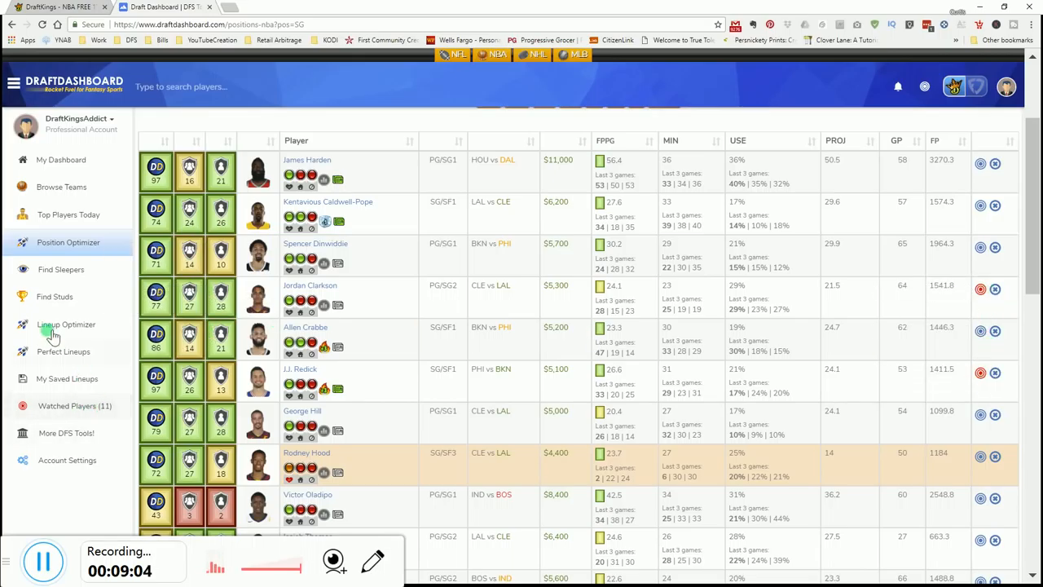
- Open the Lineup Optimizer and choose the Main 7:00pm (4 Games) slate
left_click(66, 324)
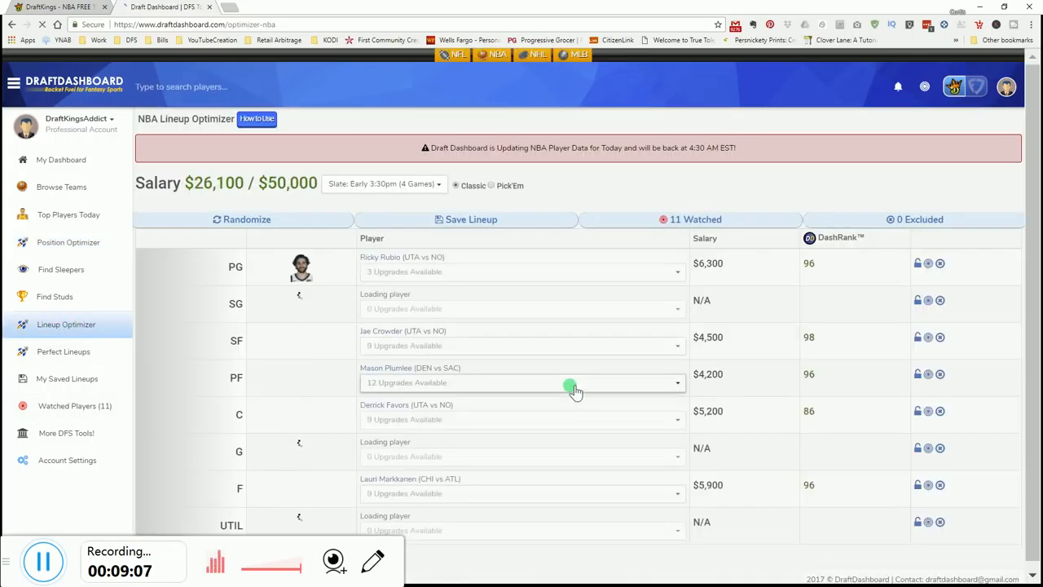
left_click(383, 184)
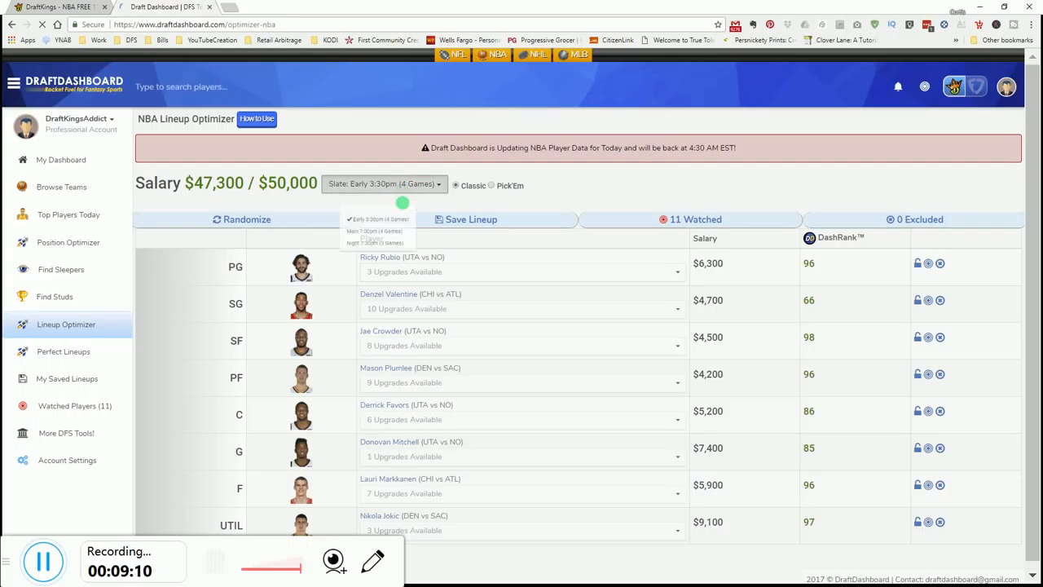
left_click(382, 232)
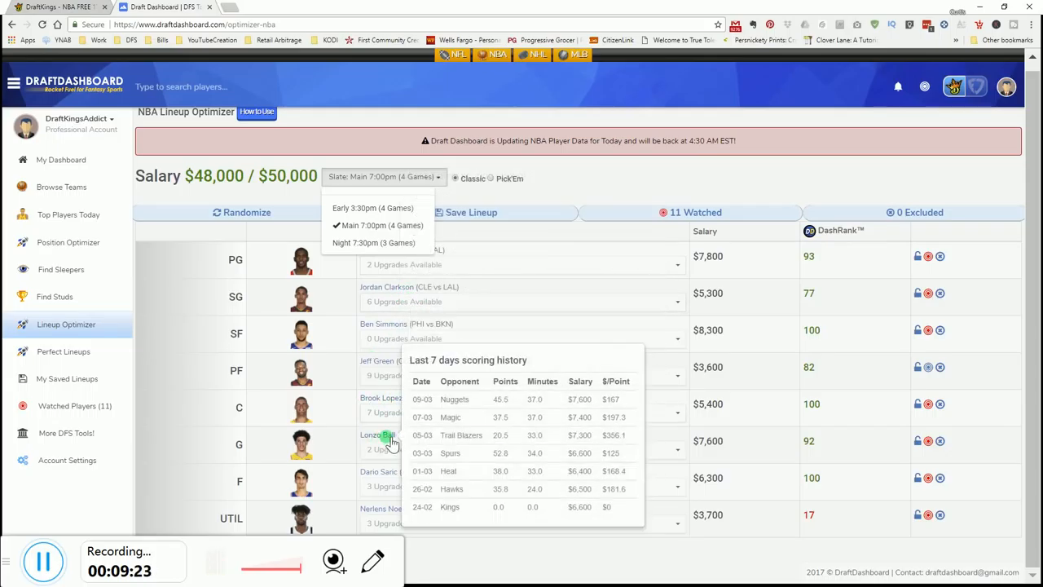
mouse_move(399, 479)
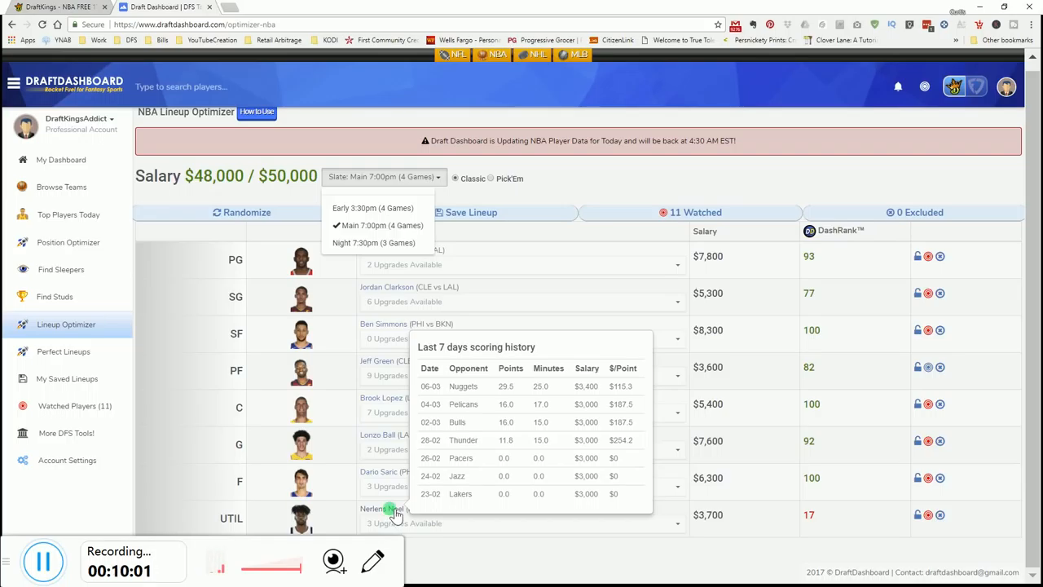
mouse_move(336, 479)
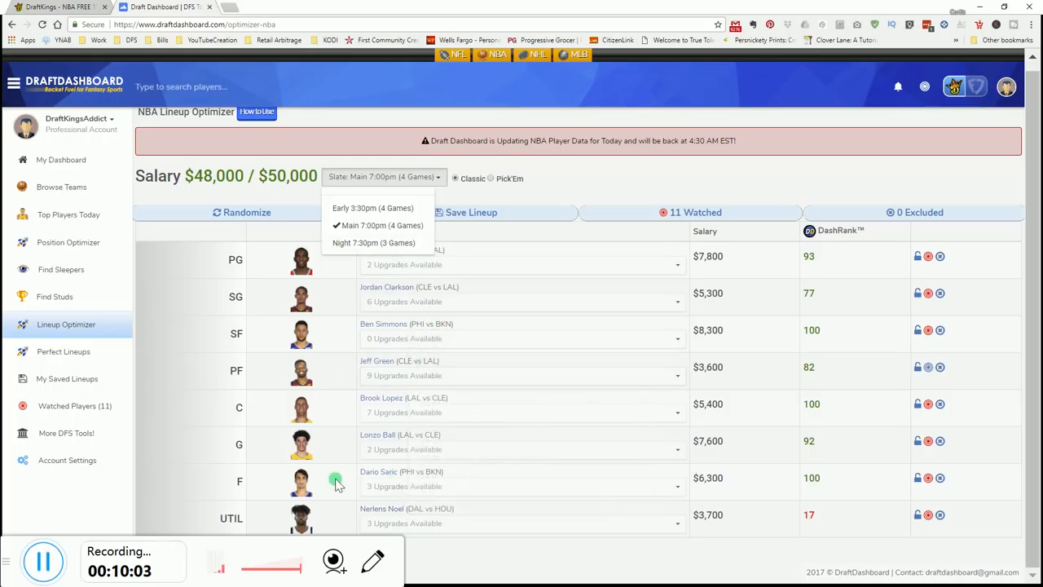
mouse_move(63, 351)
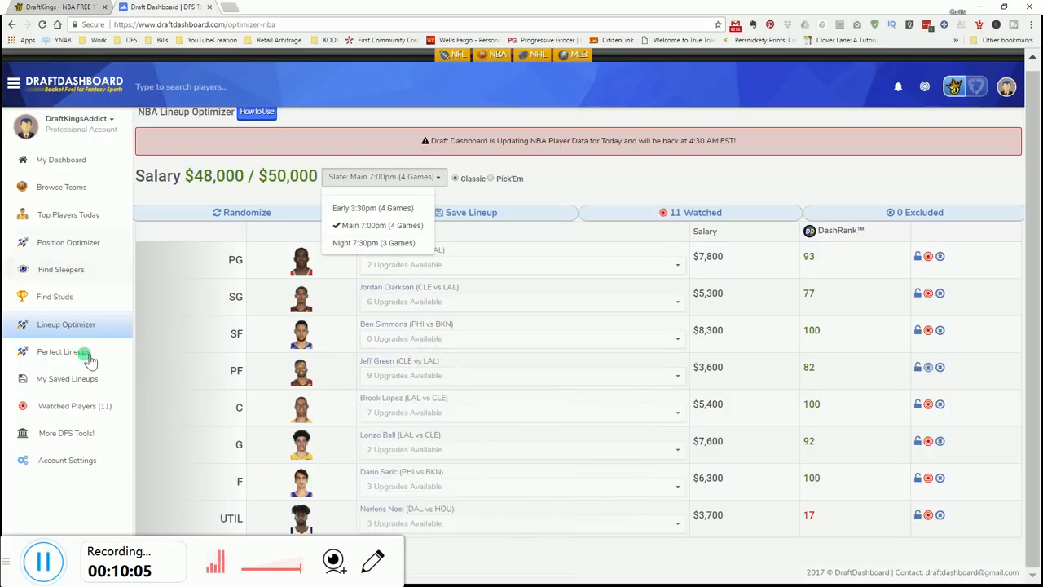
- Review the 11-player watchlist, then return to My Dashboard
left_click(74, 405)
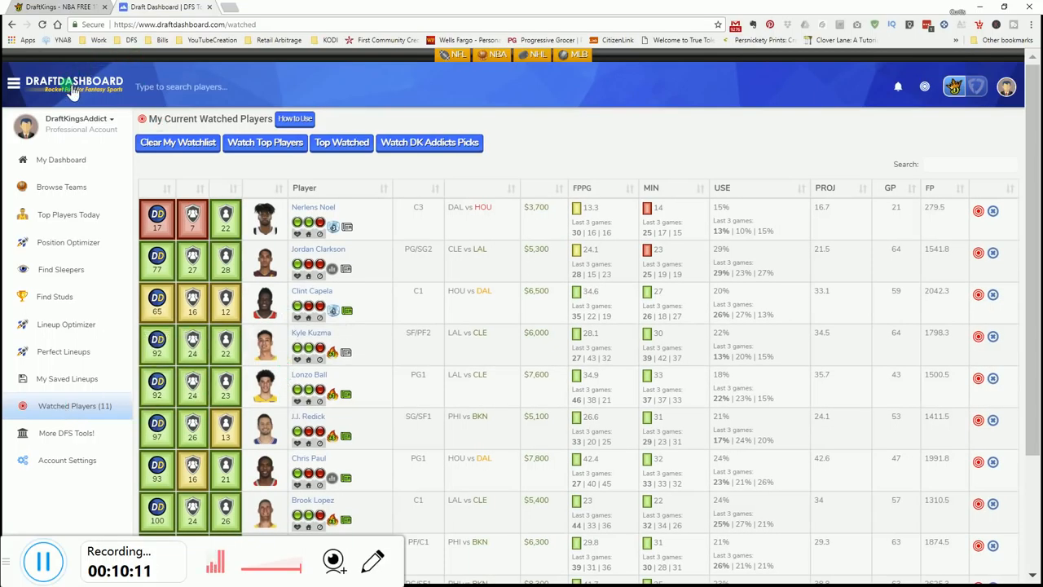
mouse_move(374, 377)
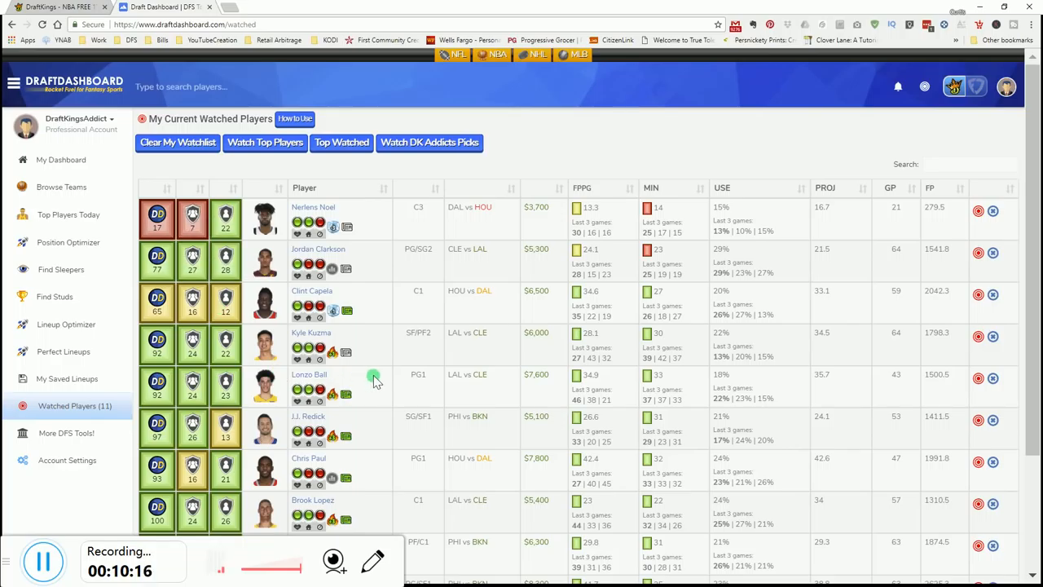
mouse_move(372, 365)
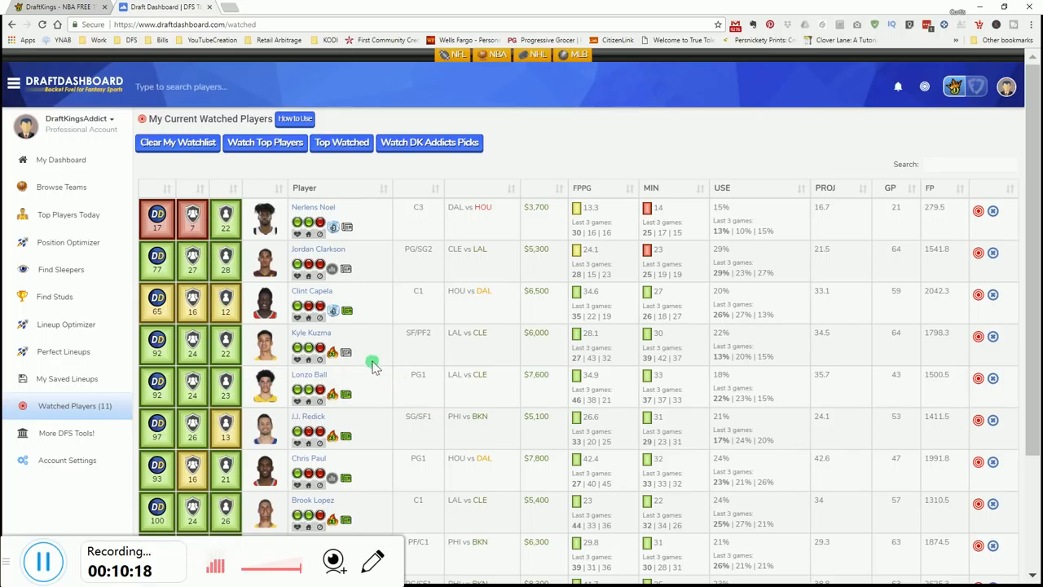
mouse_move(67, 324)
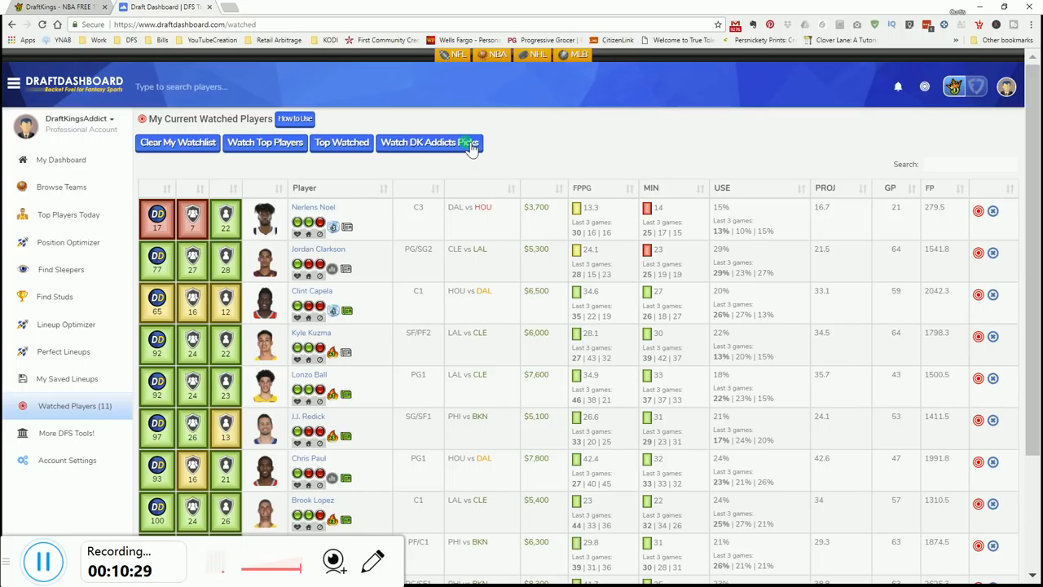
mouse_move(66, 324)
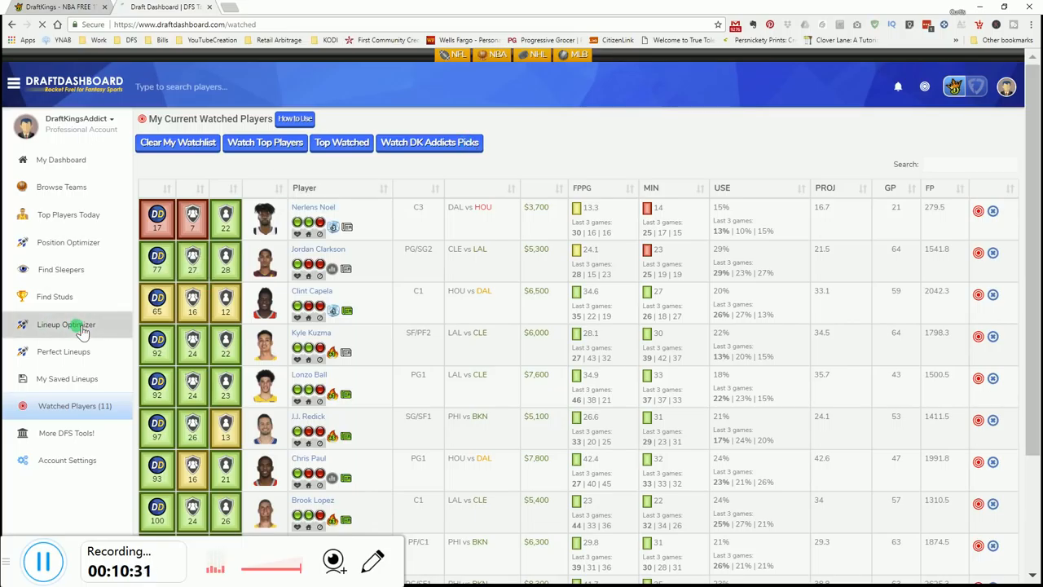
left_click(66, 325)
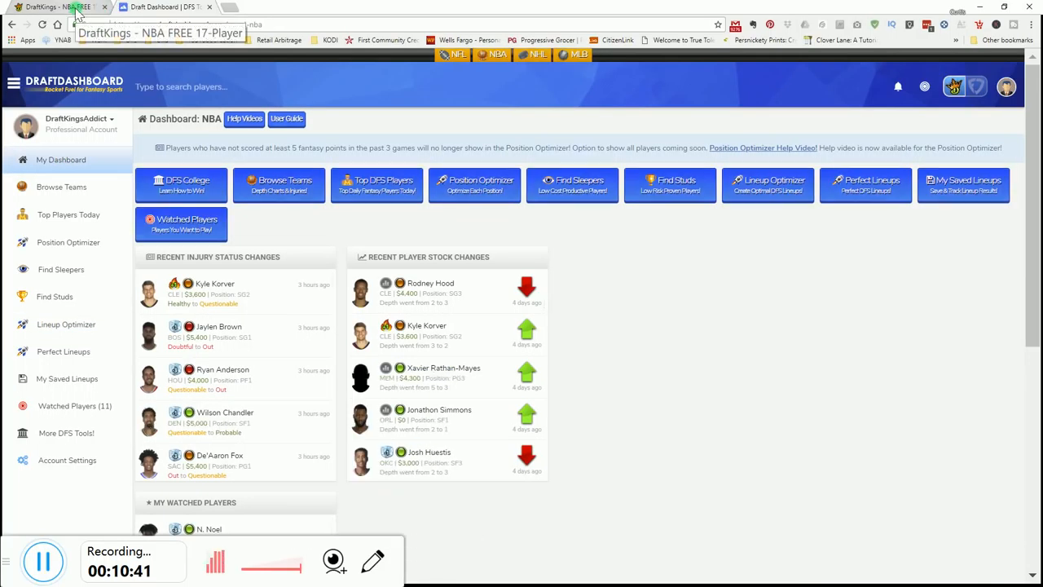
- Switch back to the DraftKings NBA FREE 17-Player draft page
left_click(57, 7)
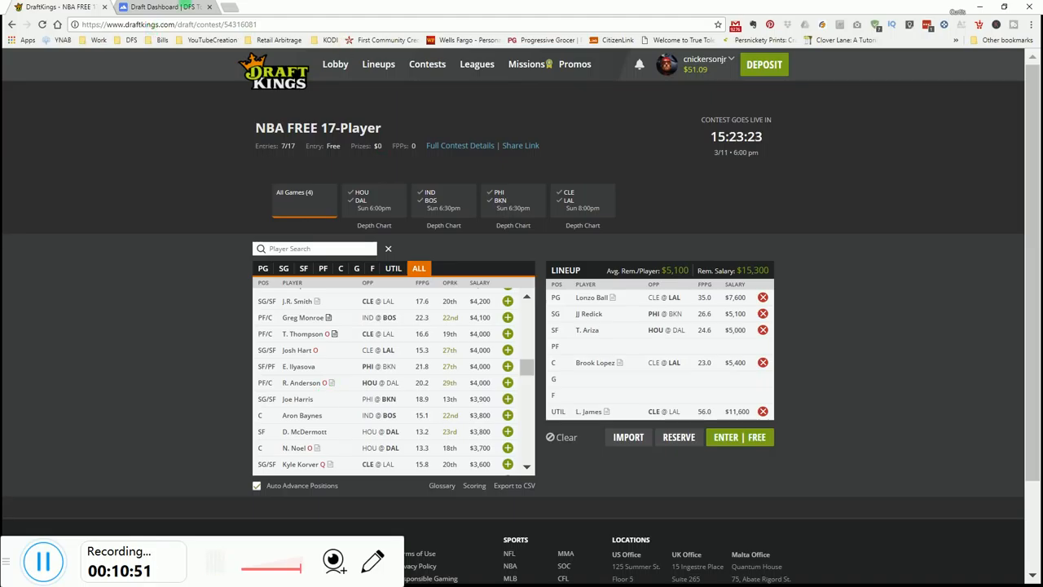
- Review DraftDashboard's Find Sleepers list of low-cost players for the Main 7:00pm slate
left_click(163, 7)
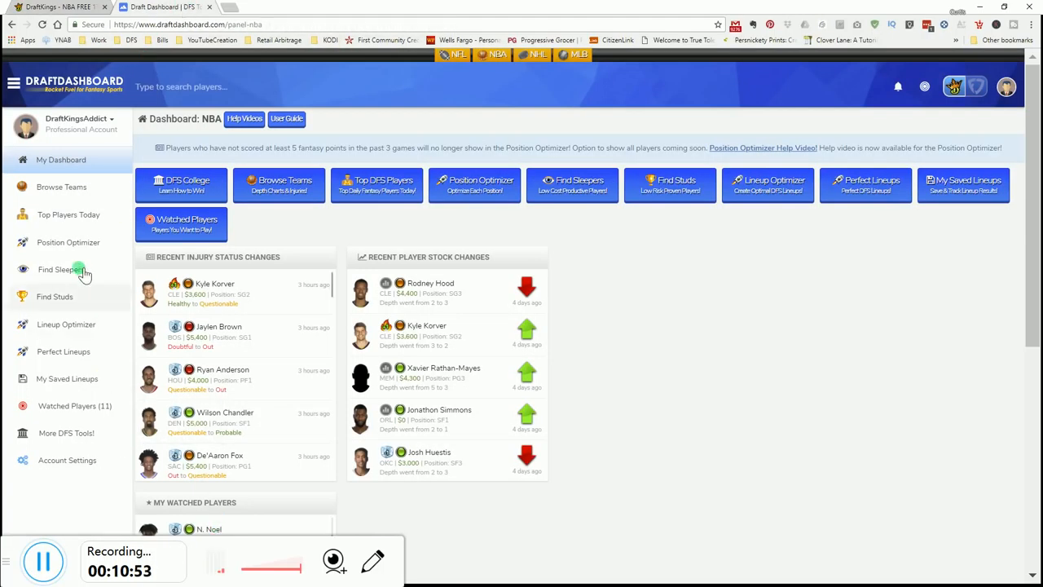
left_click(60, 269)
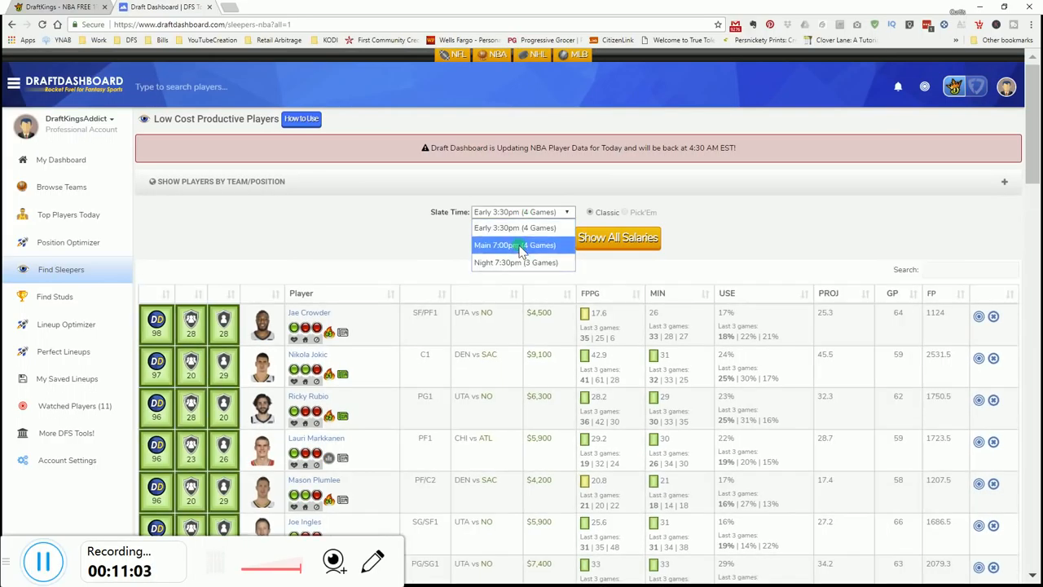
left_click(514, 244)
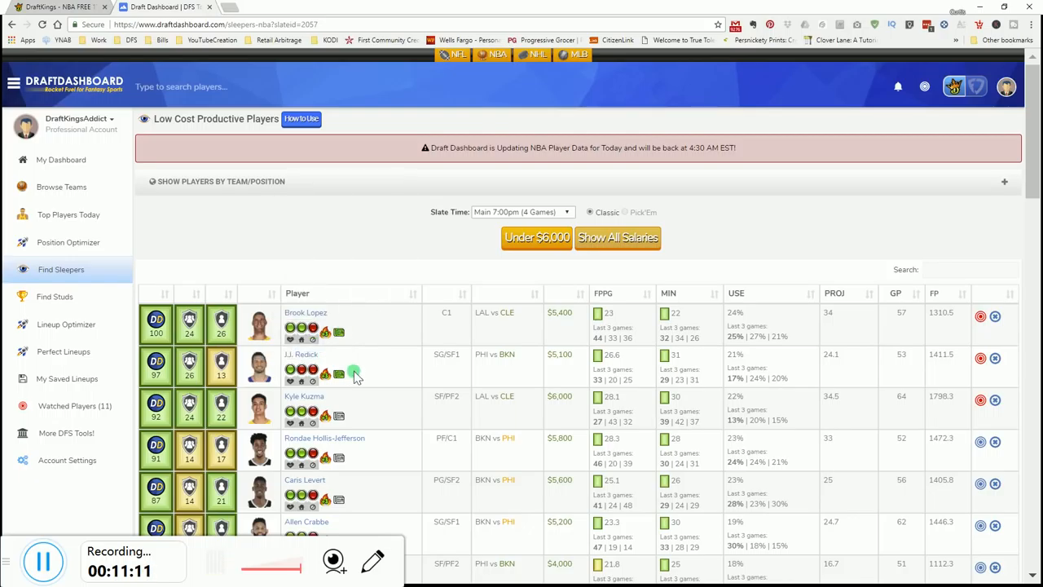
mouse_move(634, 472)
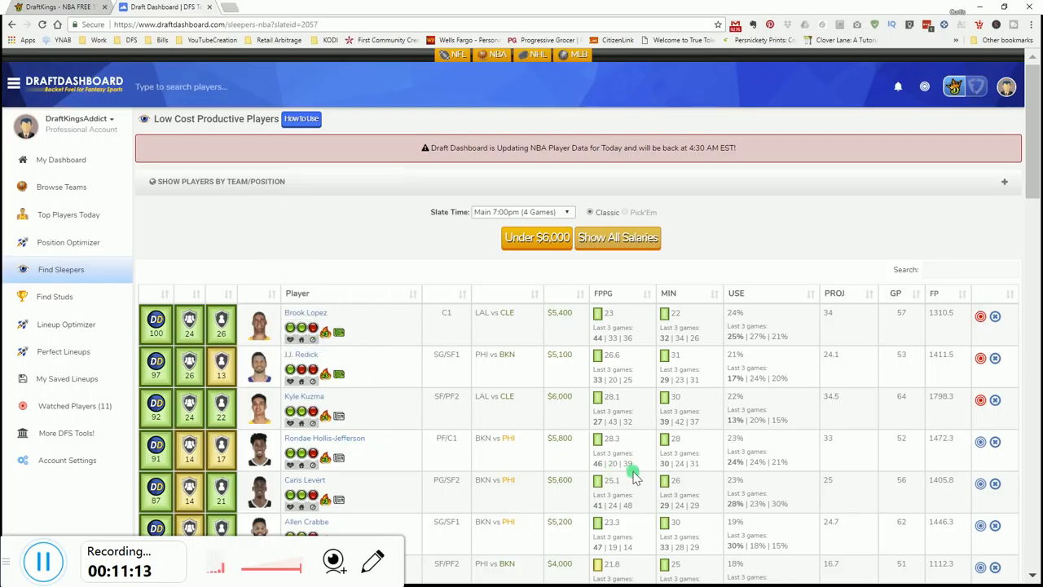
mouse_move(676, 477)
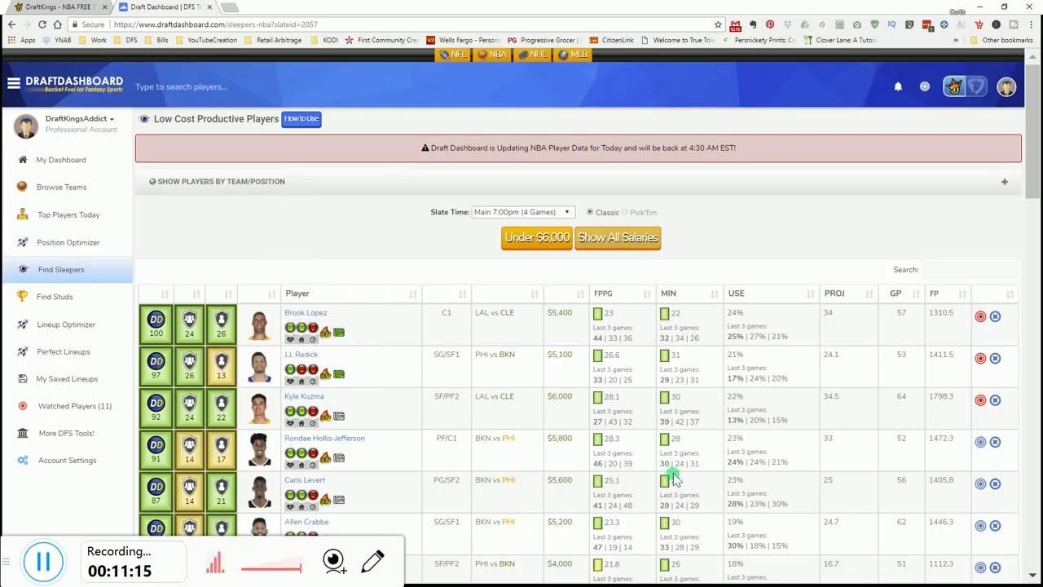
scroll("down", 3)
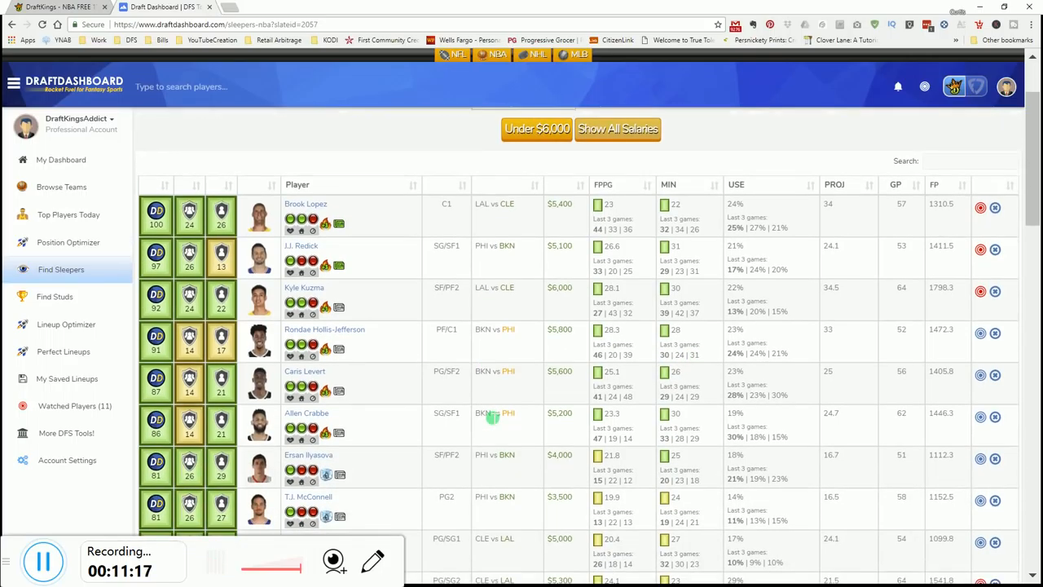
scroll("down", 3)
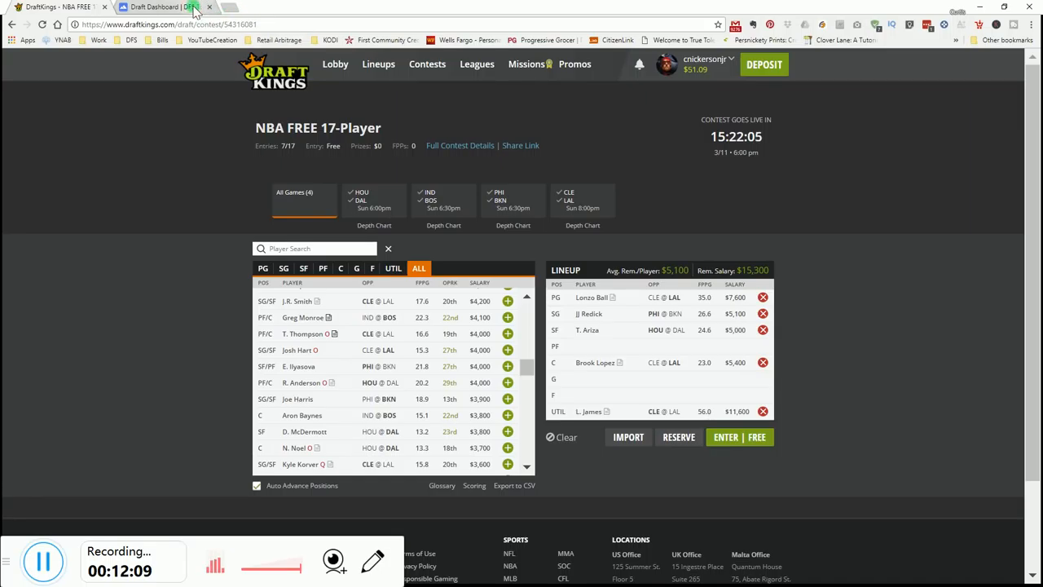
- Return to the DraftDashboard tab showing the Main 7:00pm sleeper list
left_click(163, 7)
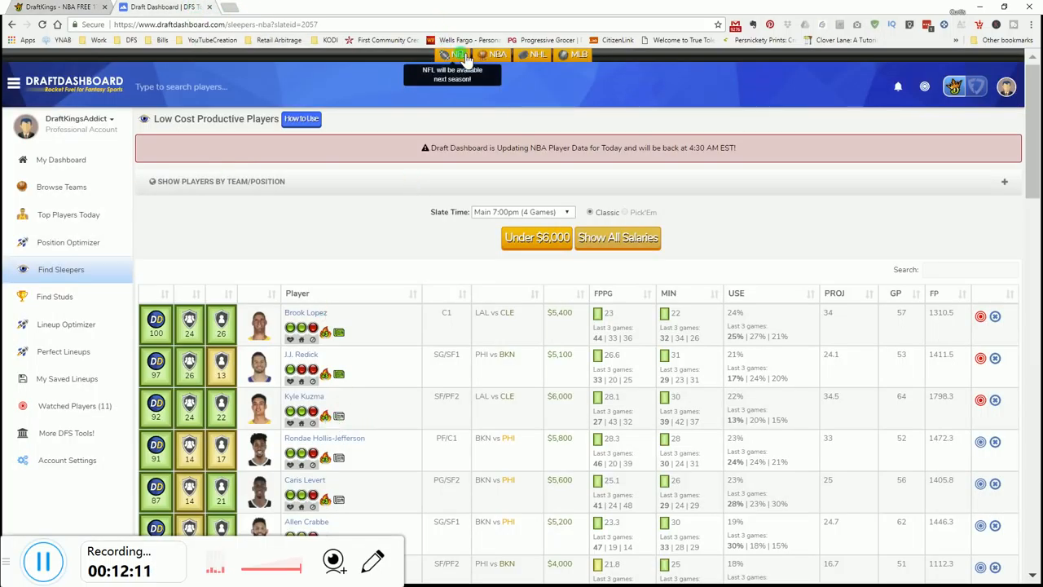
mouse_move(536, 55)
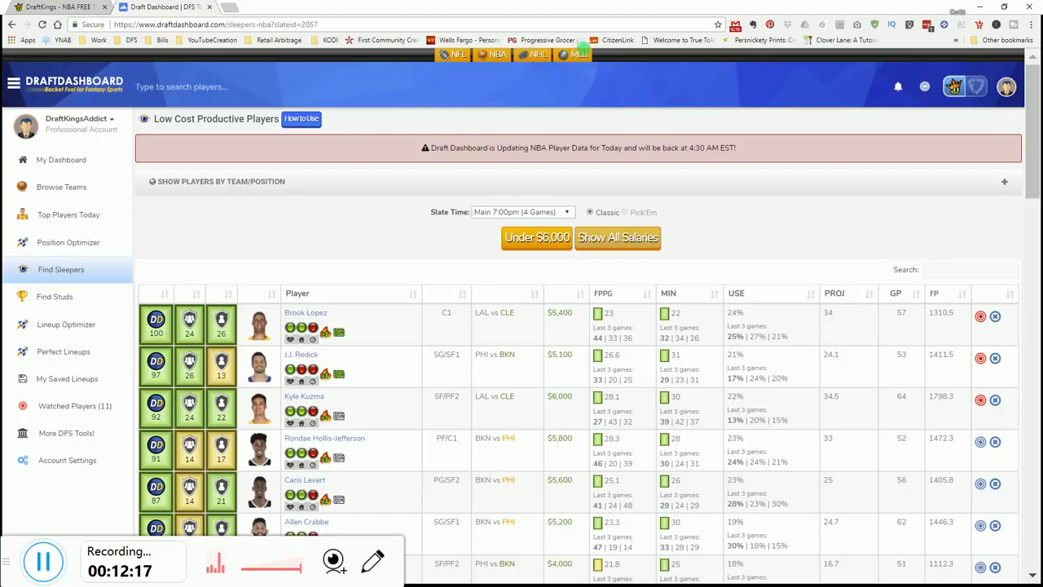
mouse_move(579, 53)
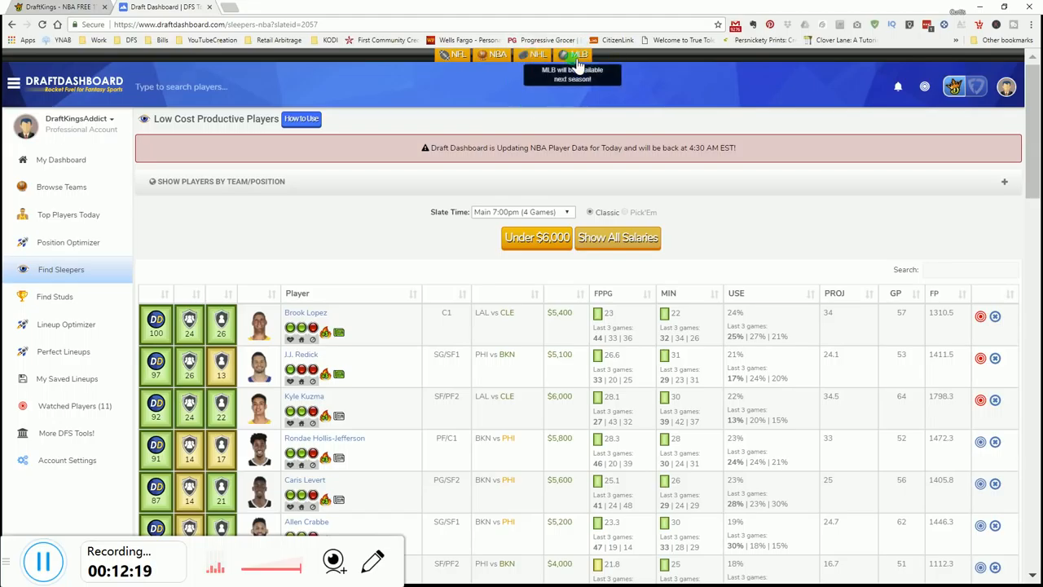